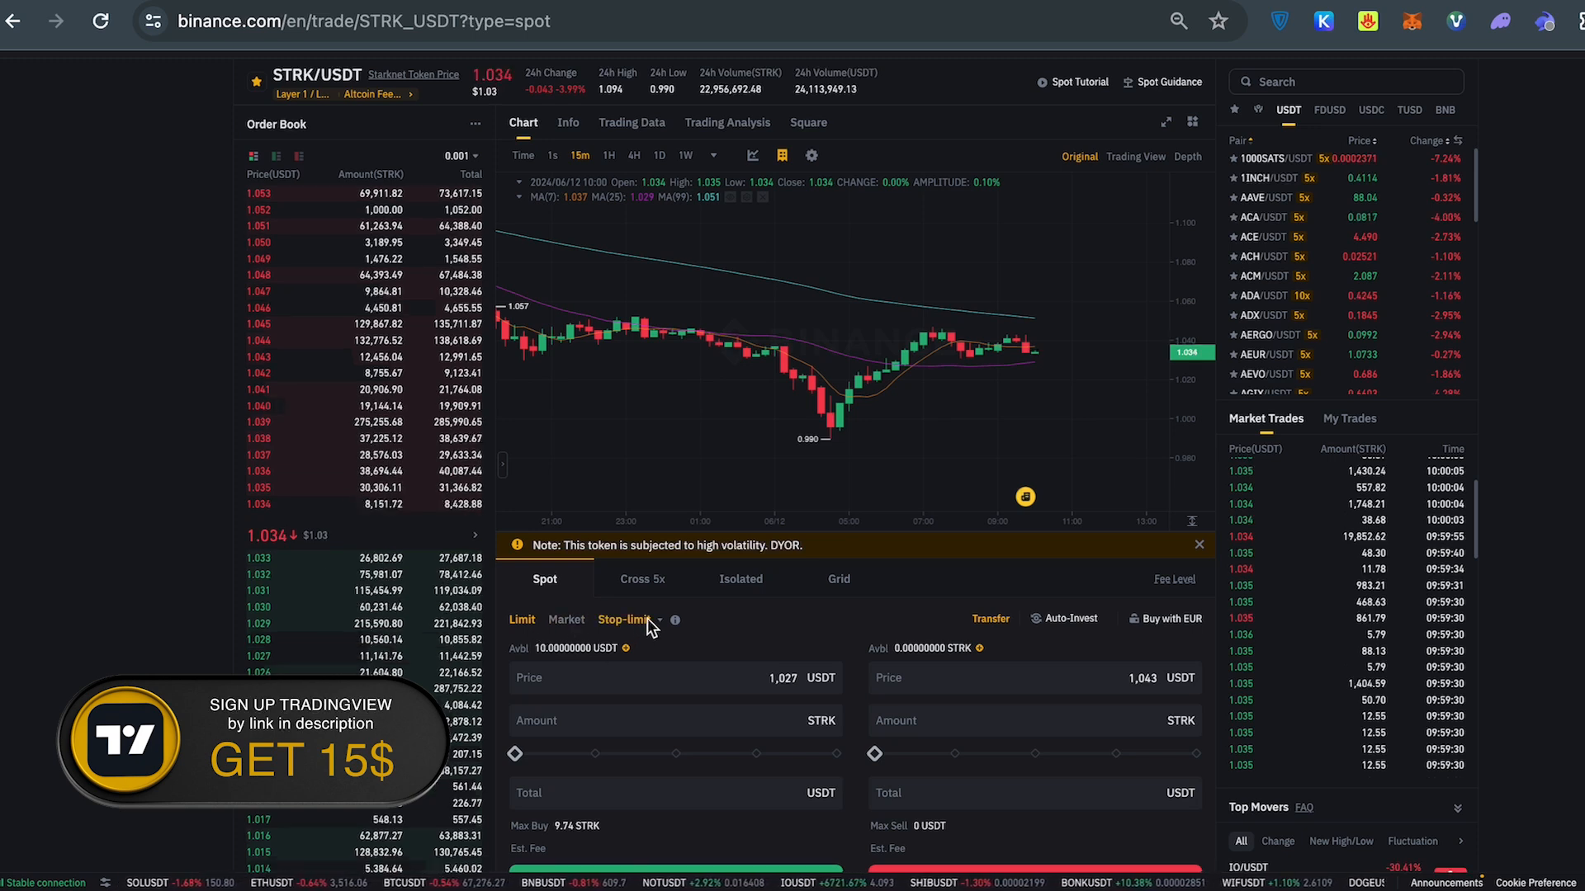
# Return to the limit order form and set the buy price to 1,029 USDT
pyautogui.click(628, 619)
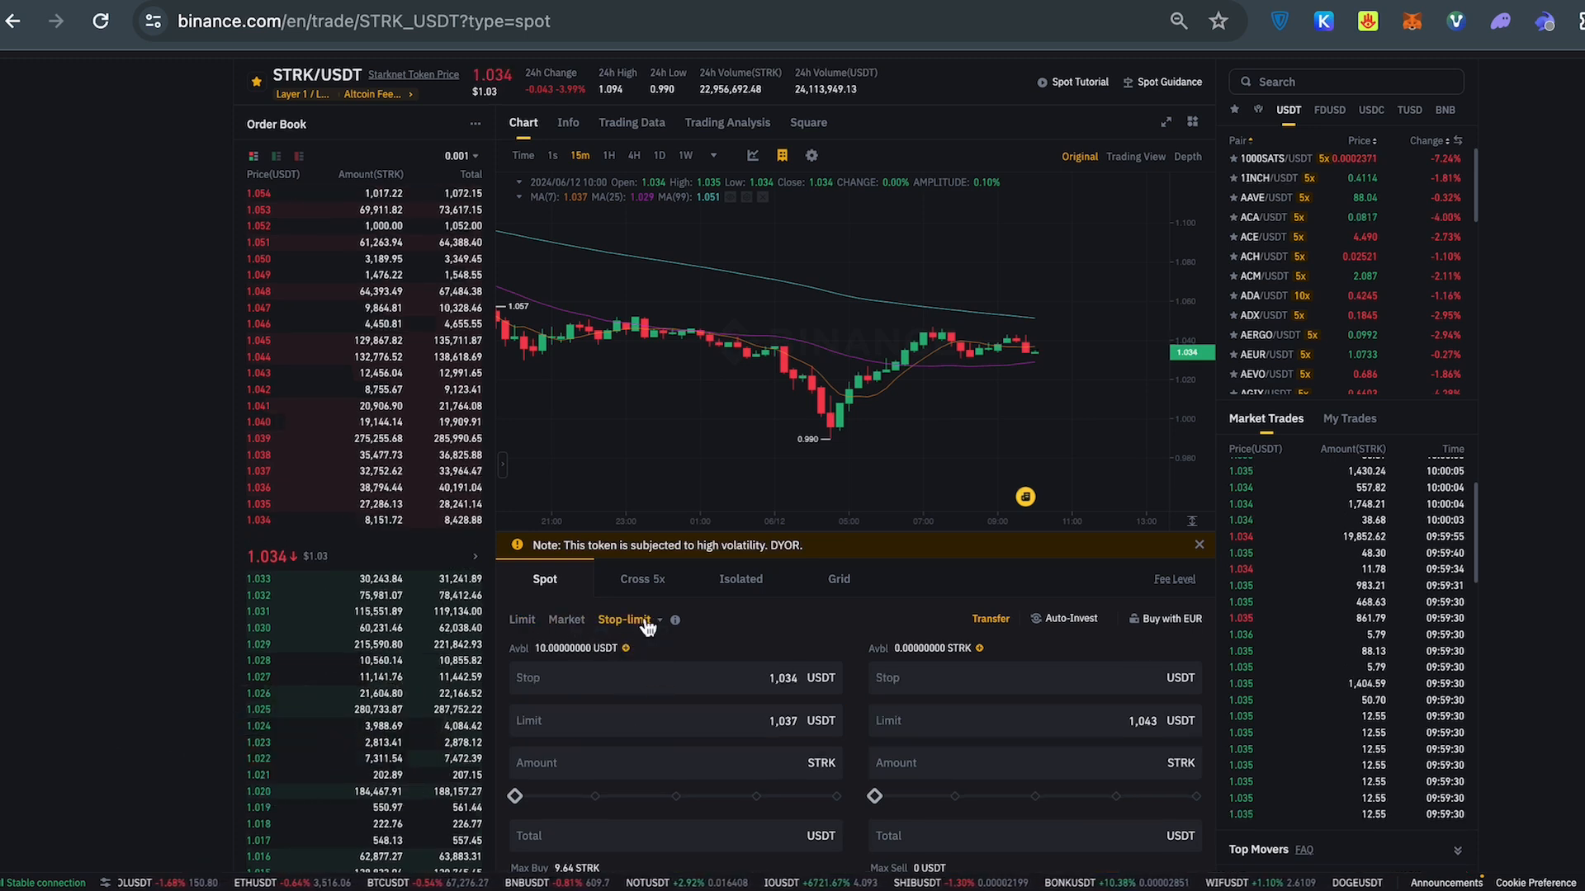
pyautogui.click(524, 619)
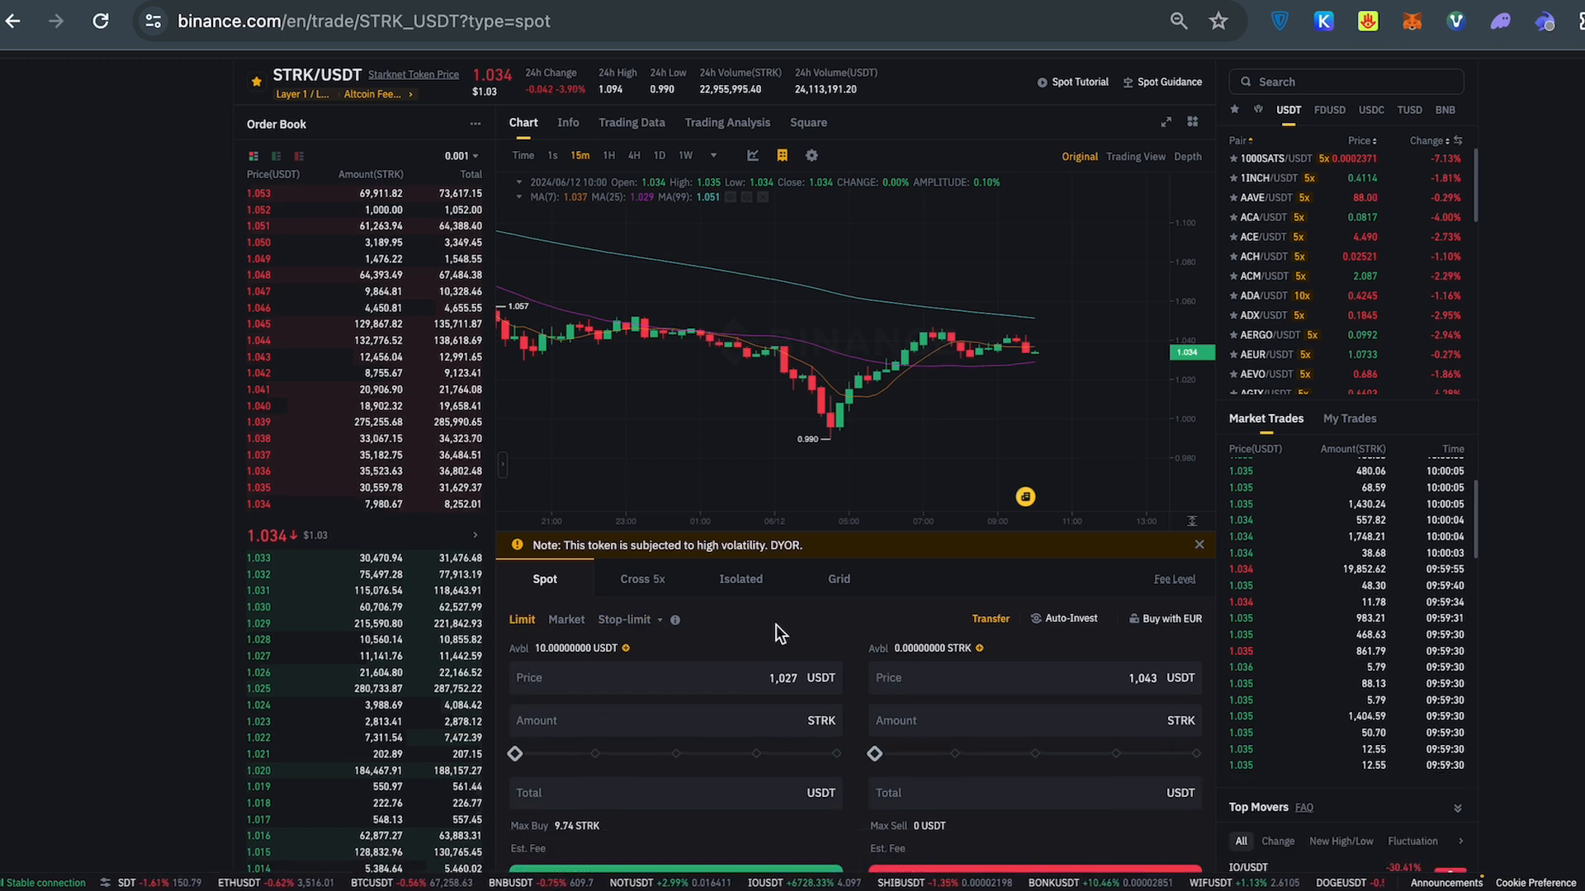
pyautogui.moveTo(147, 507)
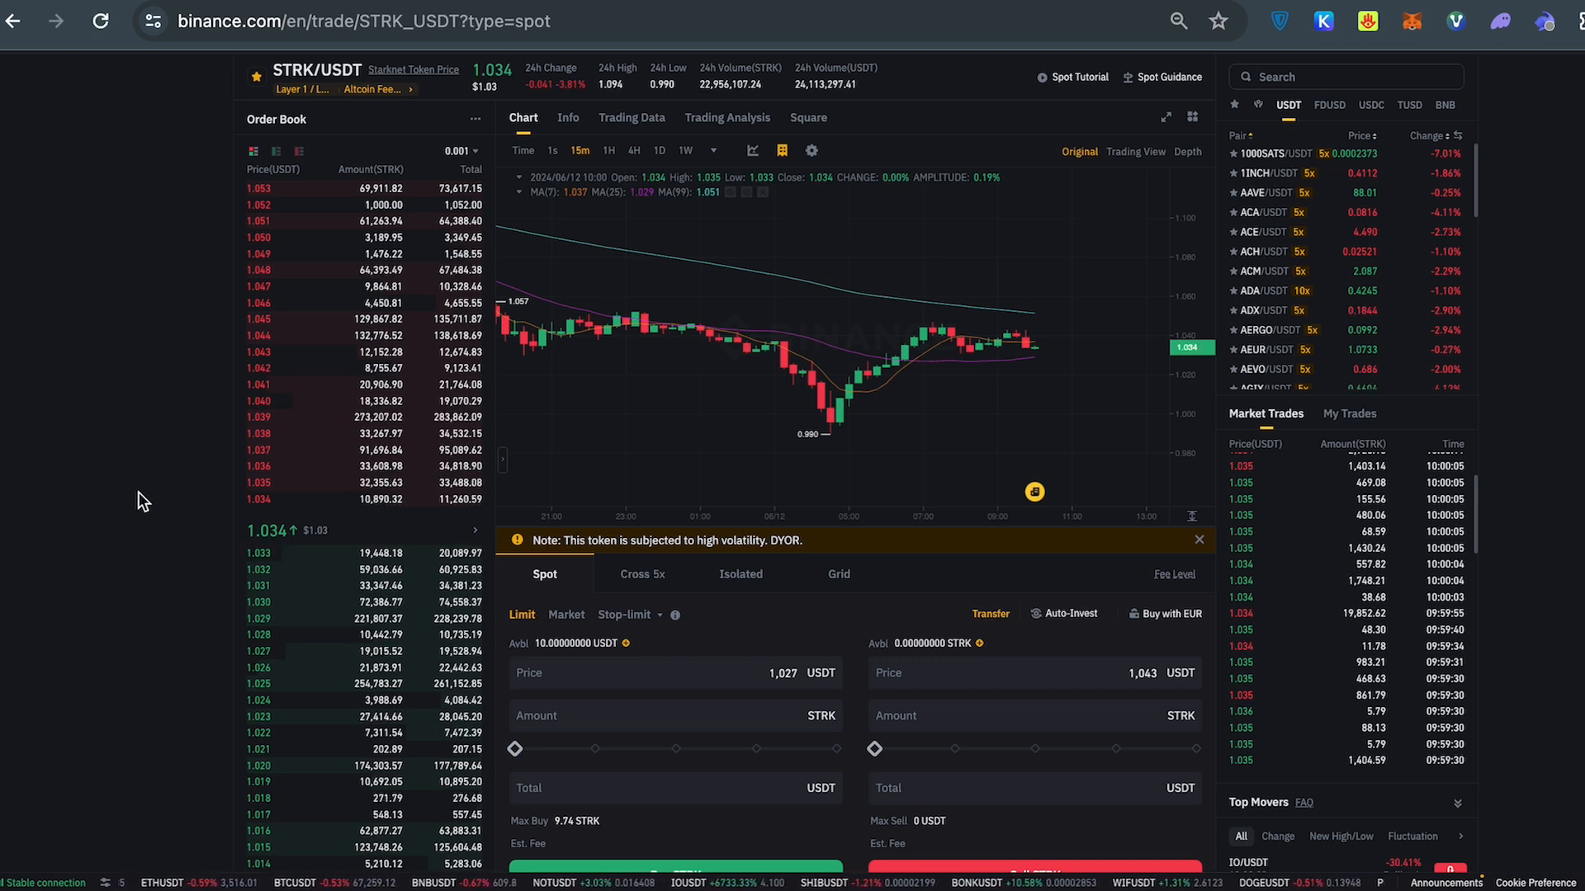
pyautogui.moveTo(857, 624)
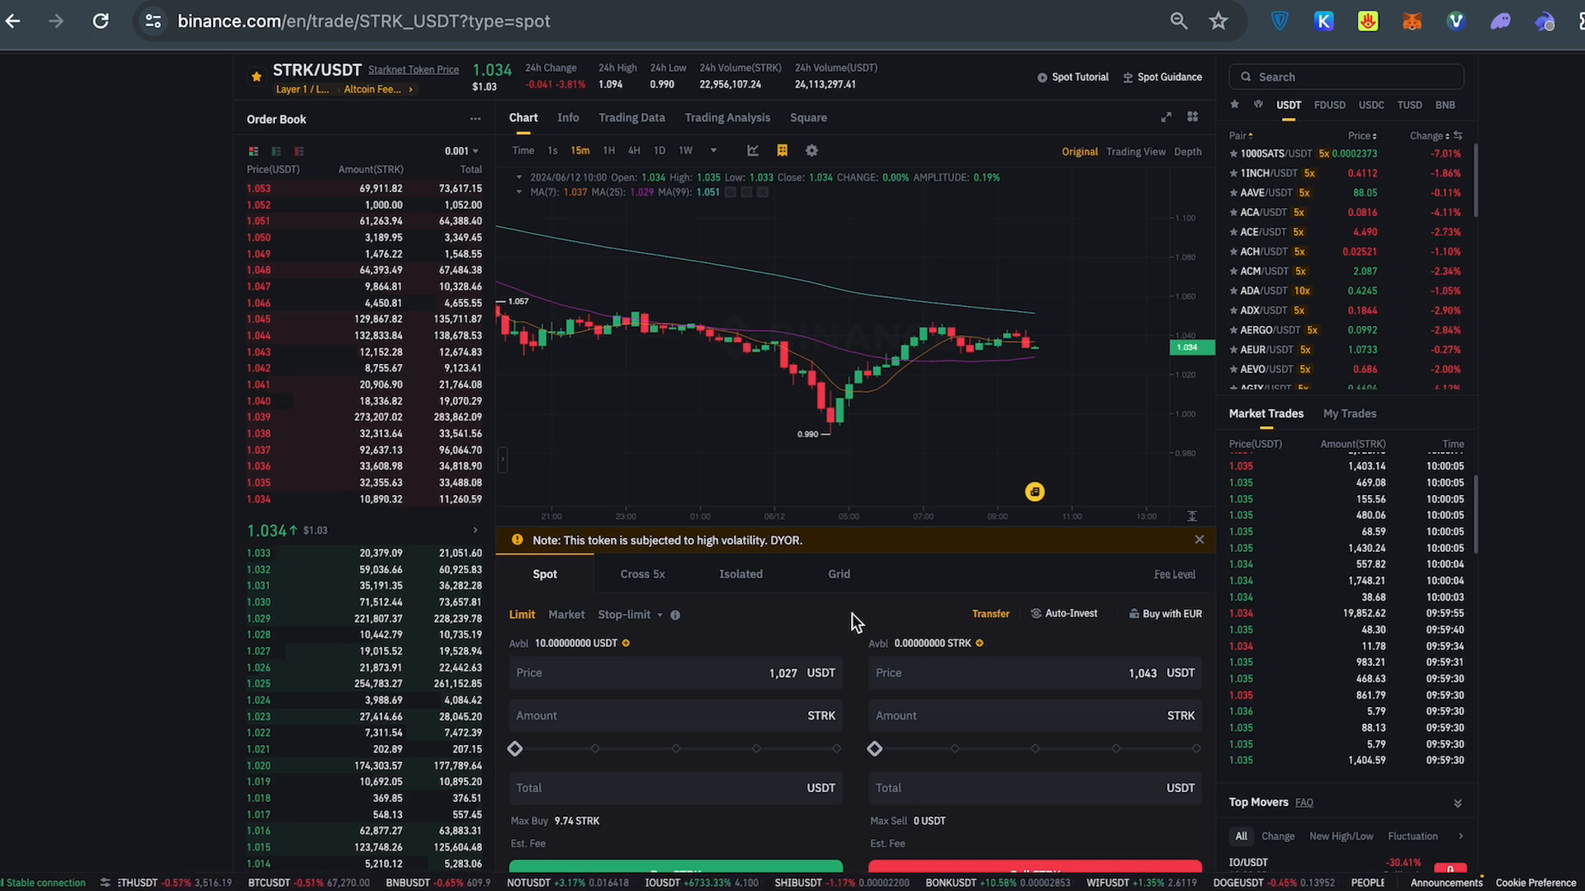
pyautogui.scroll(-3)
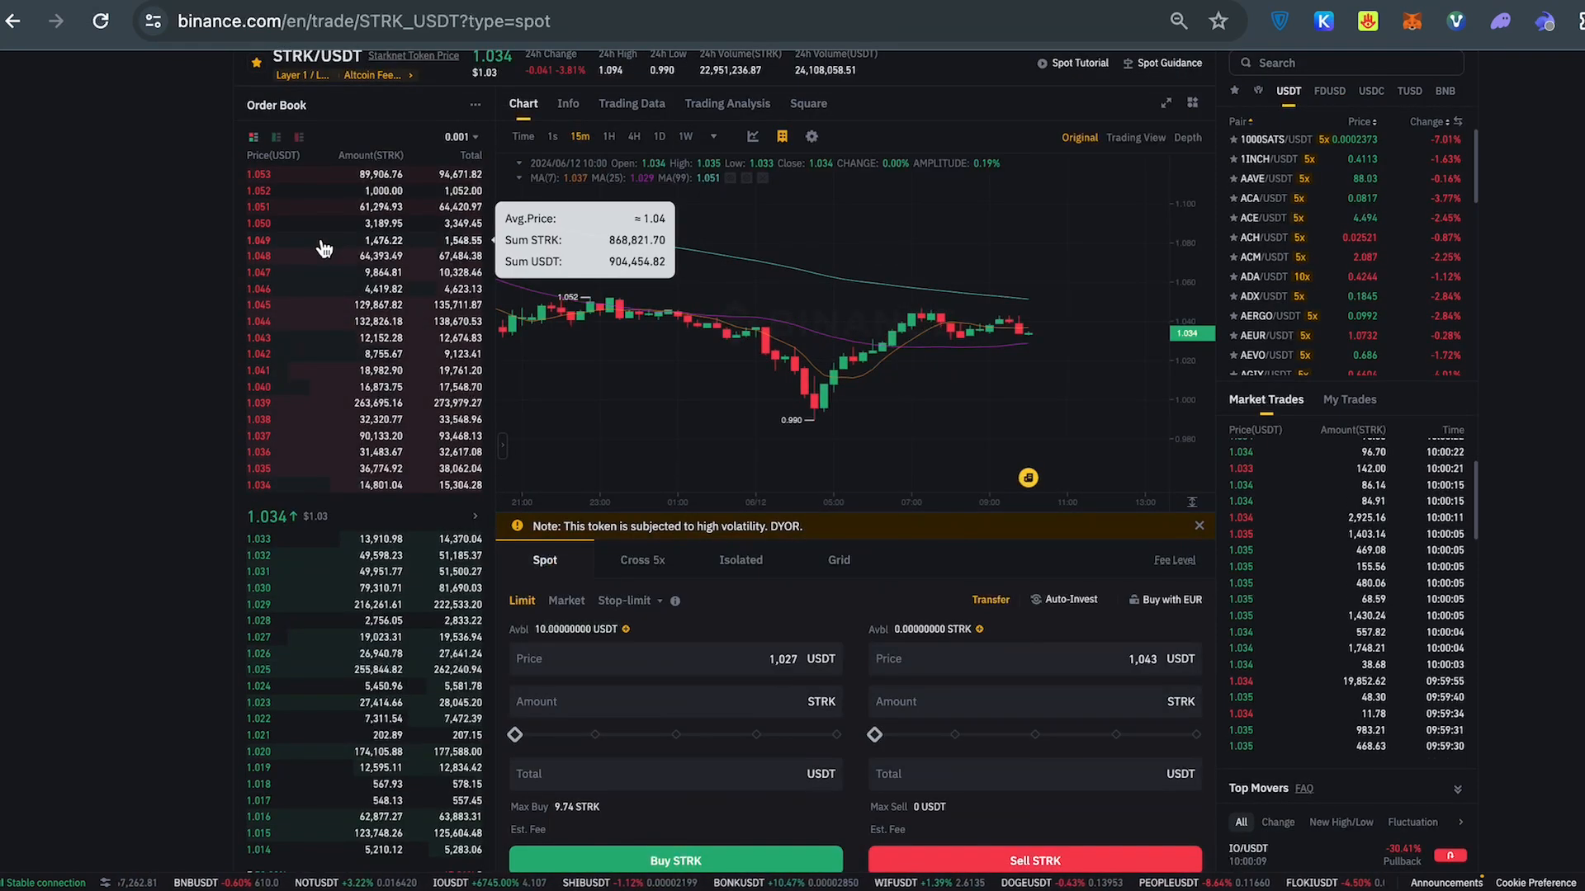
pyautogui.scroll(-3)
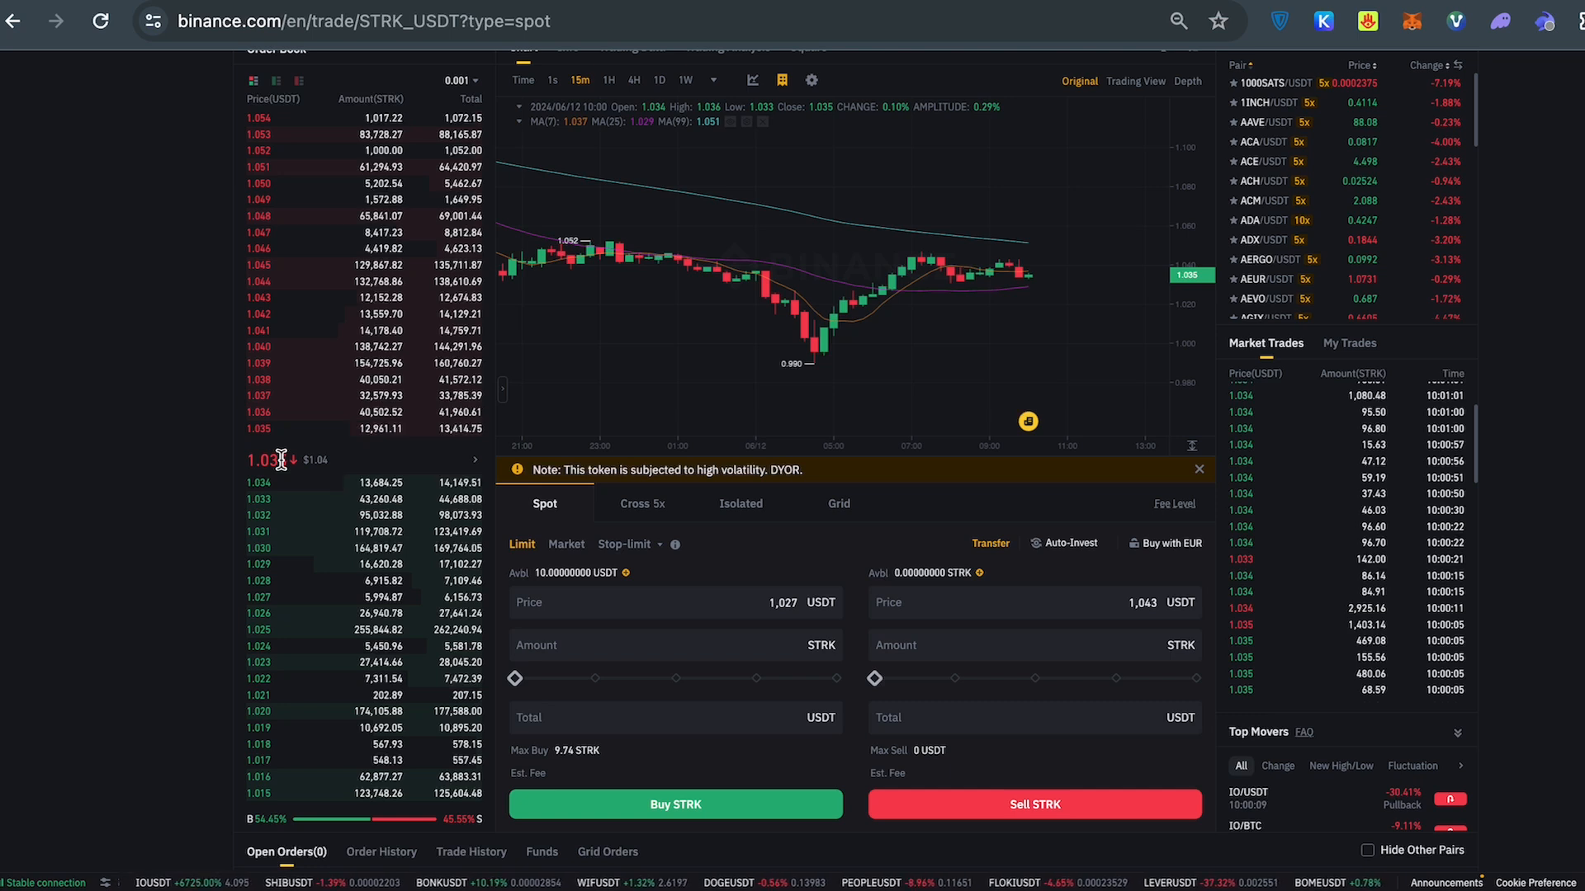
pyautogui.moveTo(1047, 272)
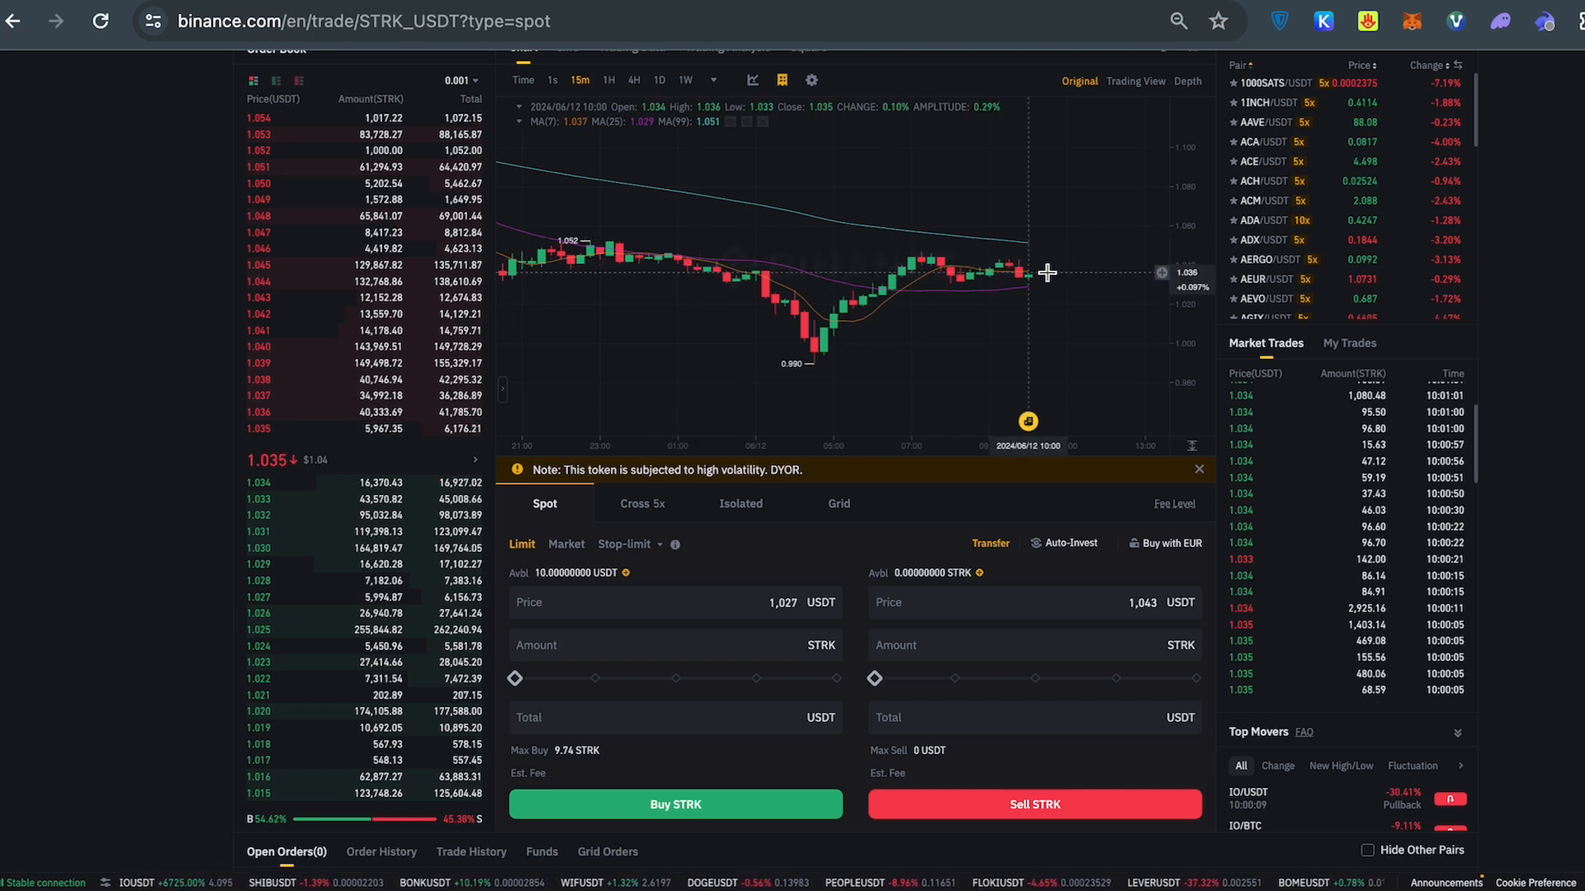
pyautogui.moveTo(1051, 300)
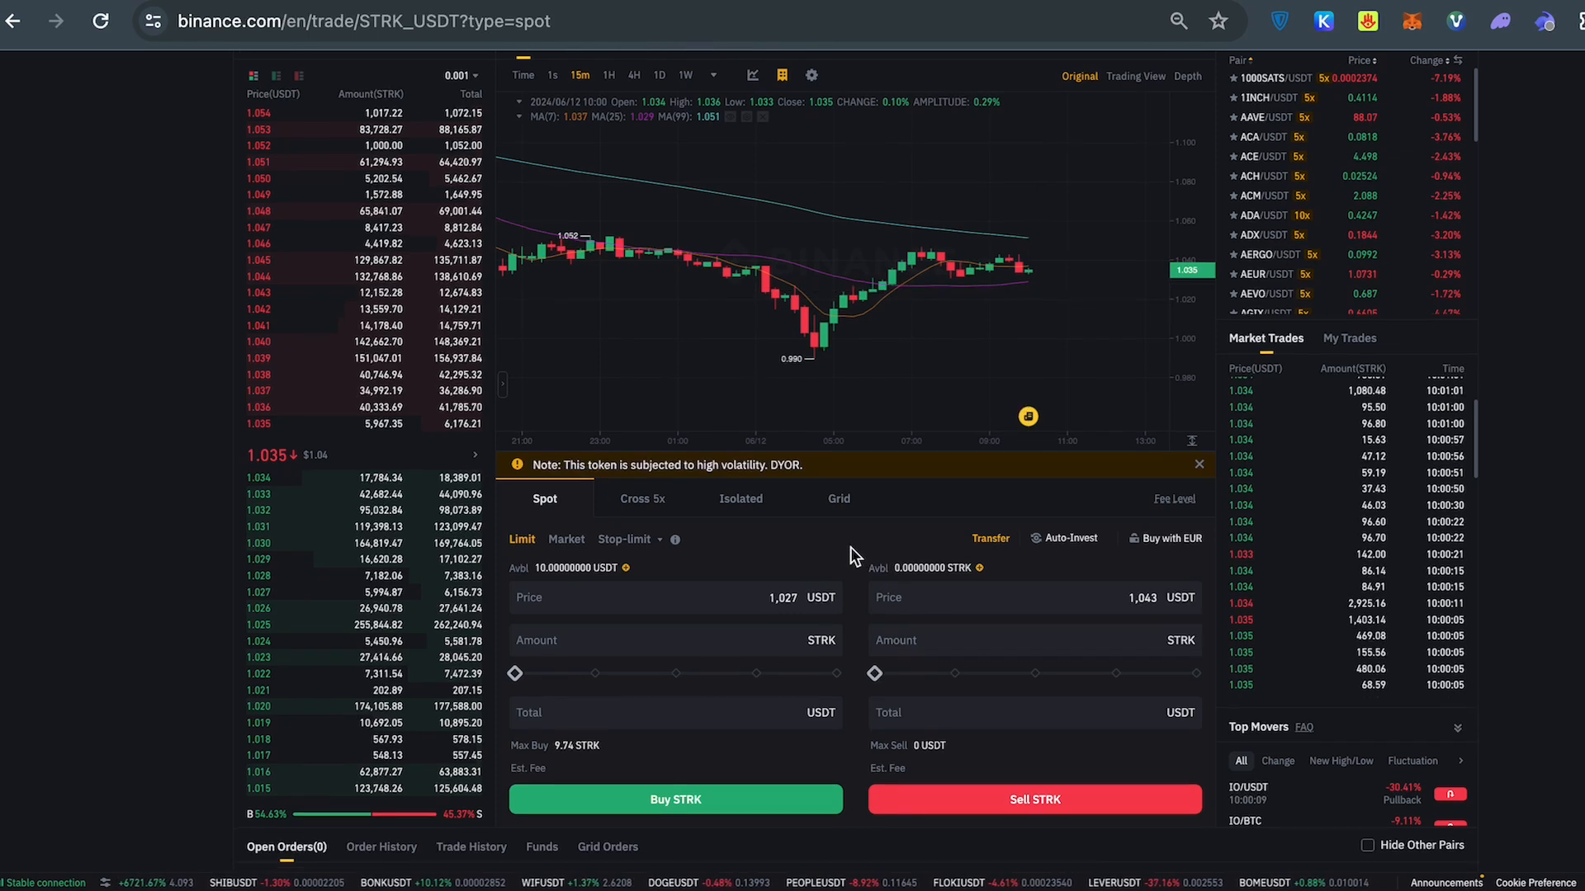
pyautogui.scroll(-3)
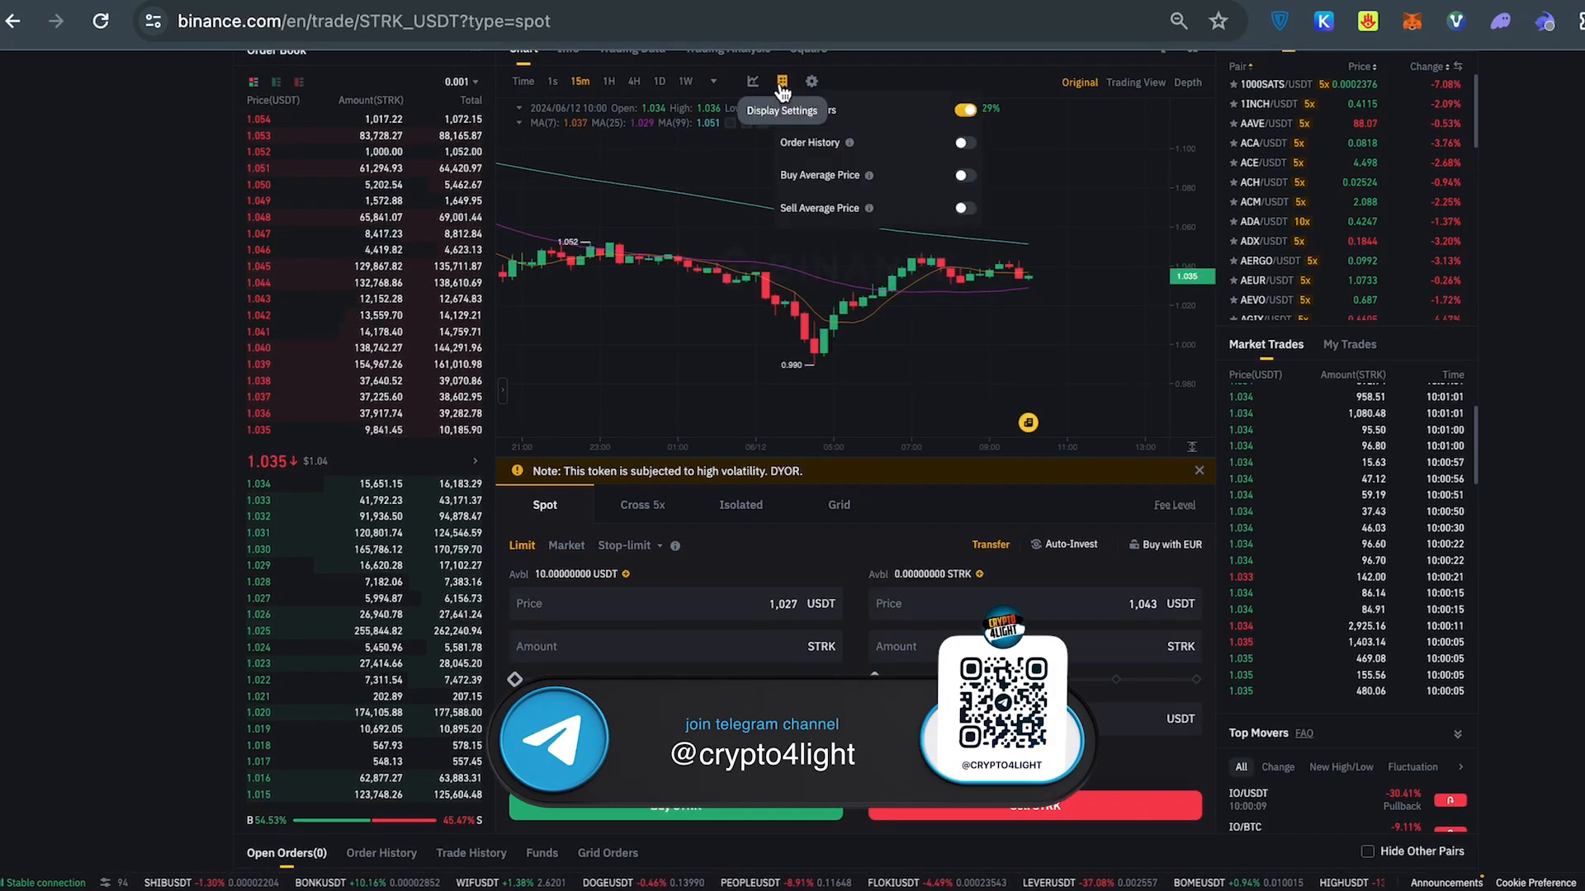
pyautogui.moveTo(1071, 307)
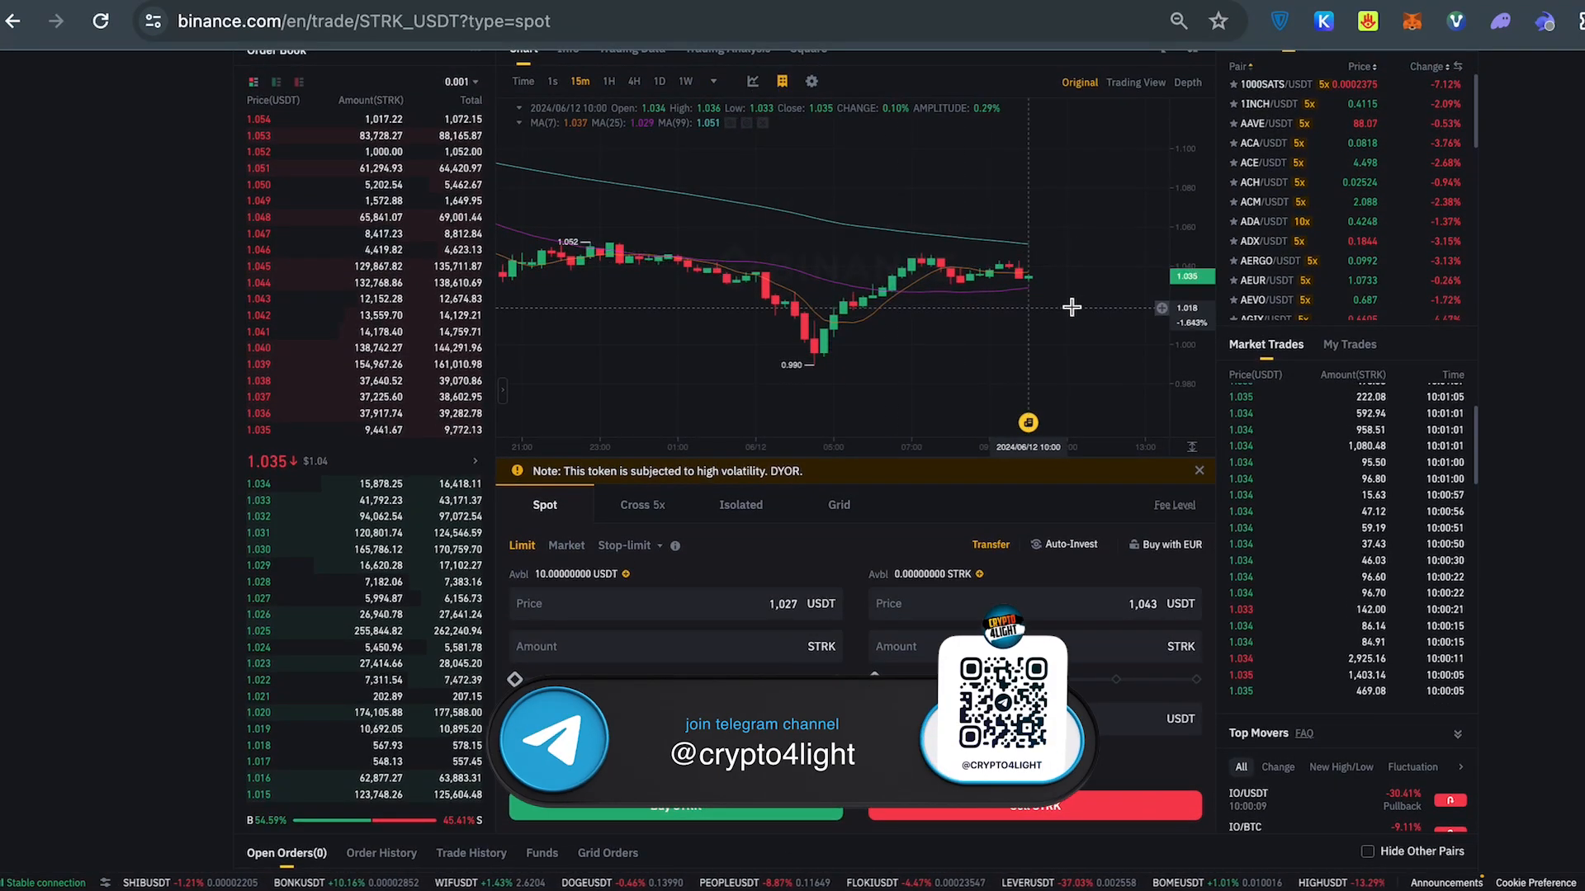
pyautogui.scroll(-3)
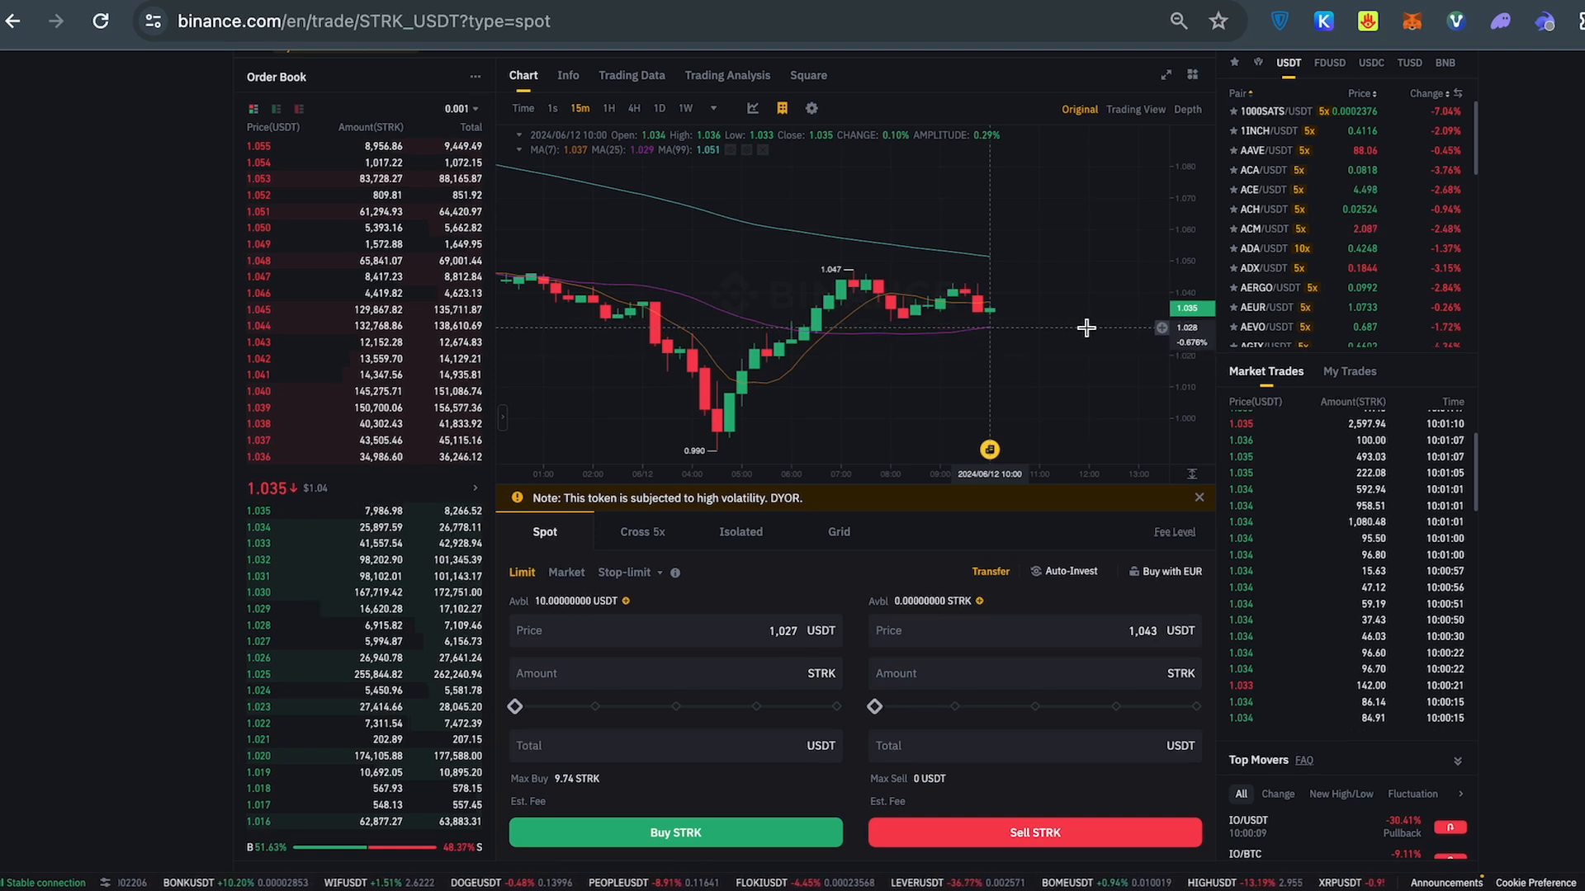
pyautogui.moveTo(1020, 327)
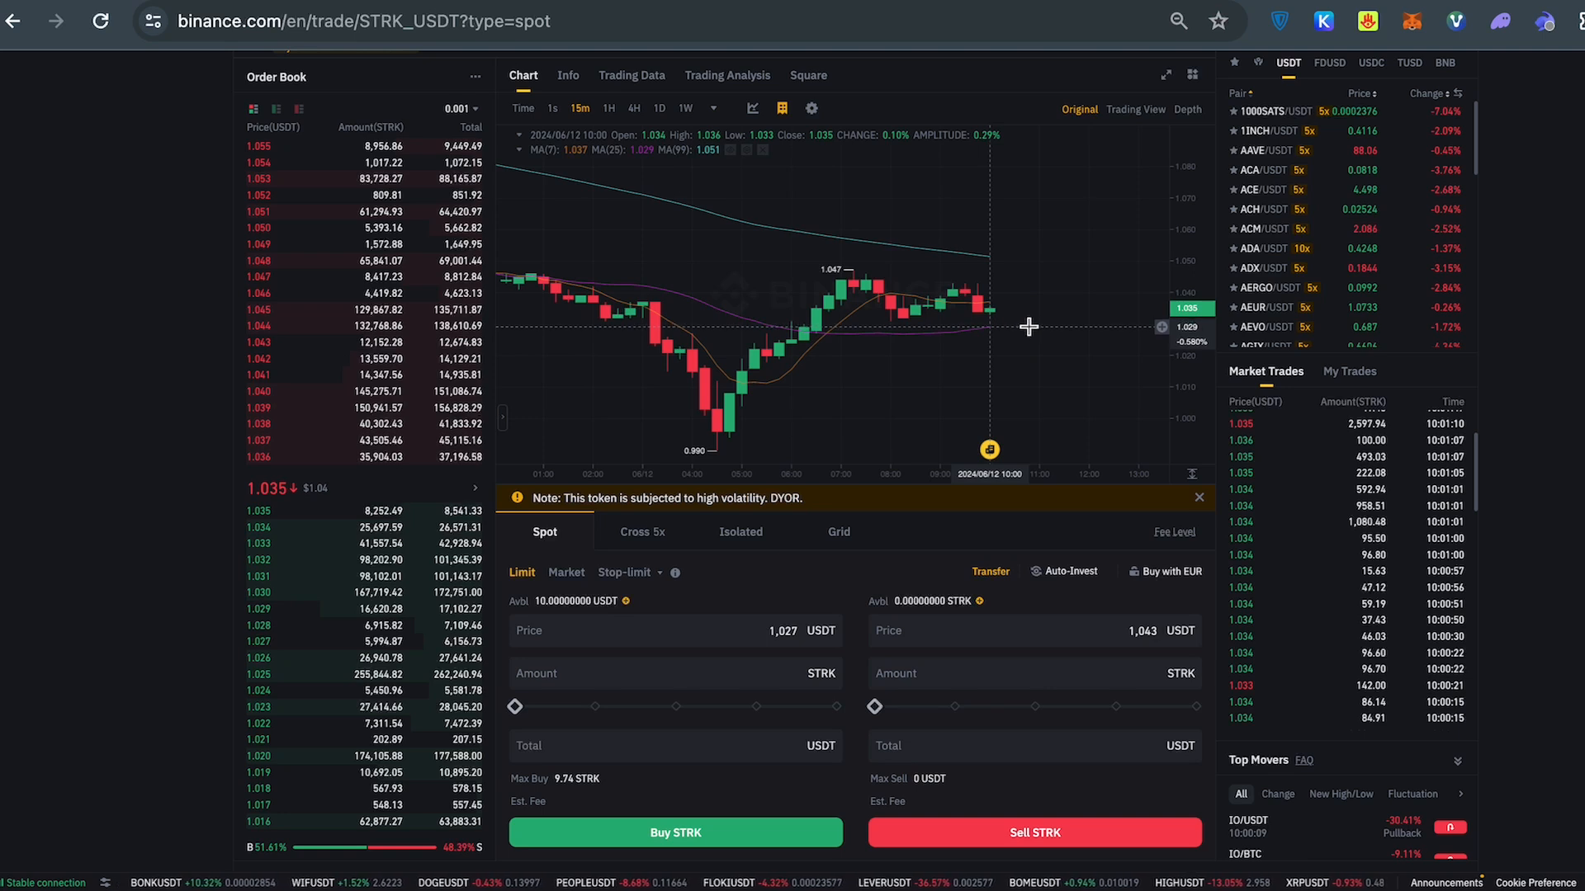
pyautogui.scroll(-3)
pyautogui.write('1,029')
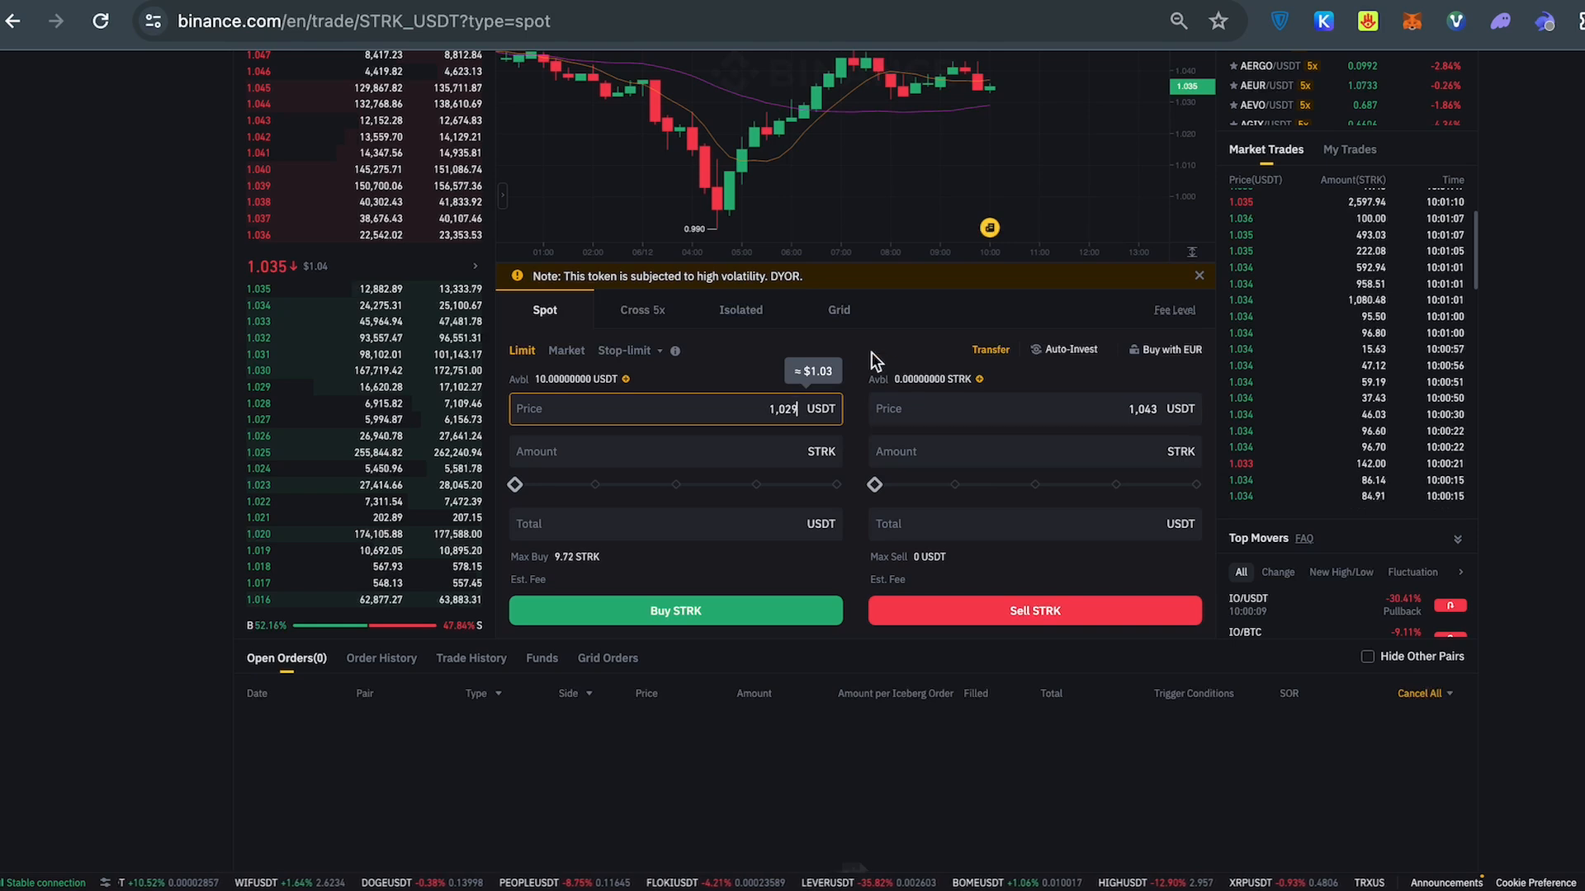
# Size the limit buy to 100% of the balance: 9.71 STRK at 1,029, about 9.99 USDT total
pyautogui.click(673, 451)
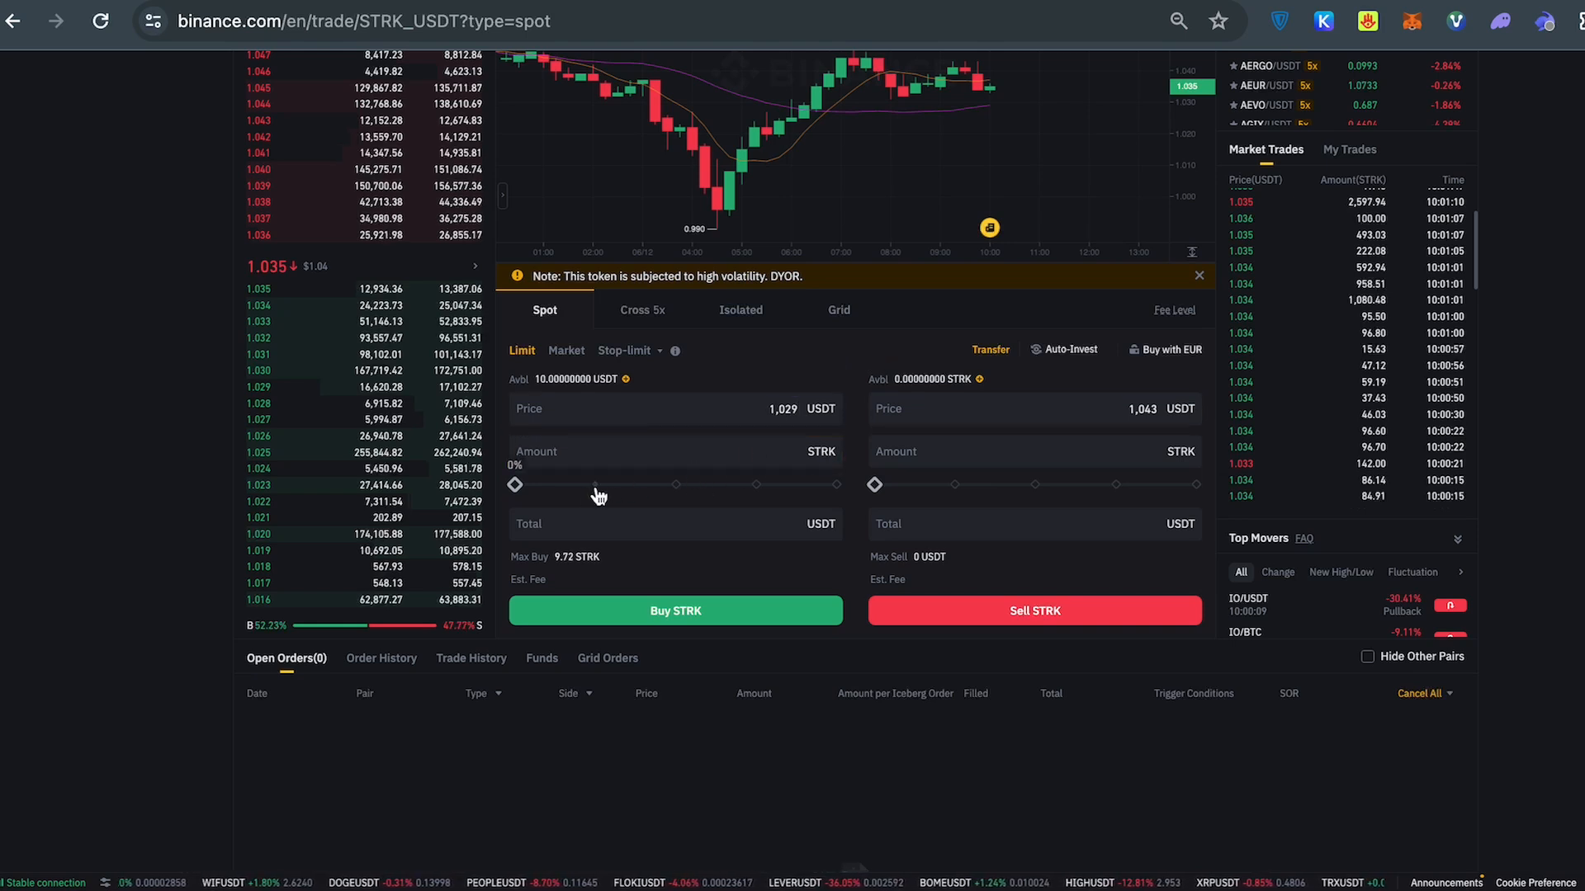
pyautogui.moveTo(514, 485); pyautogui.dragTo(756, 485)
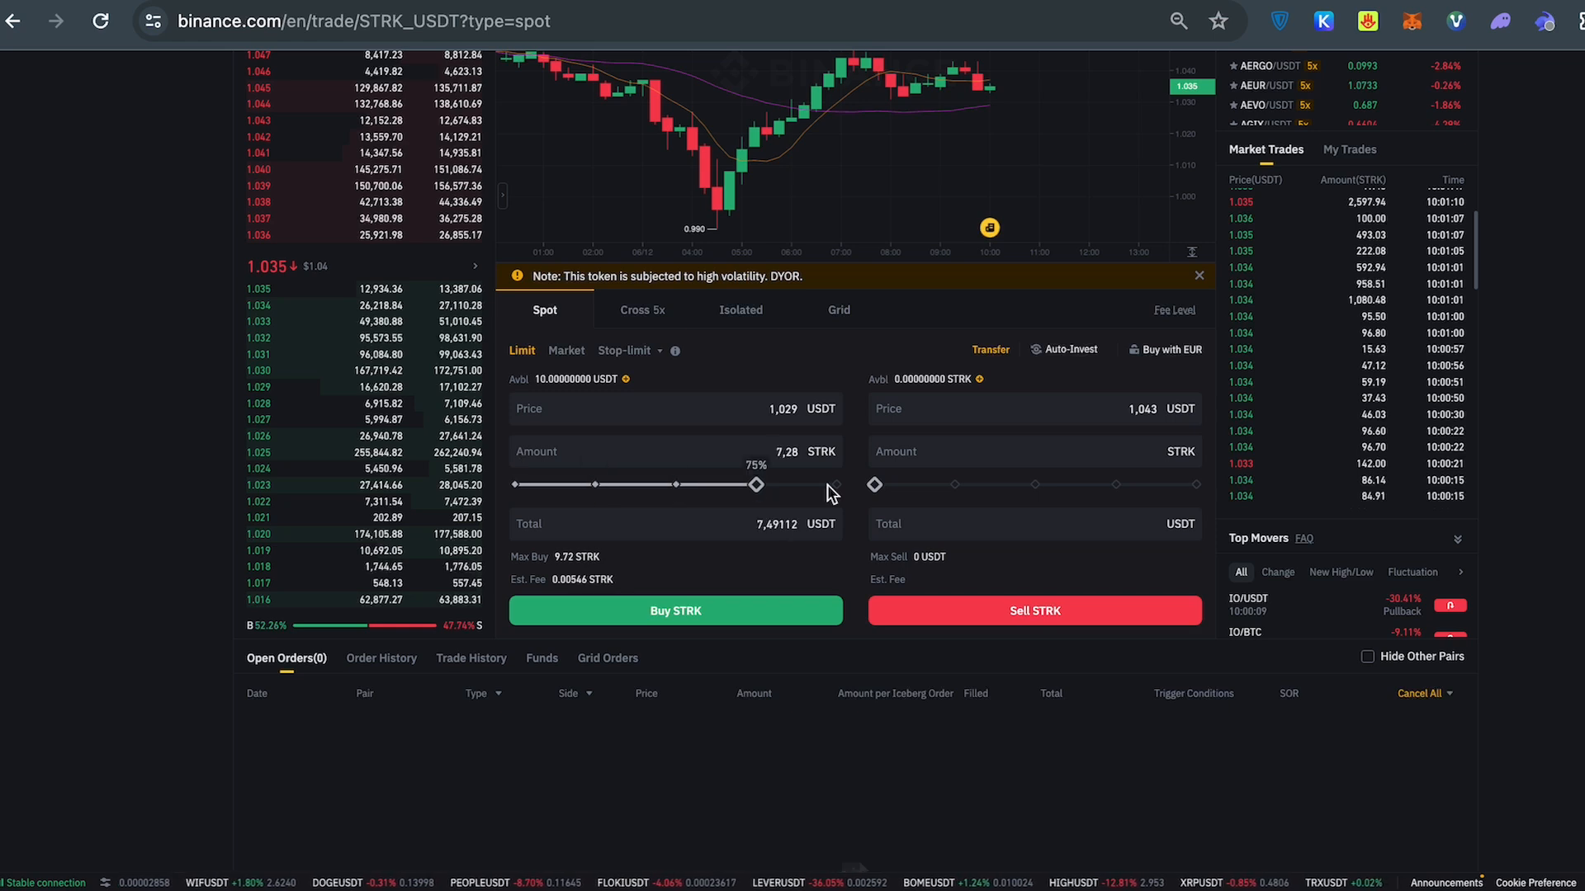
pyautogui.moveTo(756, 486); pyautogui.dragTo(837, 486)
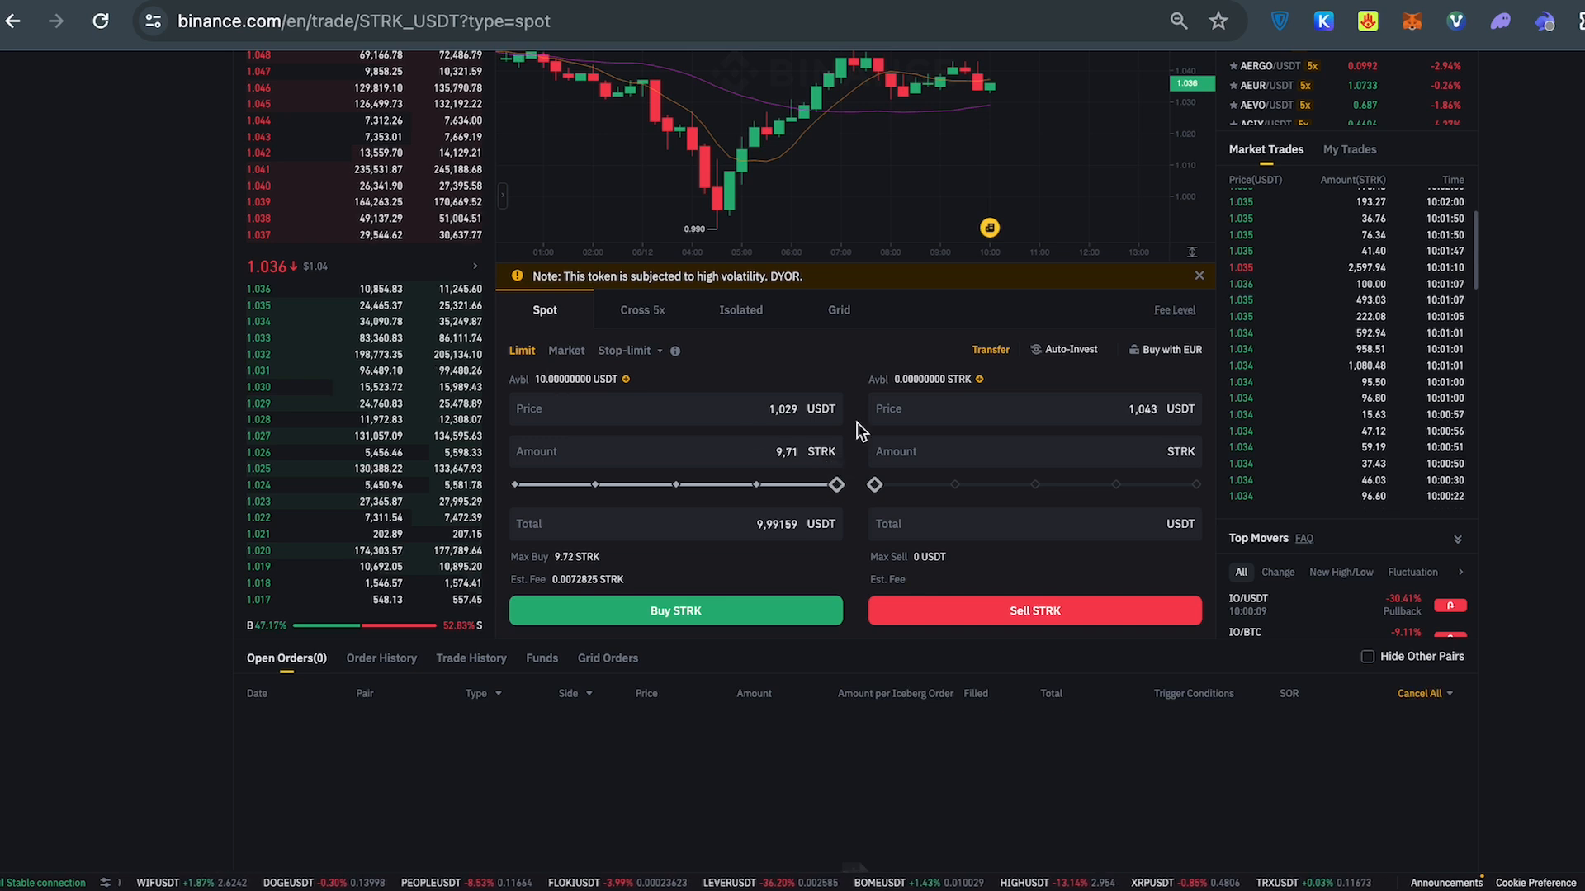
pyautogui.click(673, 407)
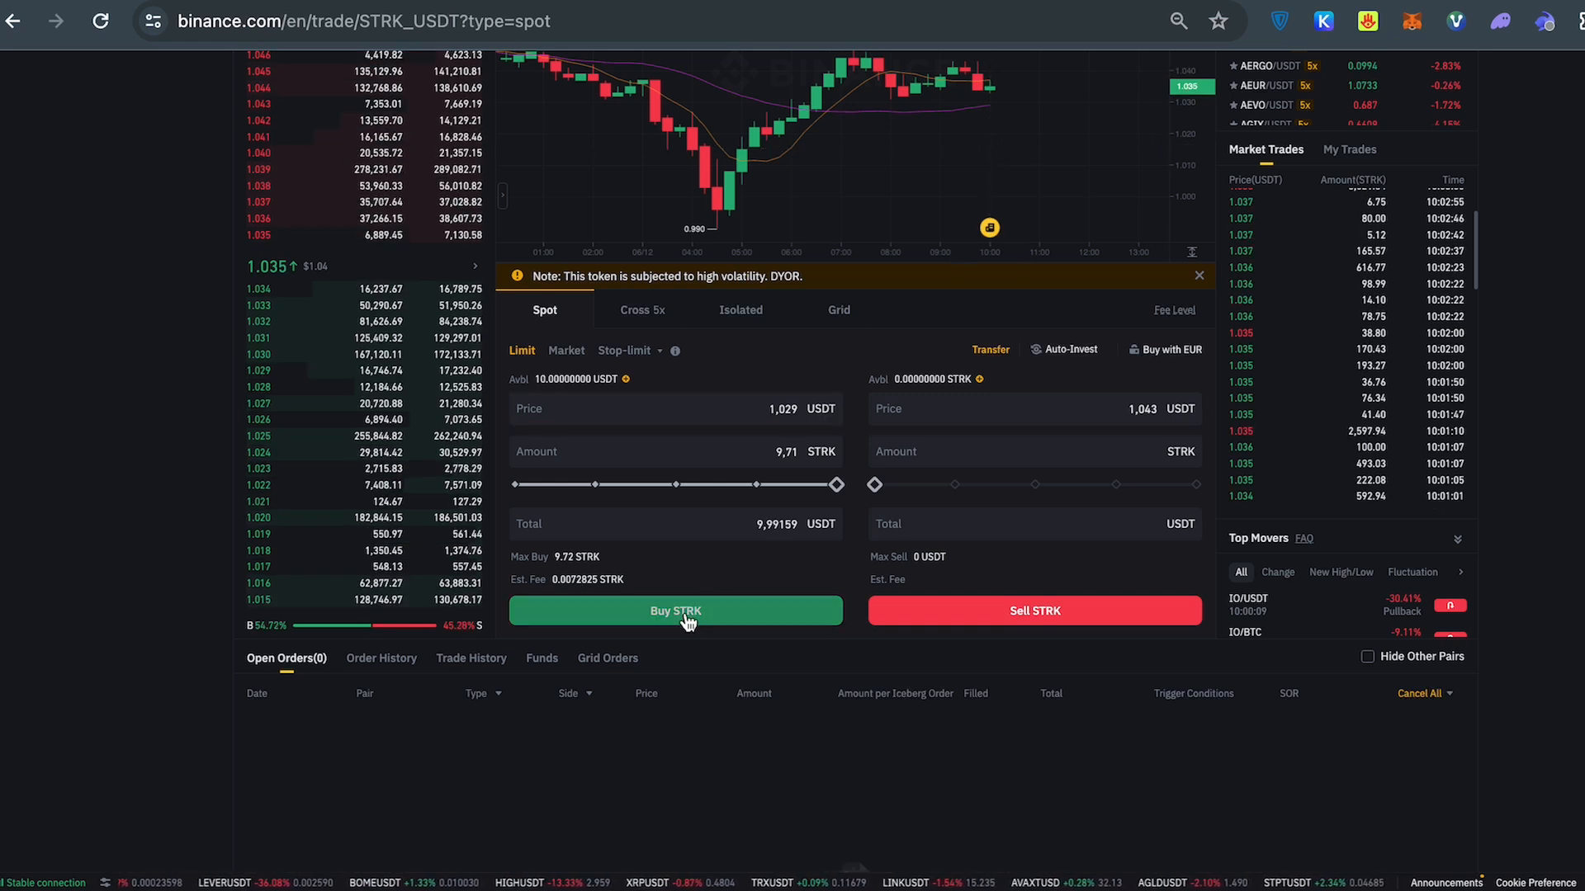
# Place the 9.71 STRK limit buy and confirm moving its price down to 1.020 USDT
pyautogui.click(674, 611)
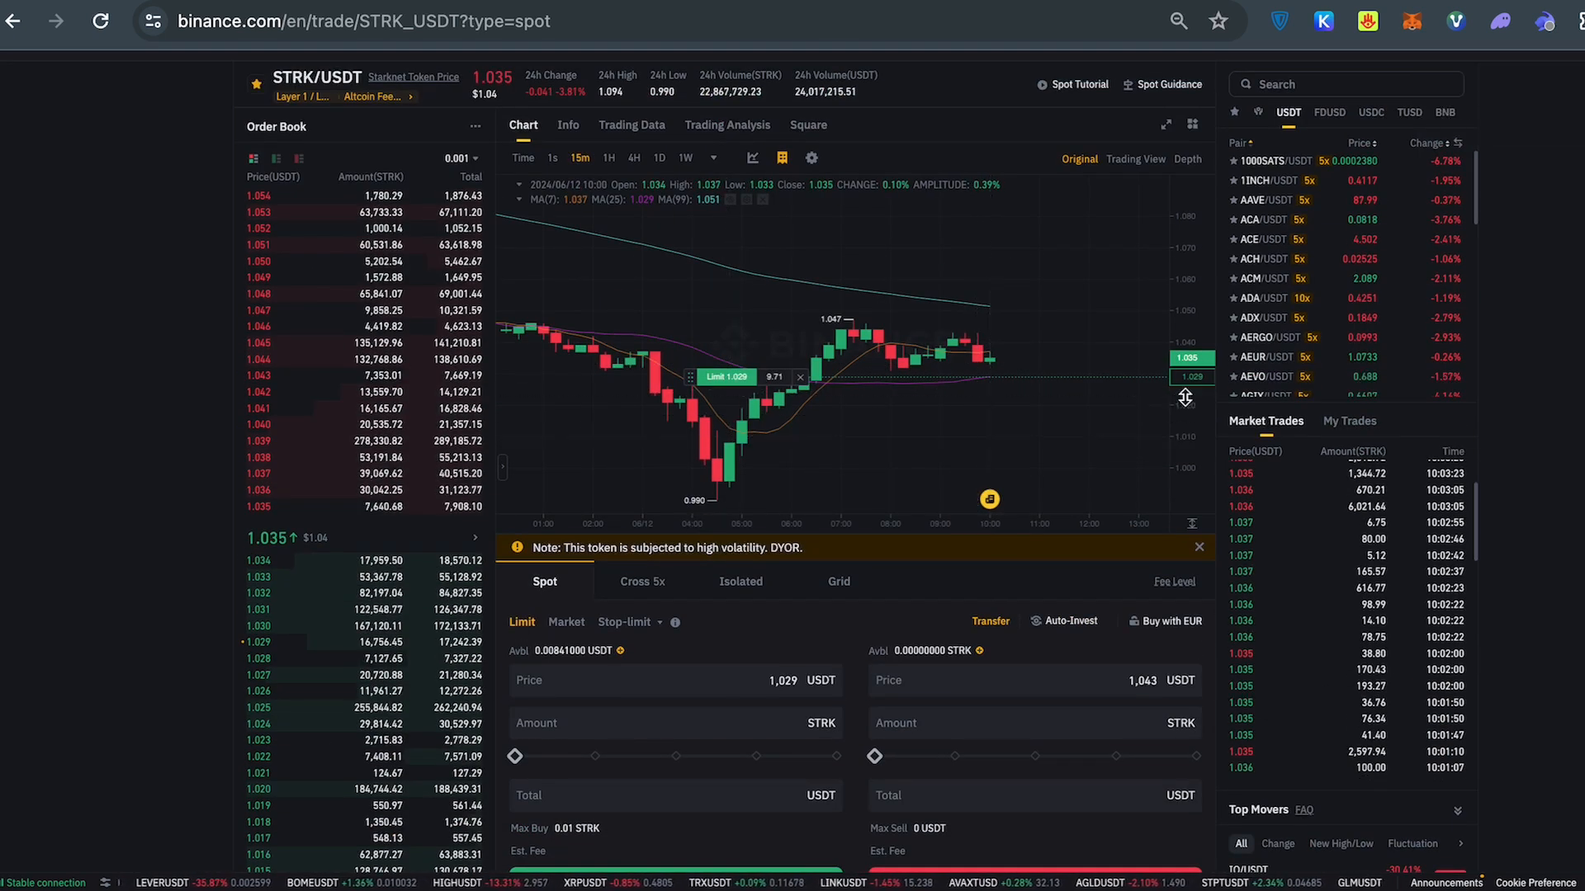
pyautogui.moveTo(1091, 368)
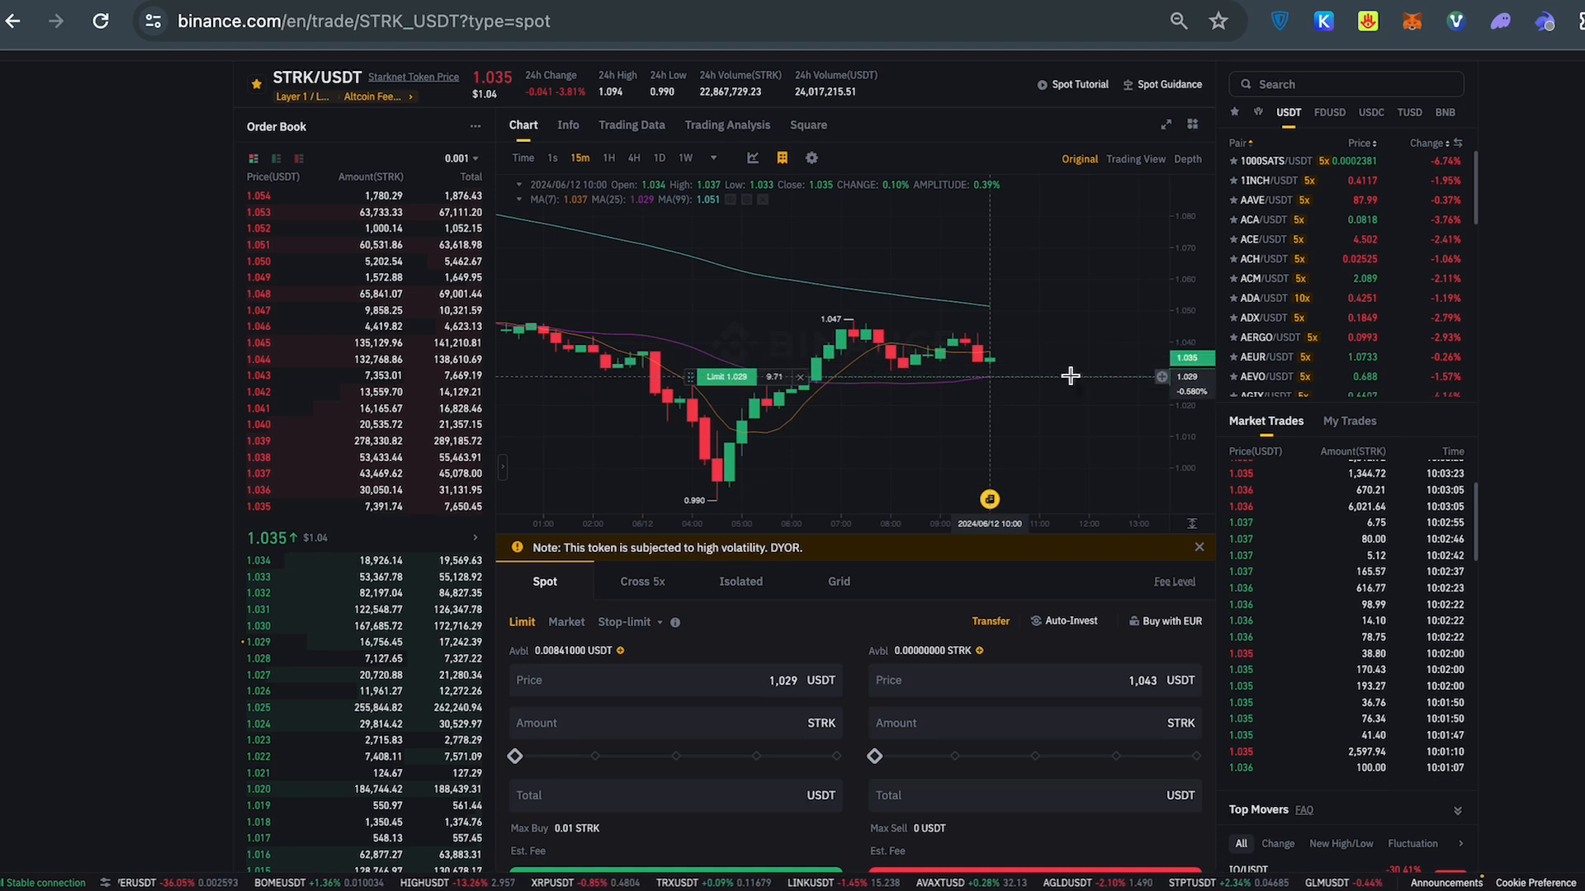
pyautogui.moveTo(692, 386)
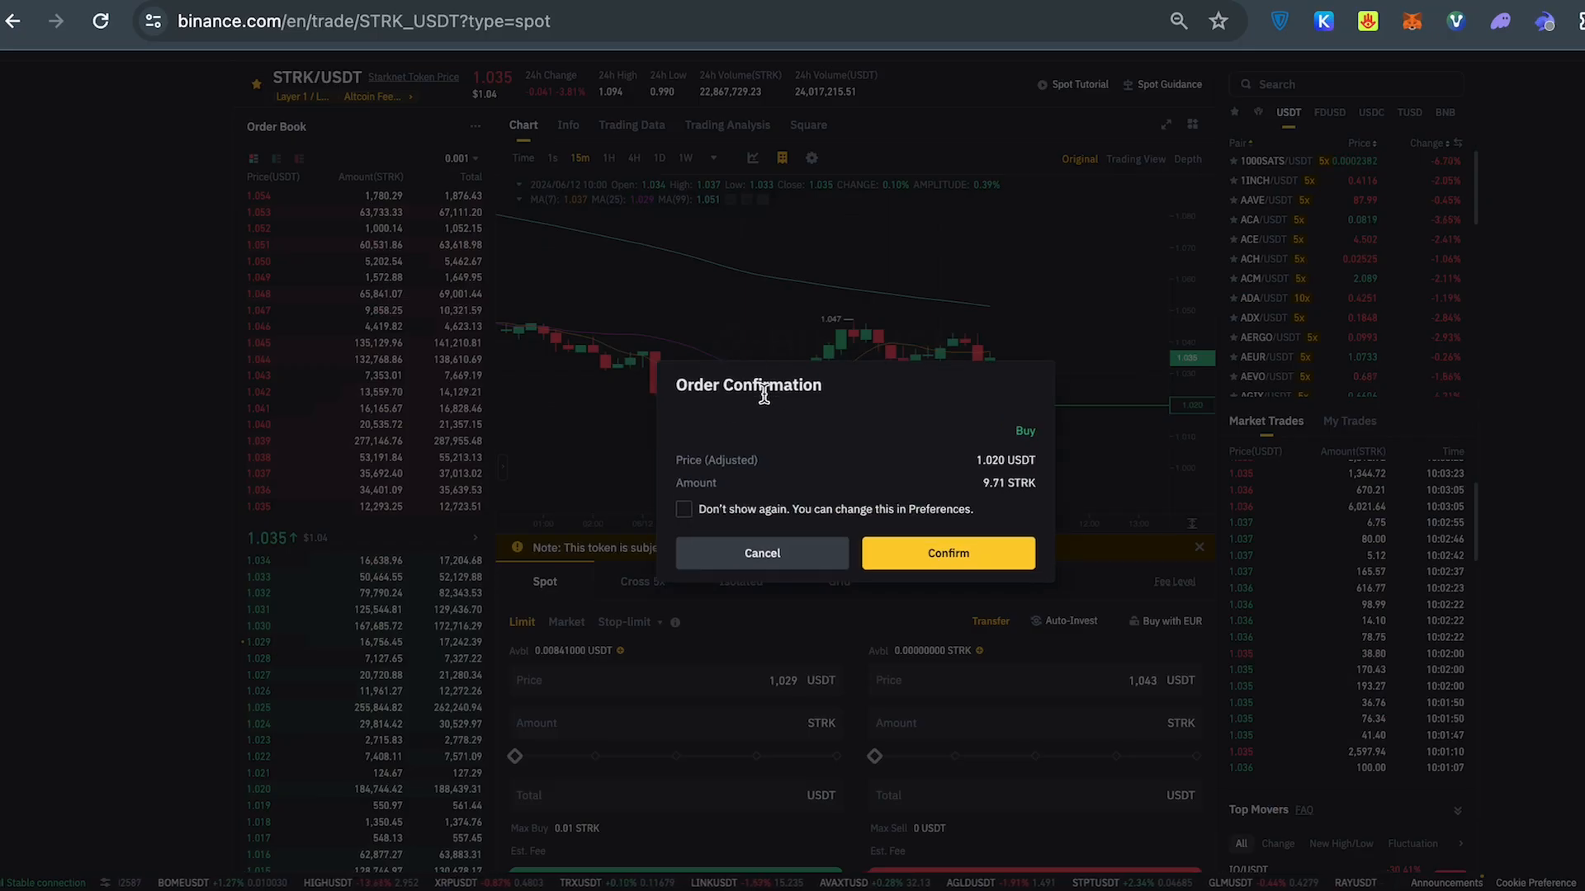
pyautogui.moveTo(739, 460)
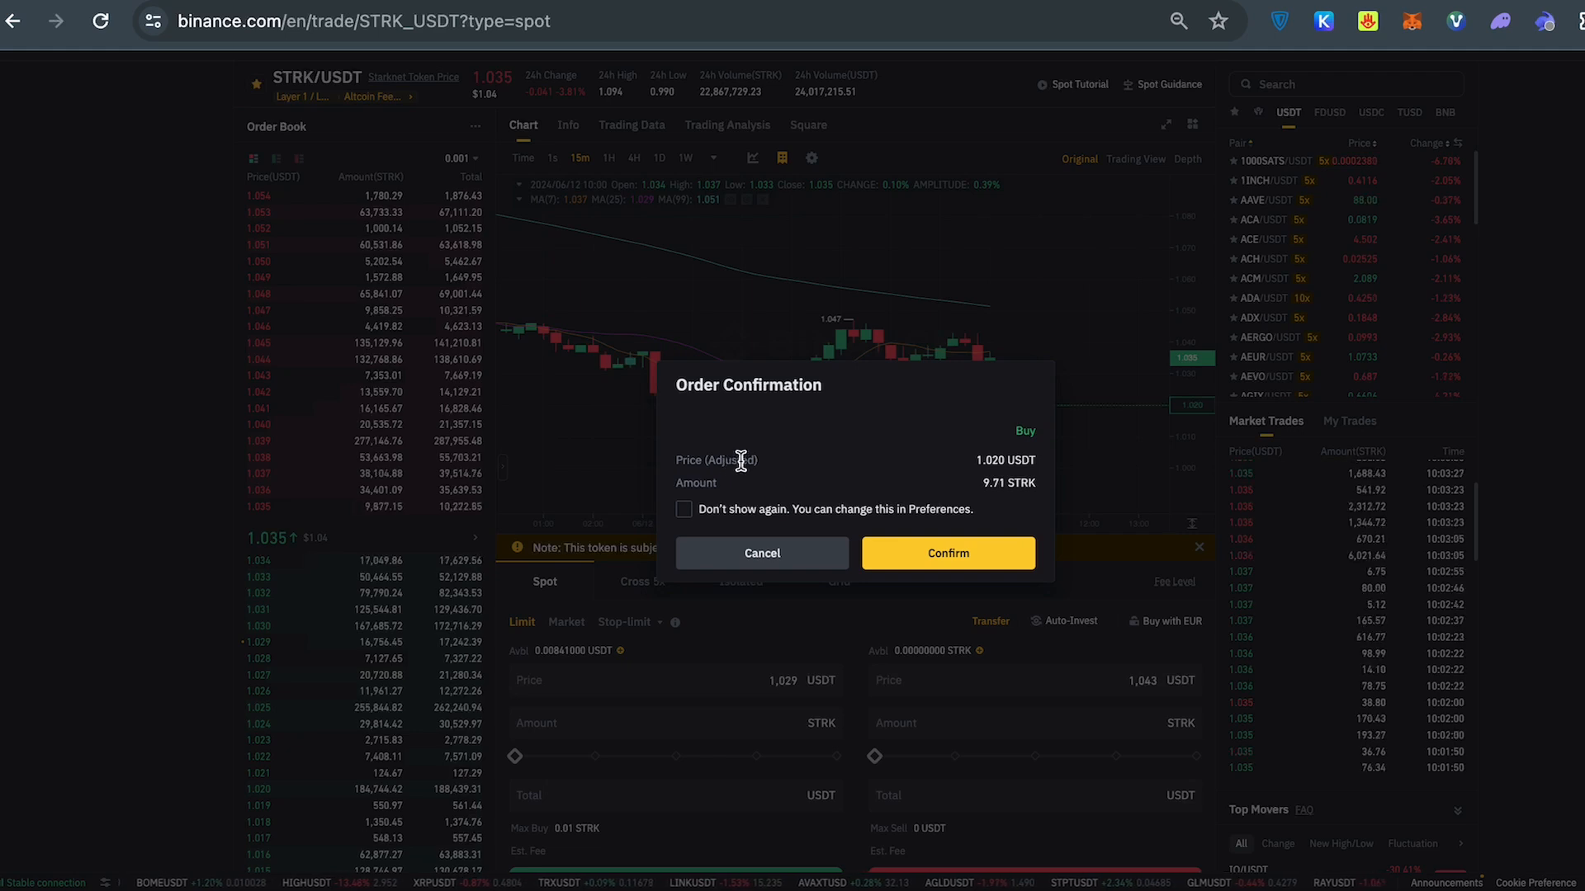
pyautogui.click(683, 510)
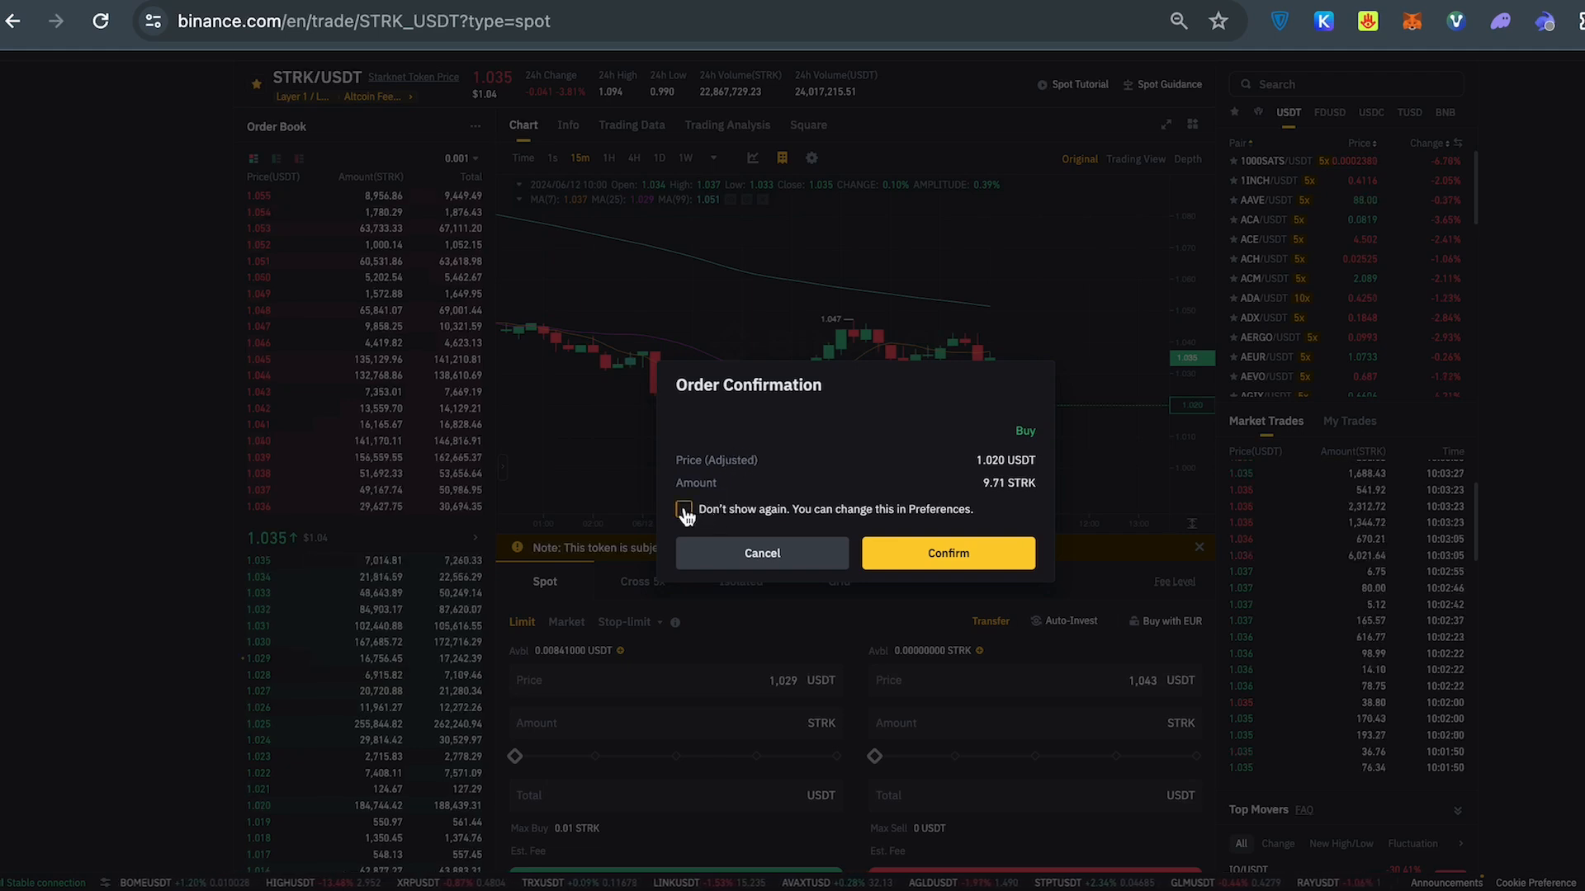
pyautogui.click(946, 552)
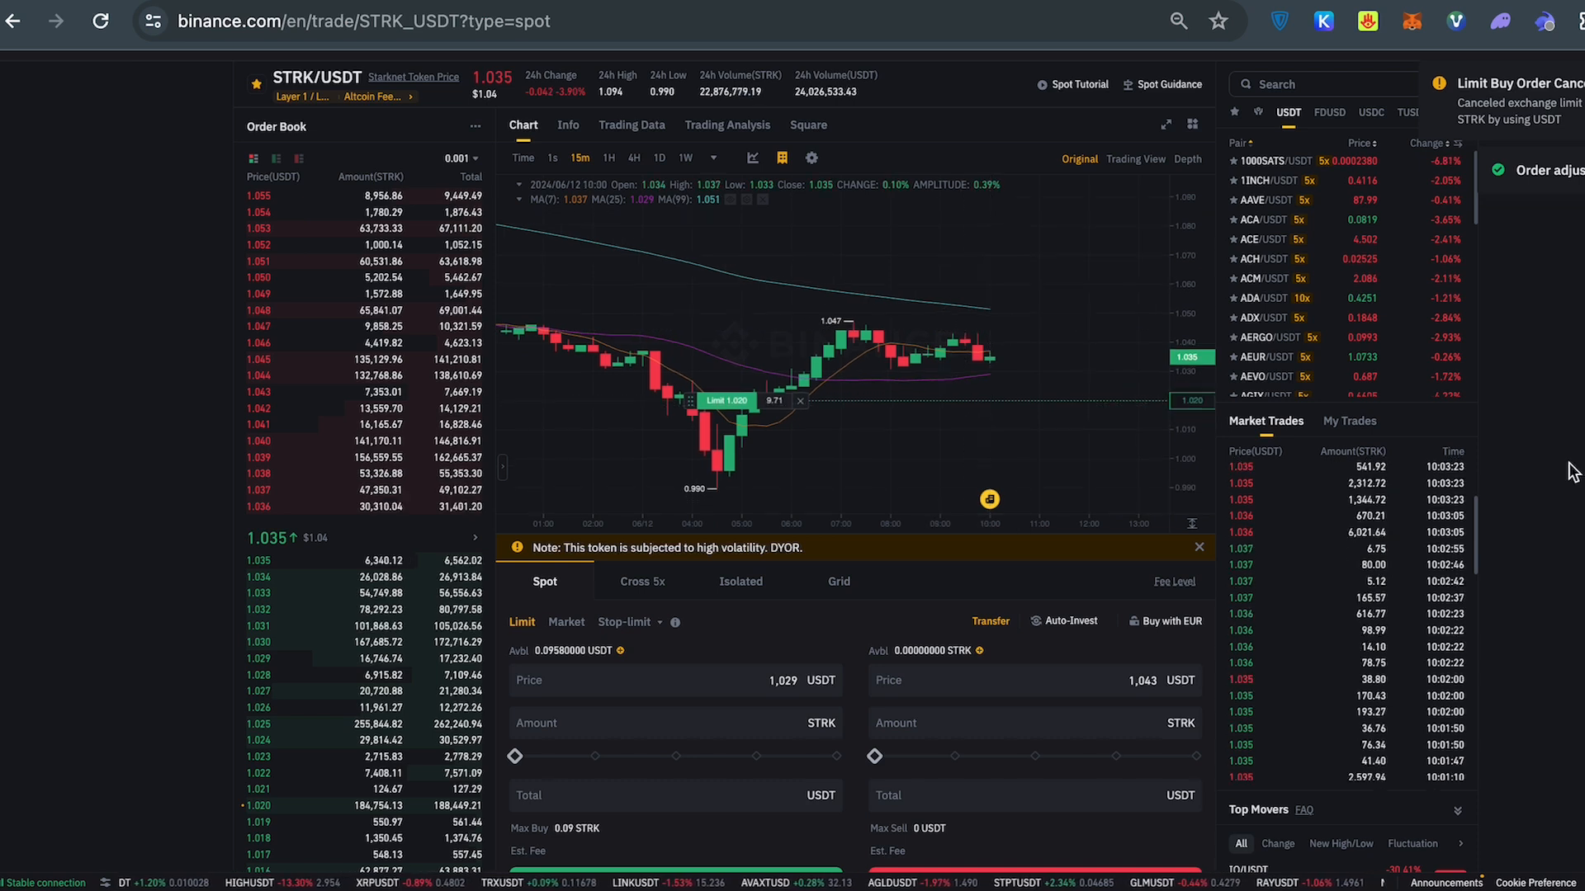
# Edit the open 1.020 limit buy order's amount from 9.71 to 5.50 STRK and confirm
pyautogui.scroll(-3)
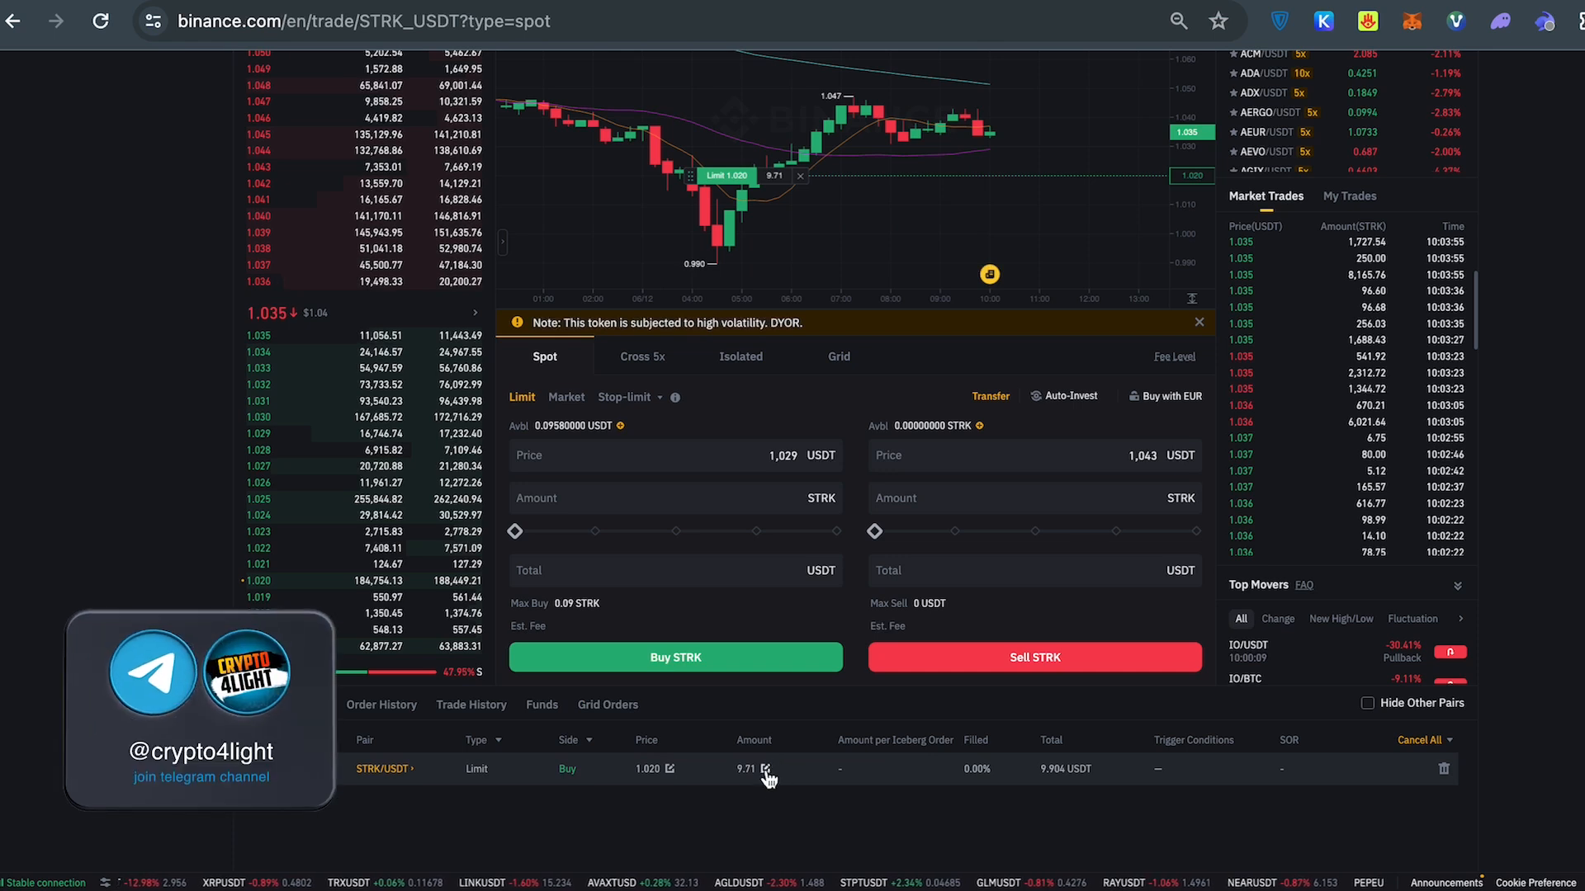
pyautogui.click(767, 770)
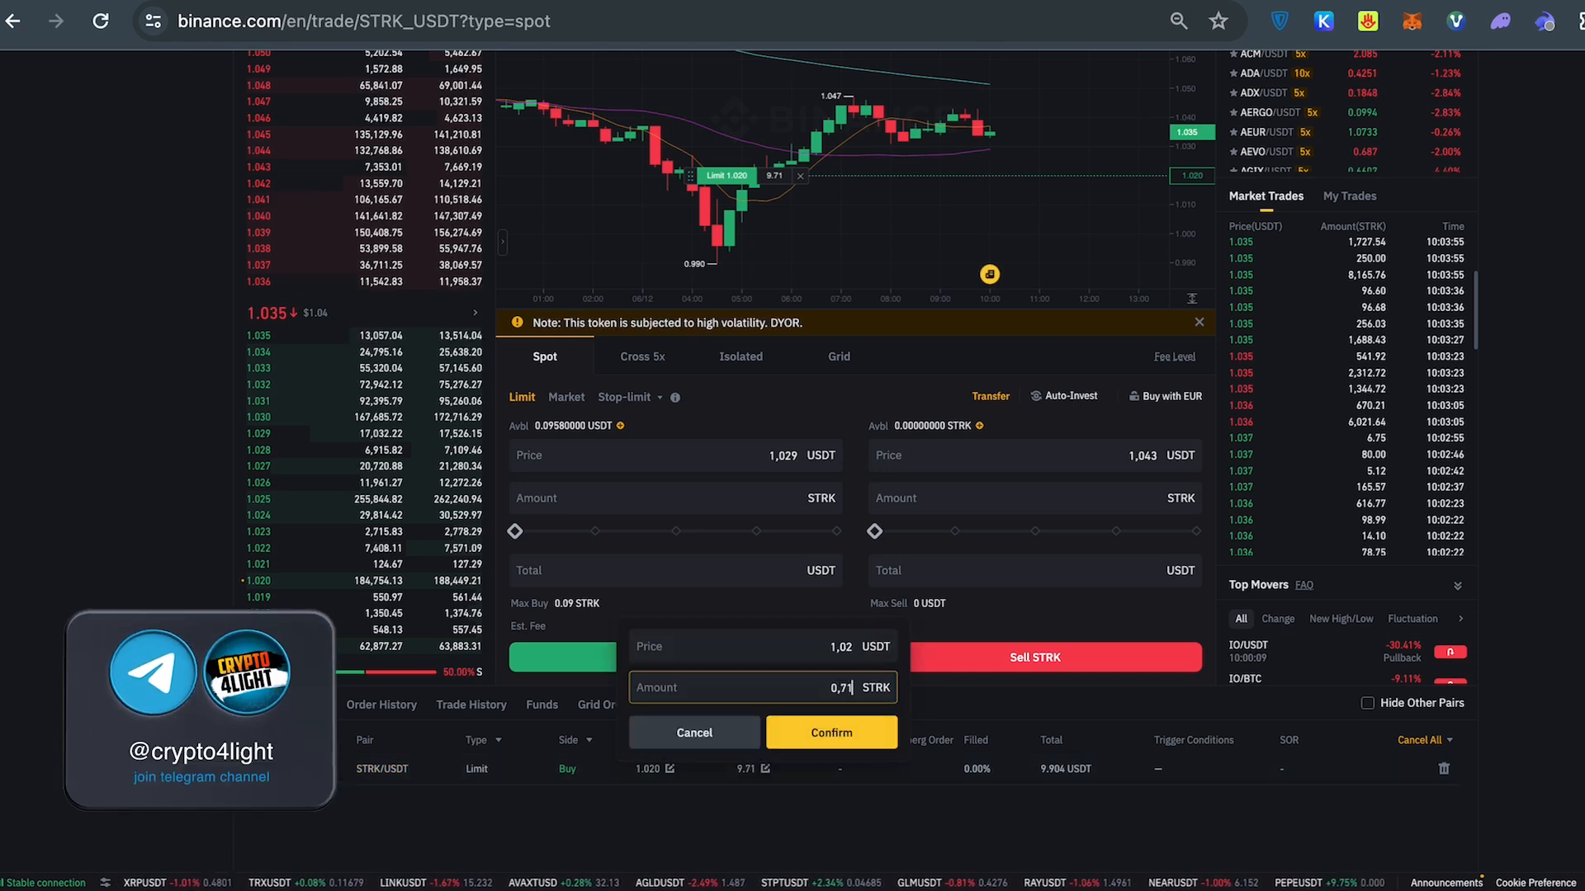
pyautogui.write('5,')
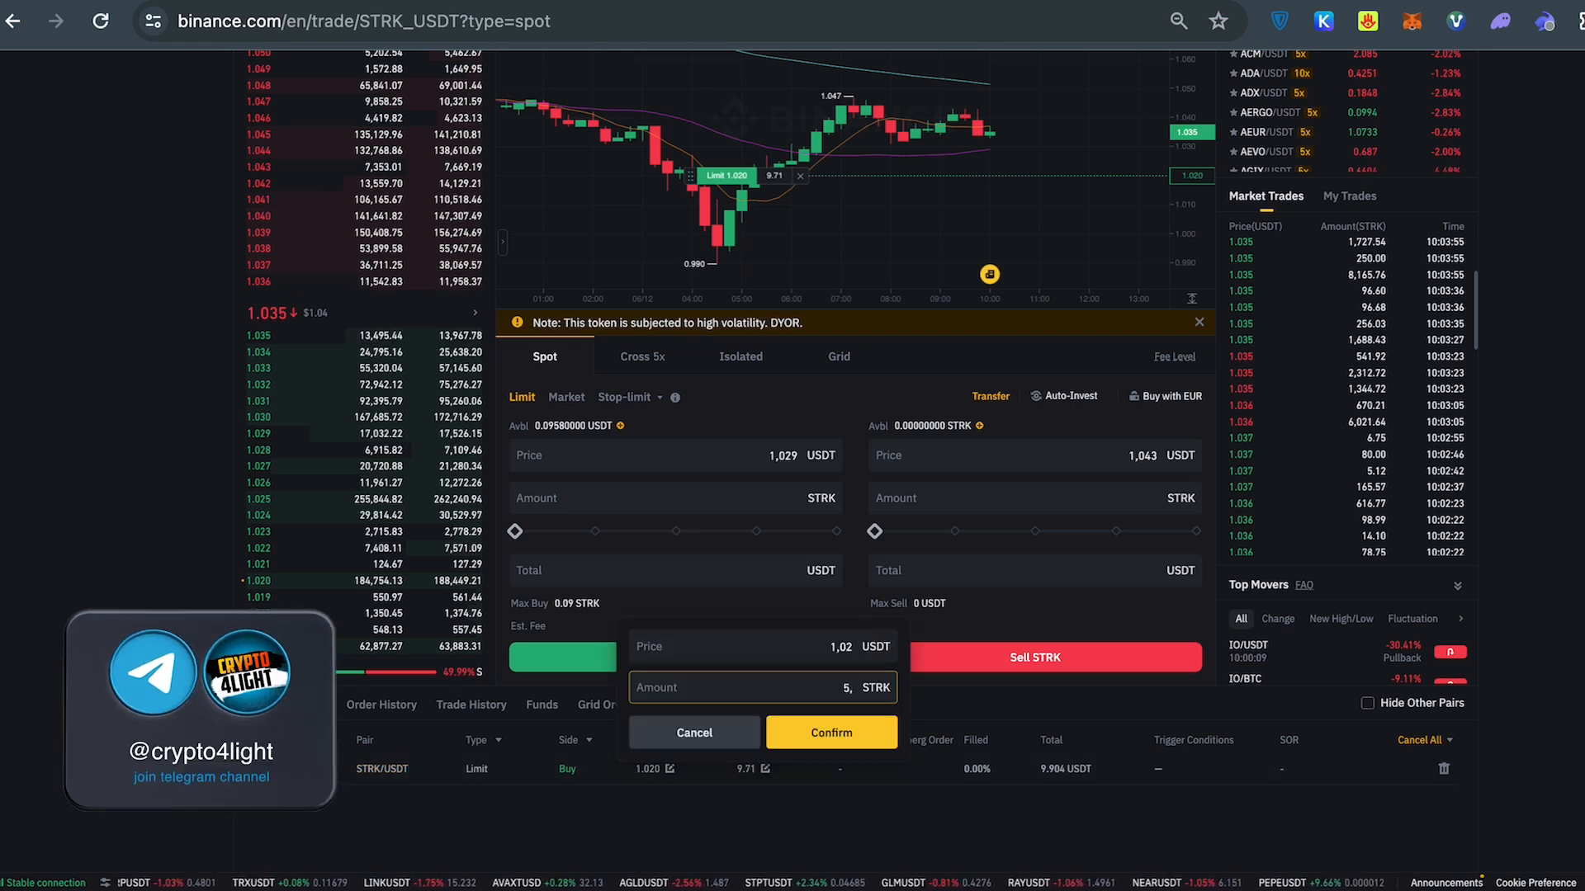
pyautogui.click(831, 733)
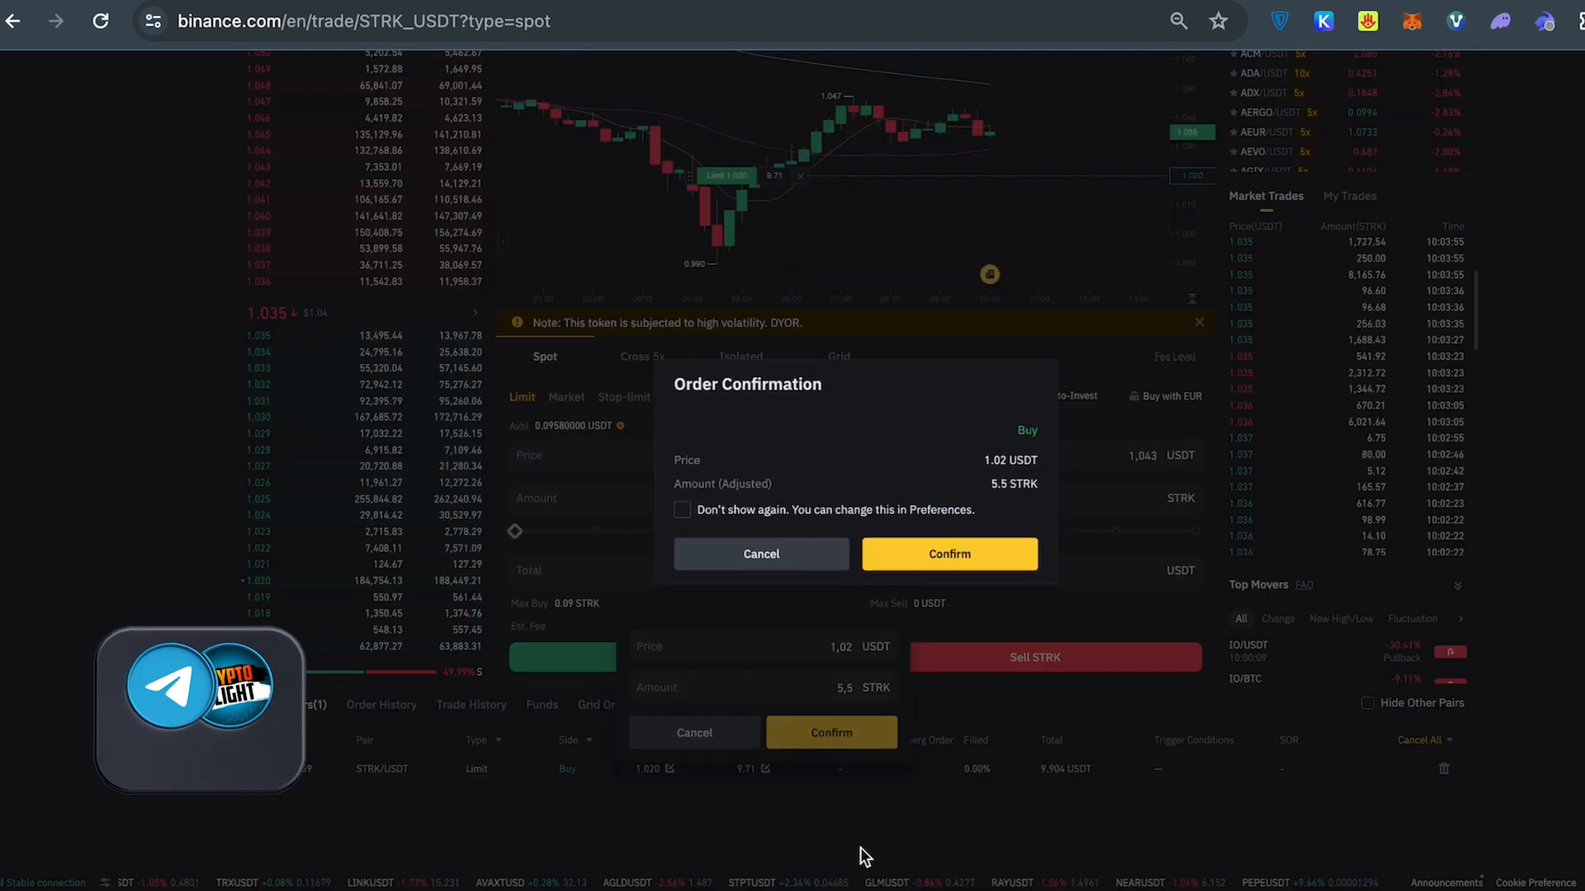
pyautogui.click(948, 555)
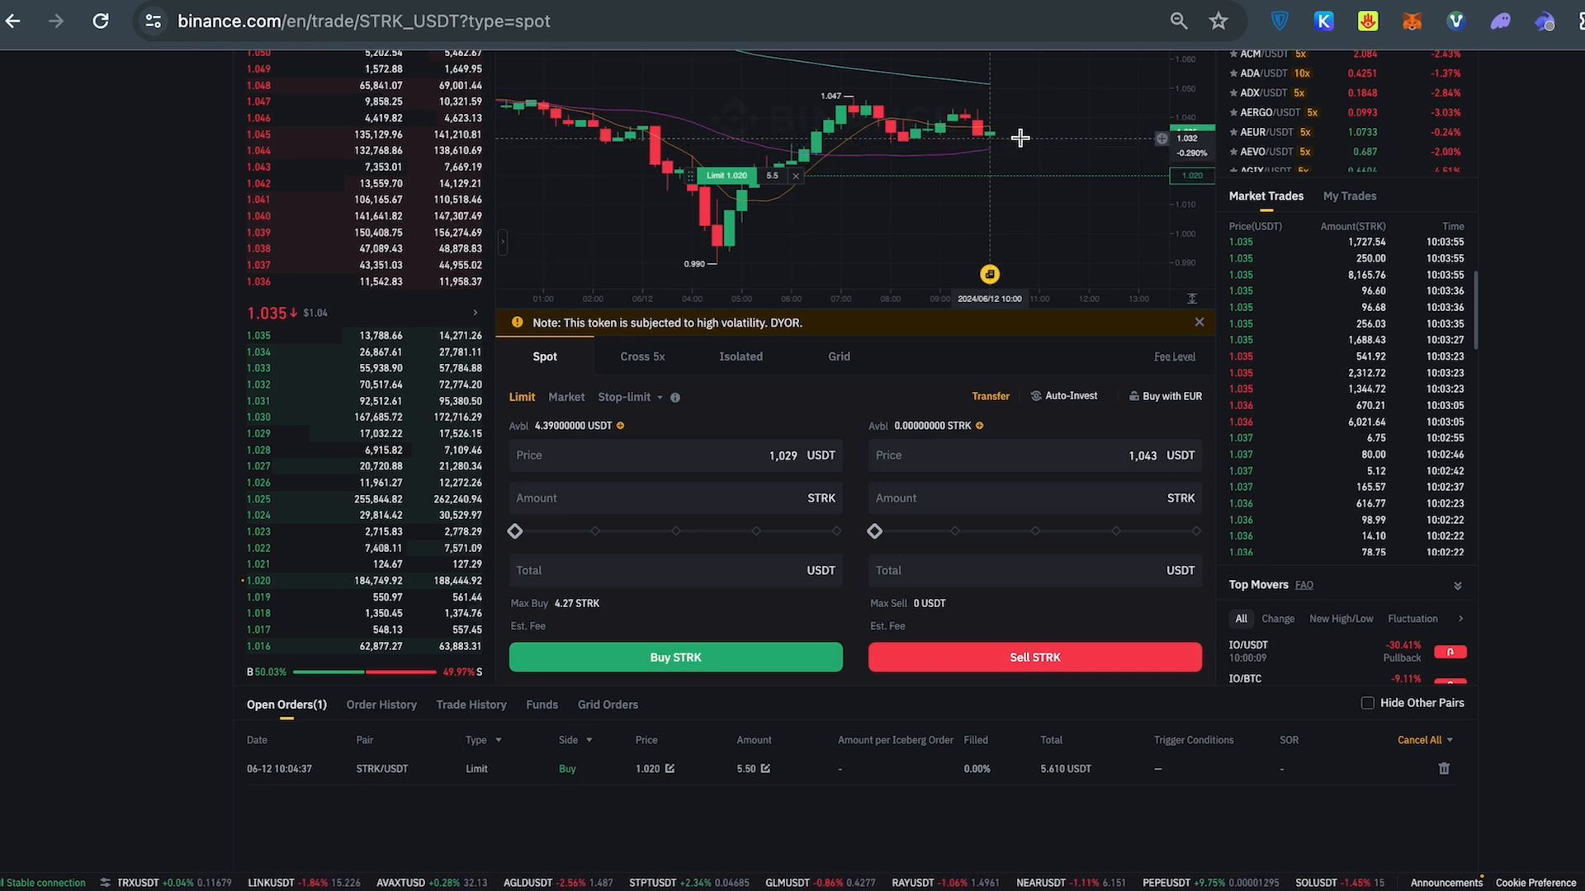
pyautogui.moveTo(1015, 174)
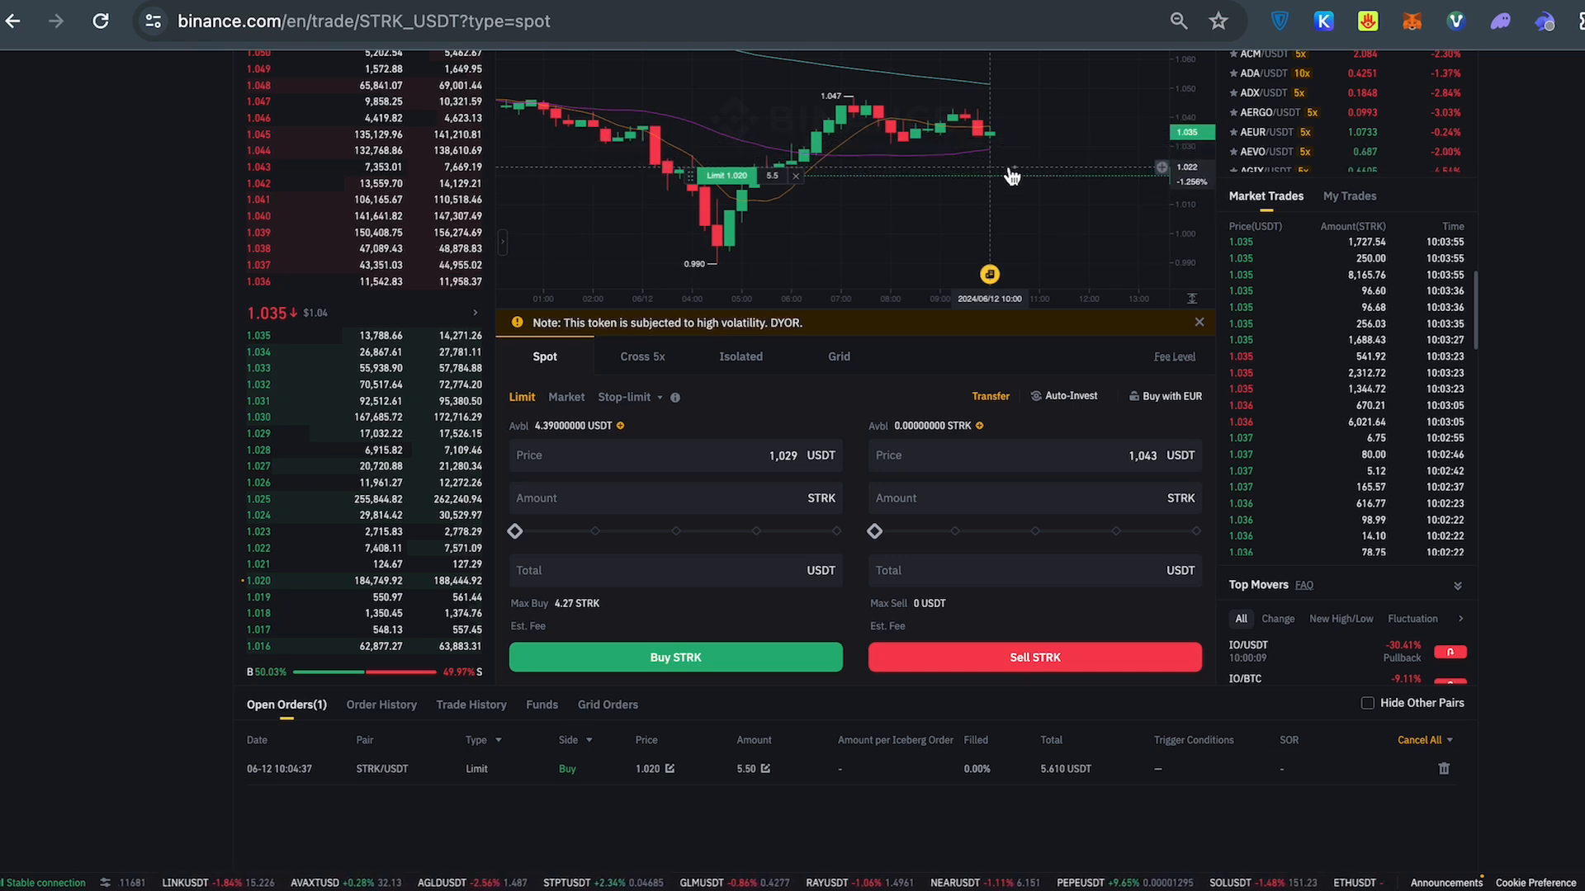
pyautogui.moveTo(994, 228)
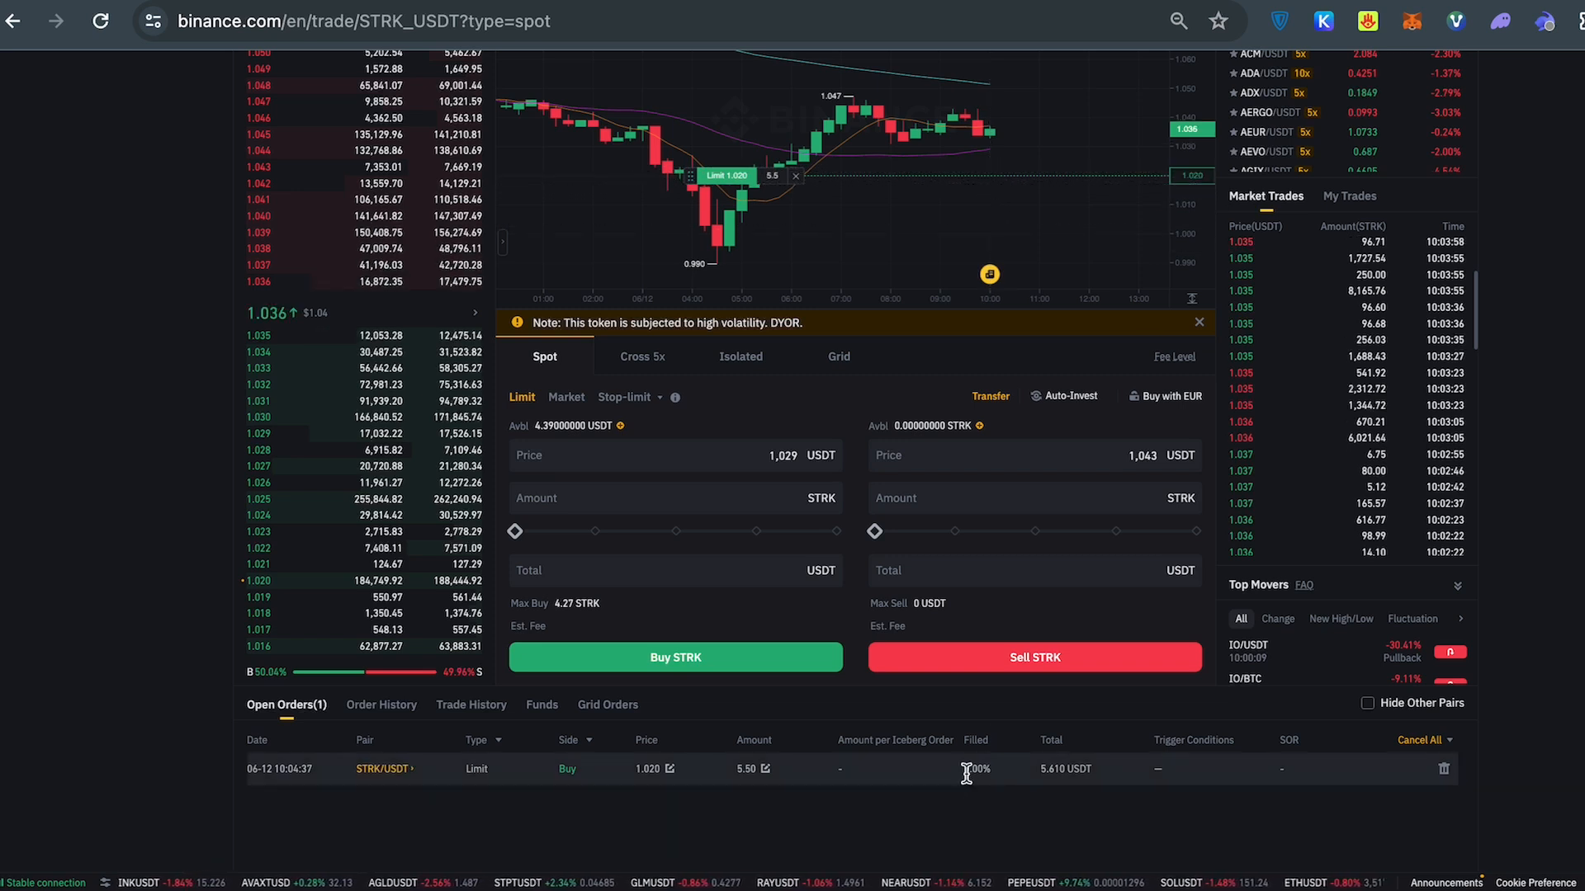
pyautogui.moveTo(967, 774)
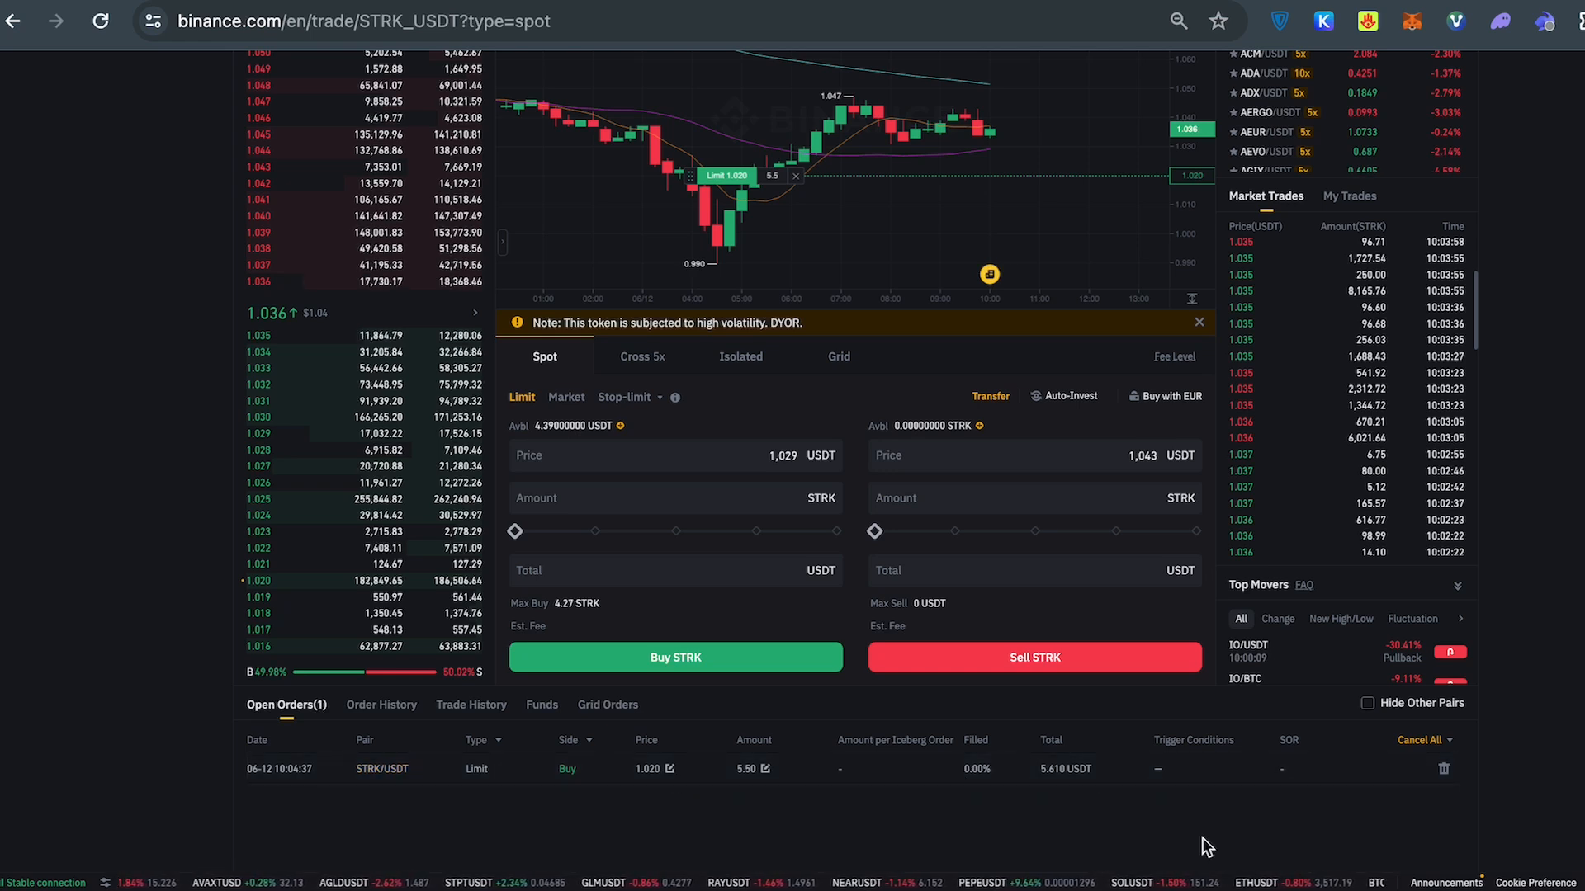
pyautogui.moveTo(193, 775)
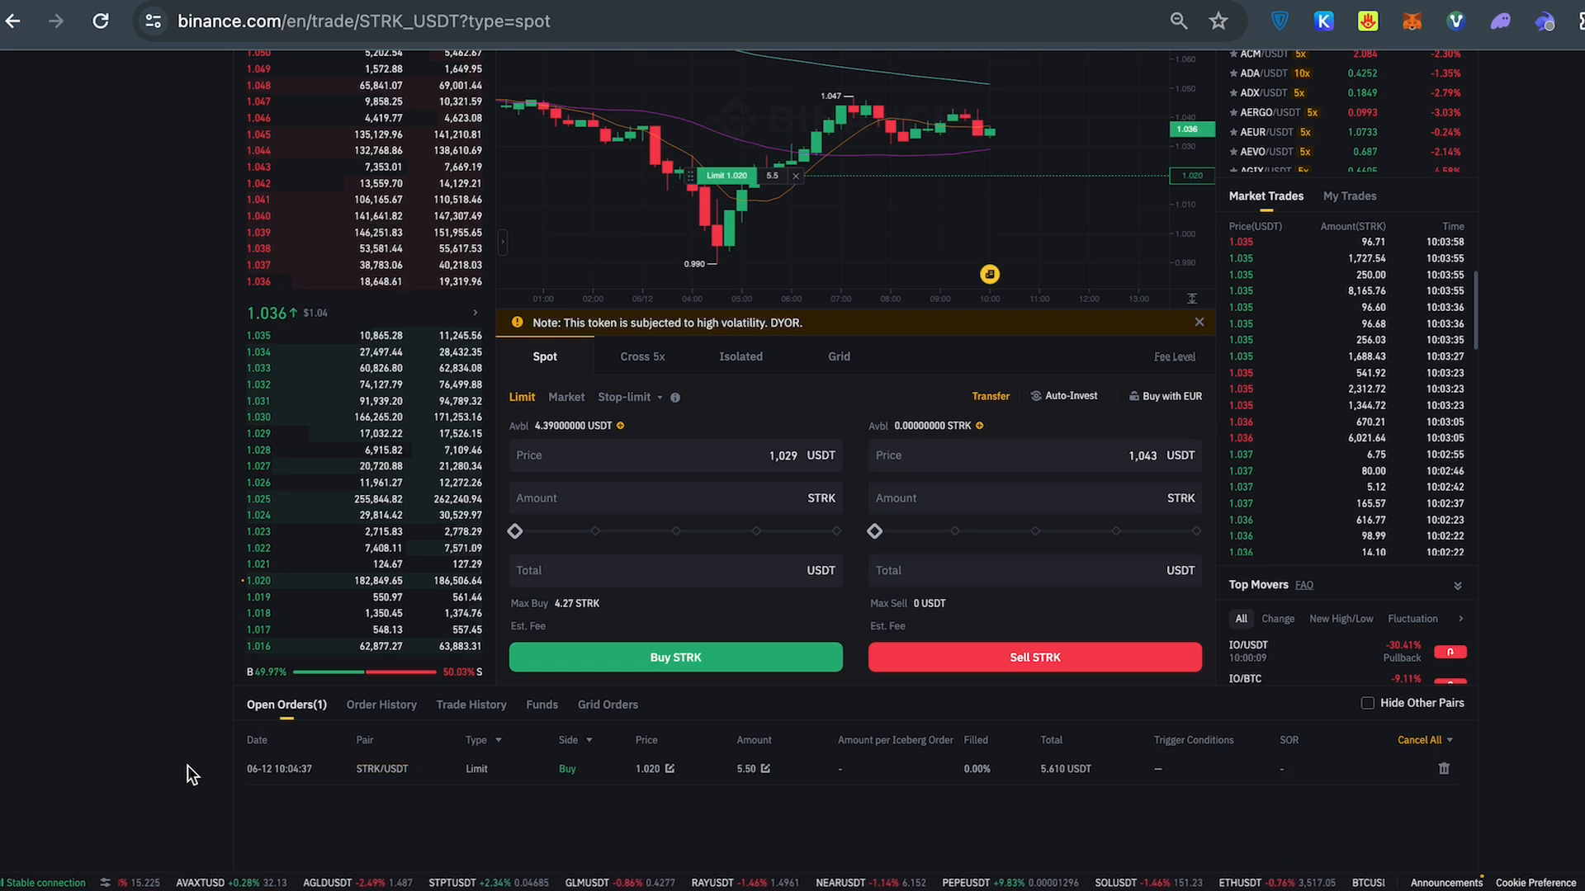
pyautogui.moveTo(335, 812)
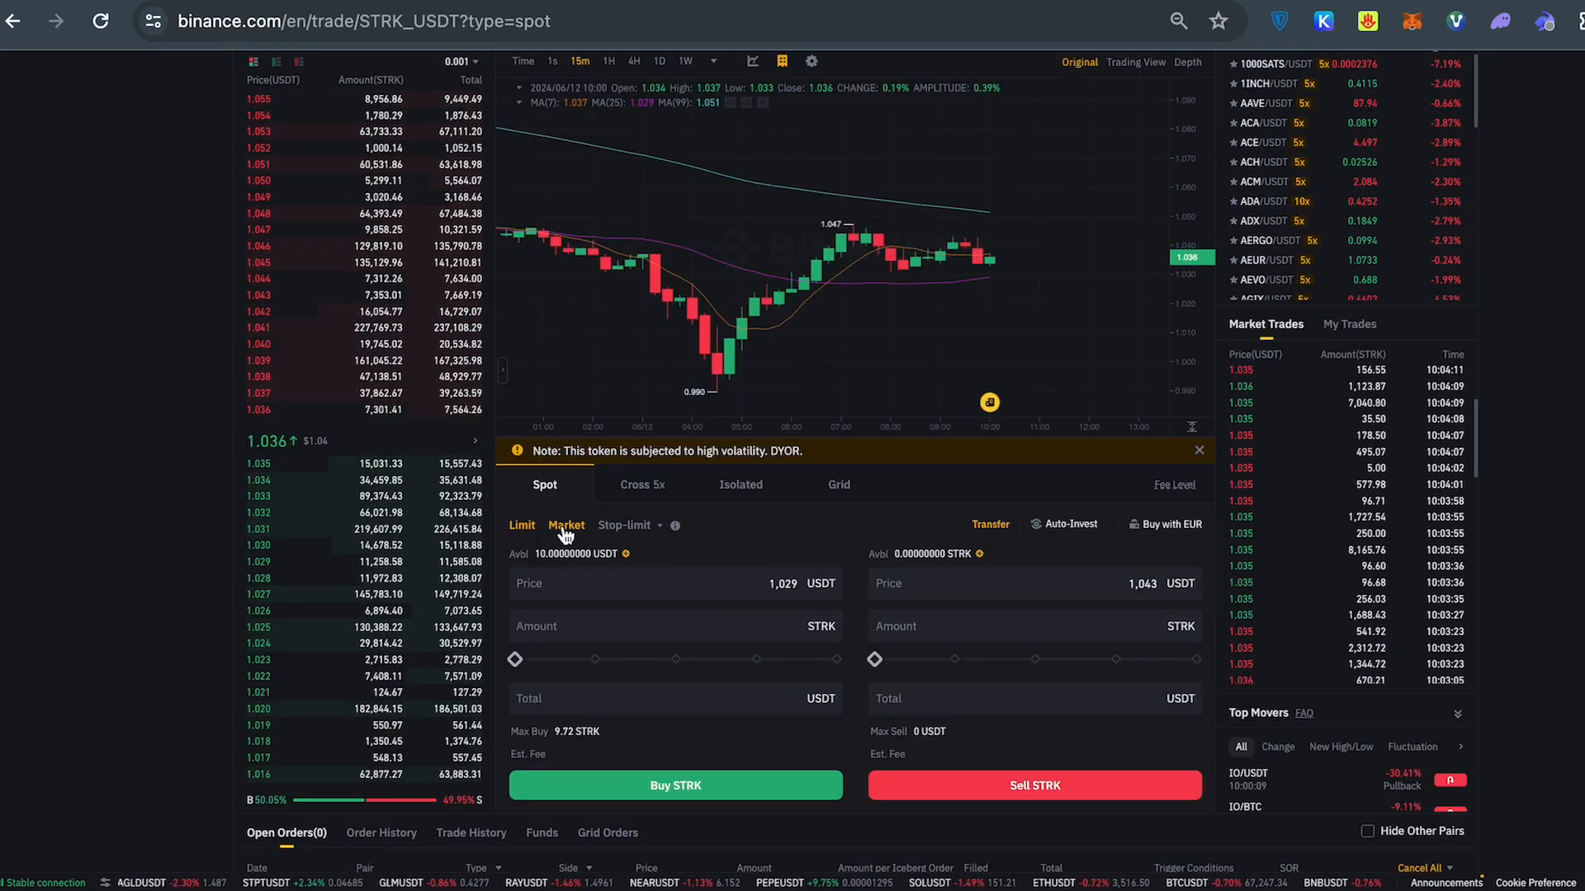
# Switch the spot order form to Market orders with a buy total of 5.99616 USDT
pyautogui.click(566, 525)
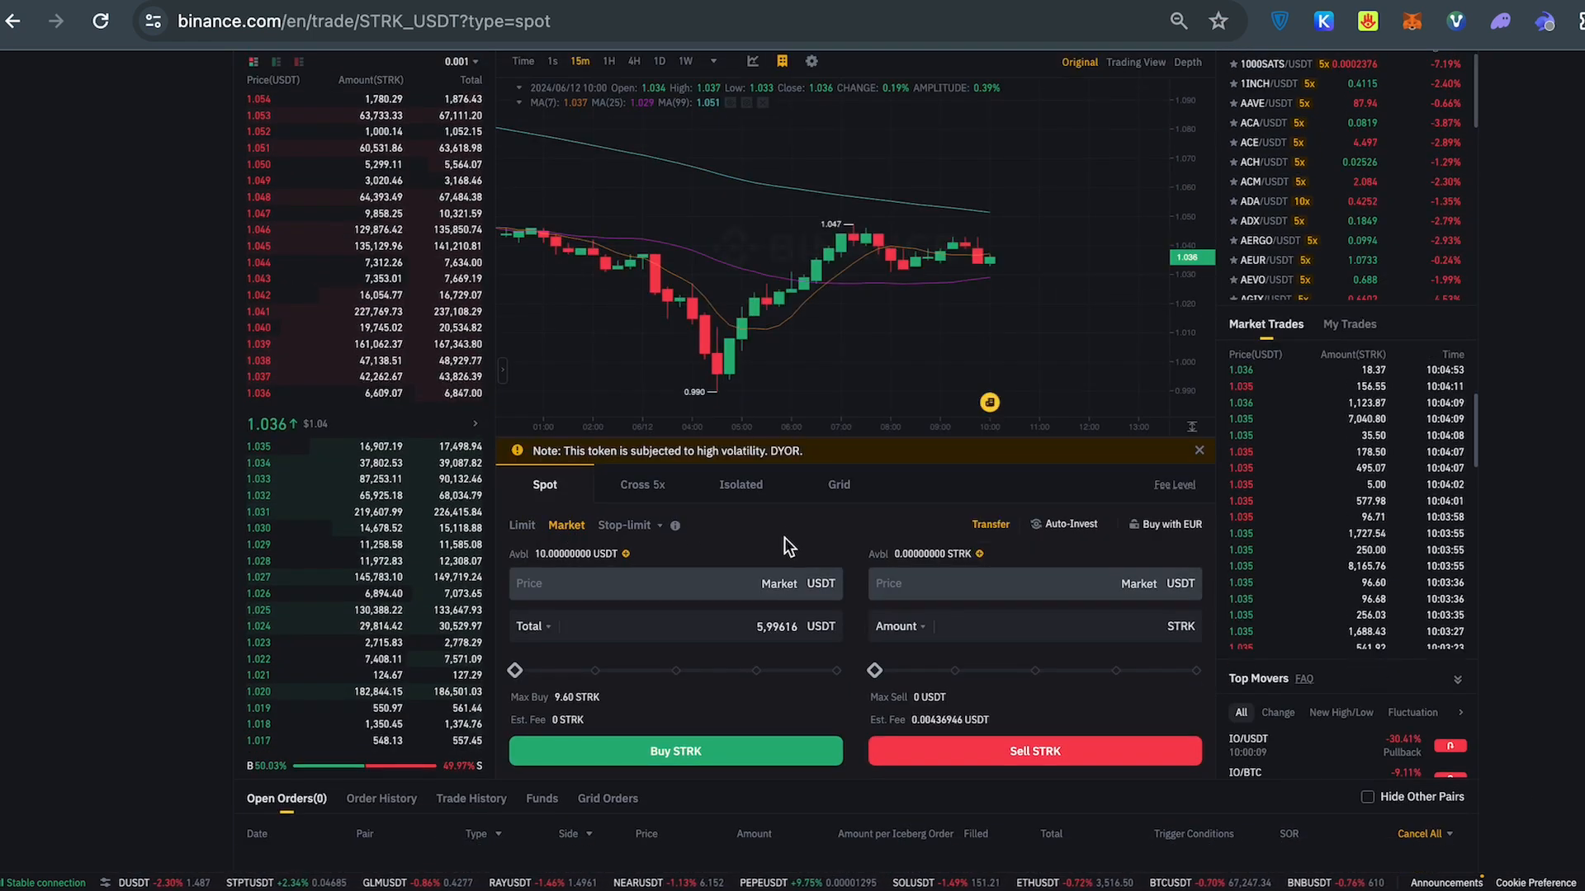
pyautogui.moveTo(982, 353)
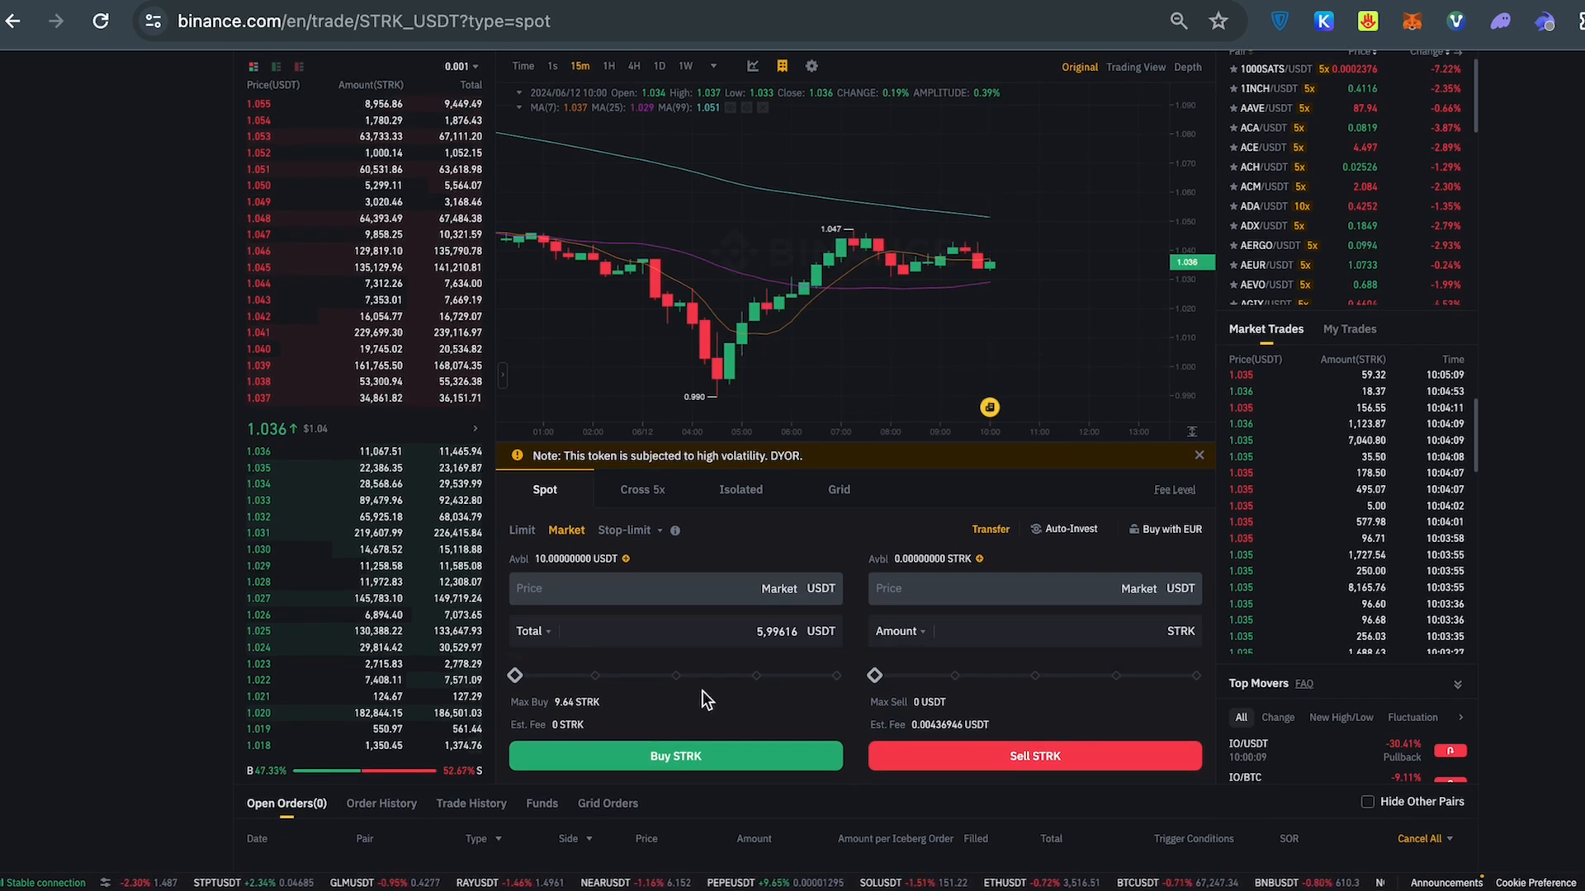
pyautogui.moveTo(309, 450)
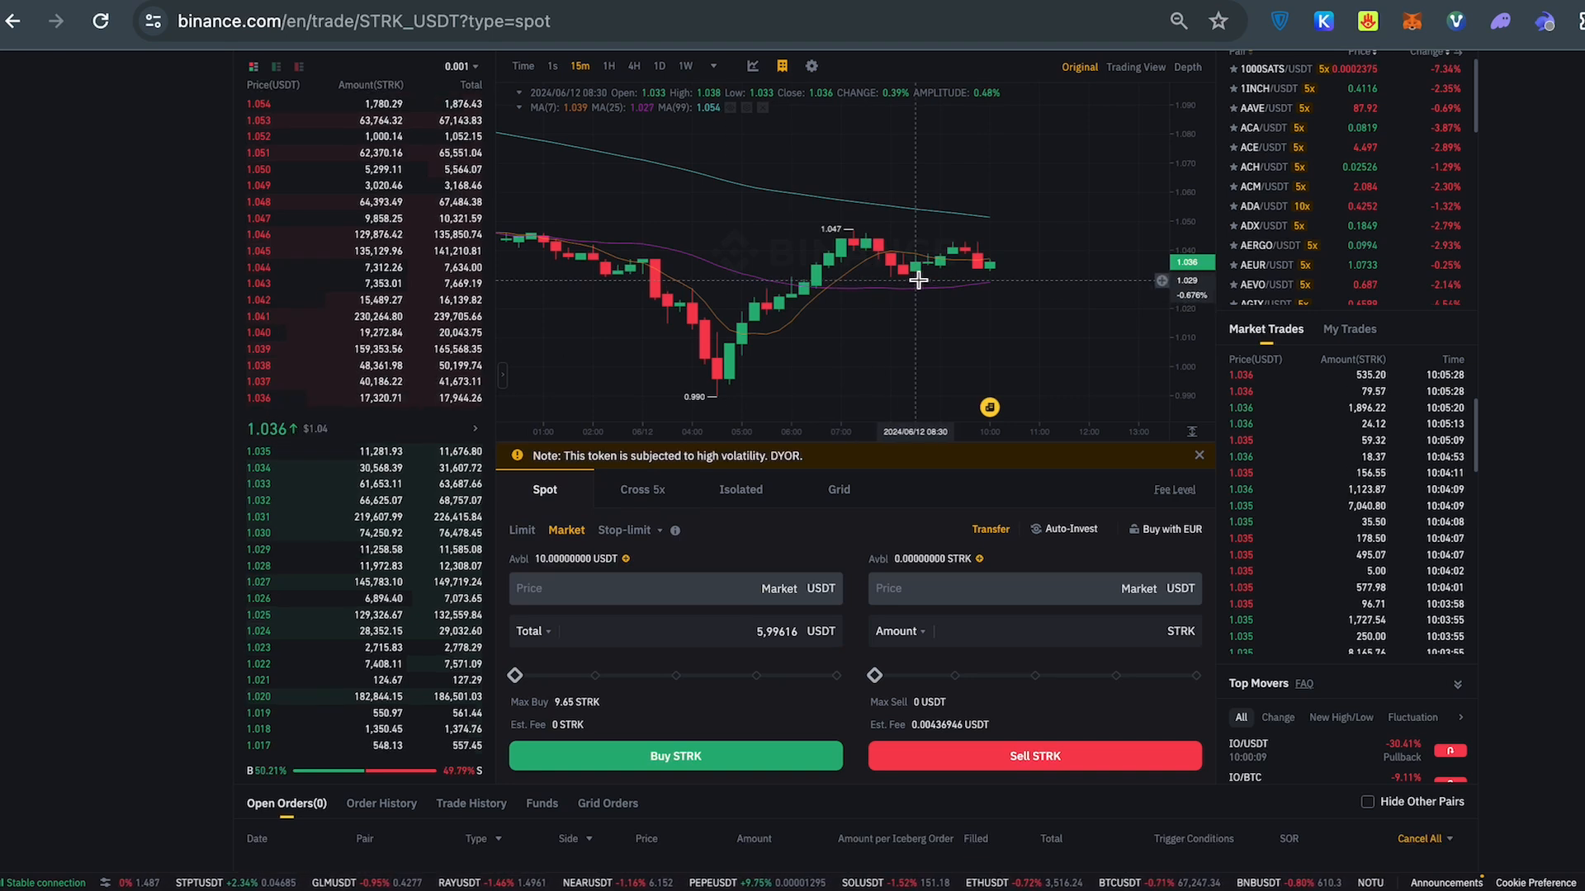
pyautogui.moveTo(937, 284)
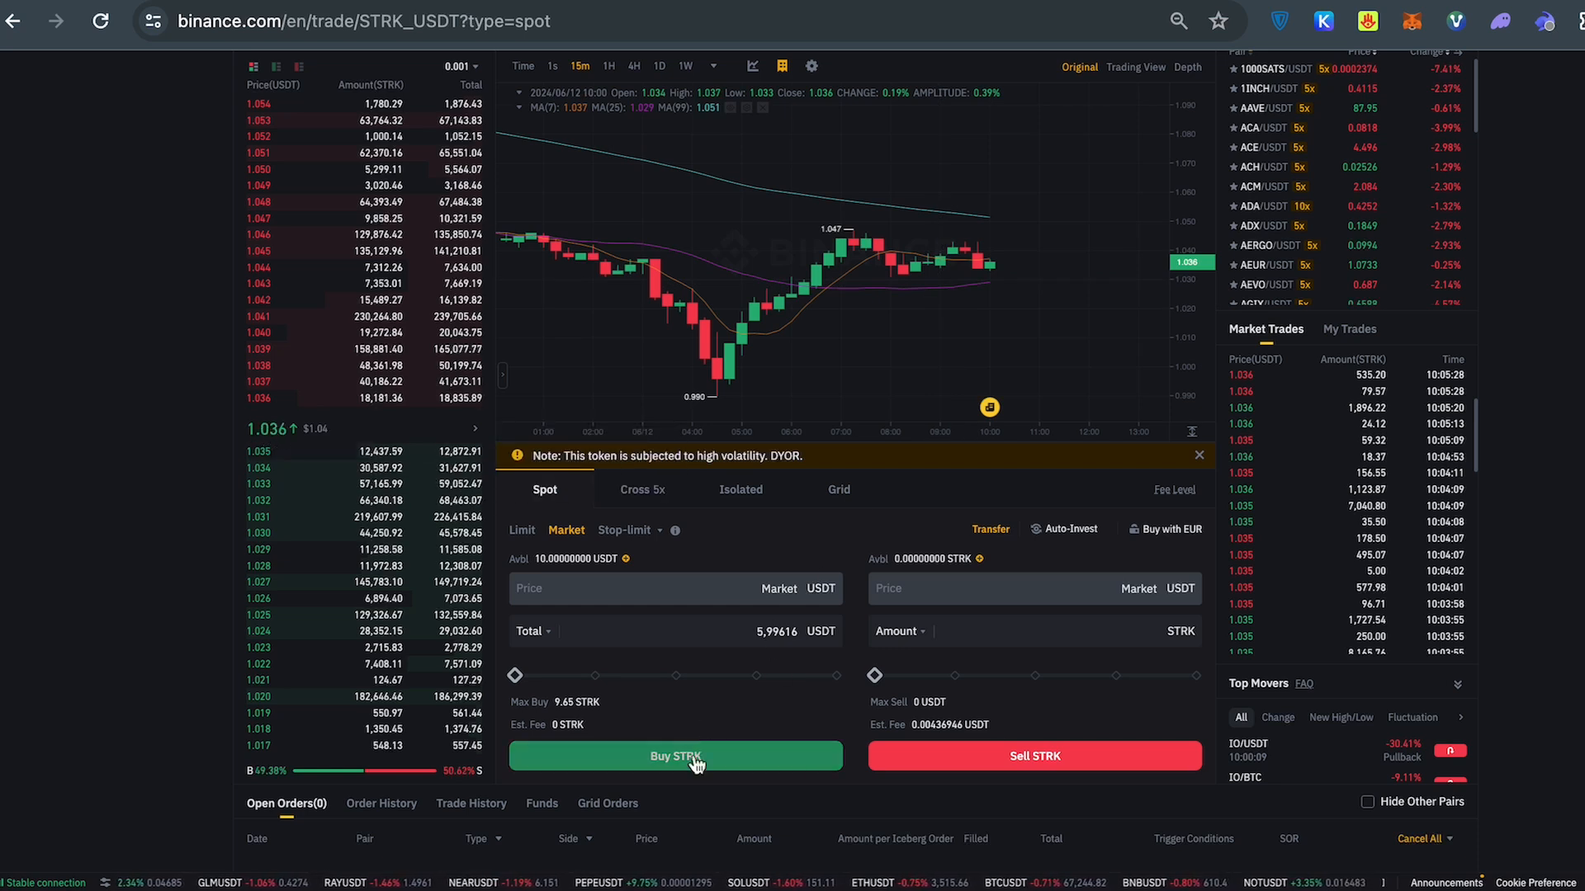
pyautogui.moveTo(1036, 254)
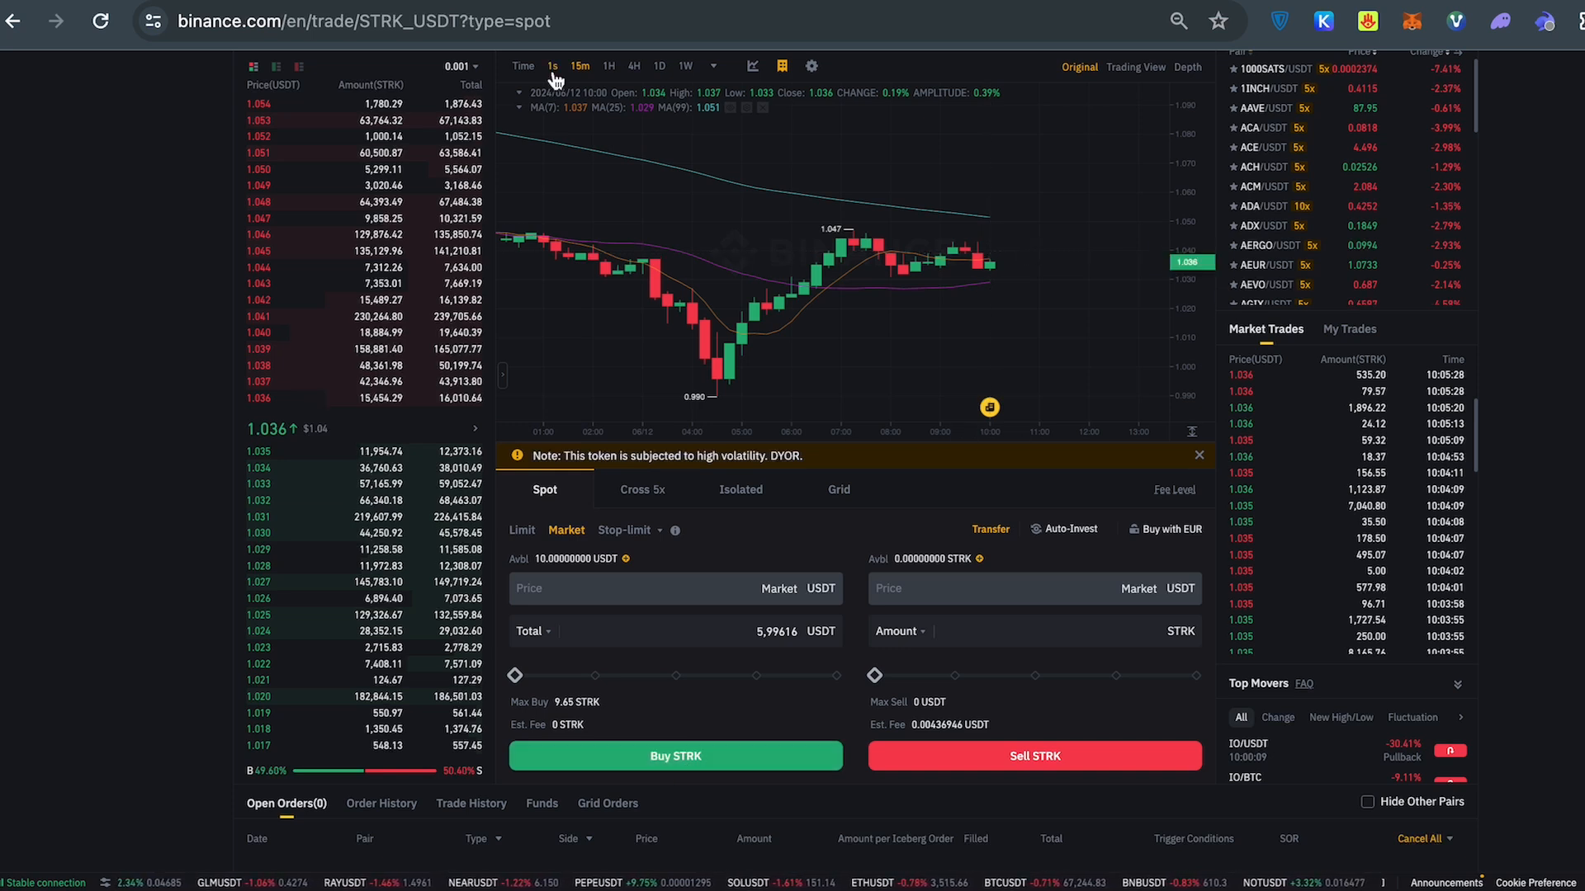
pyautogui.click(553, 66)
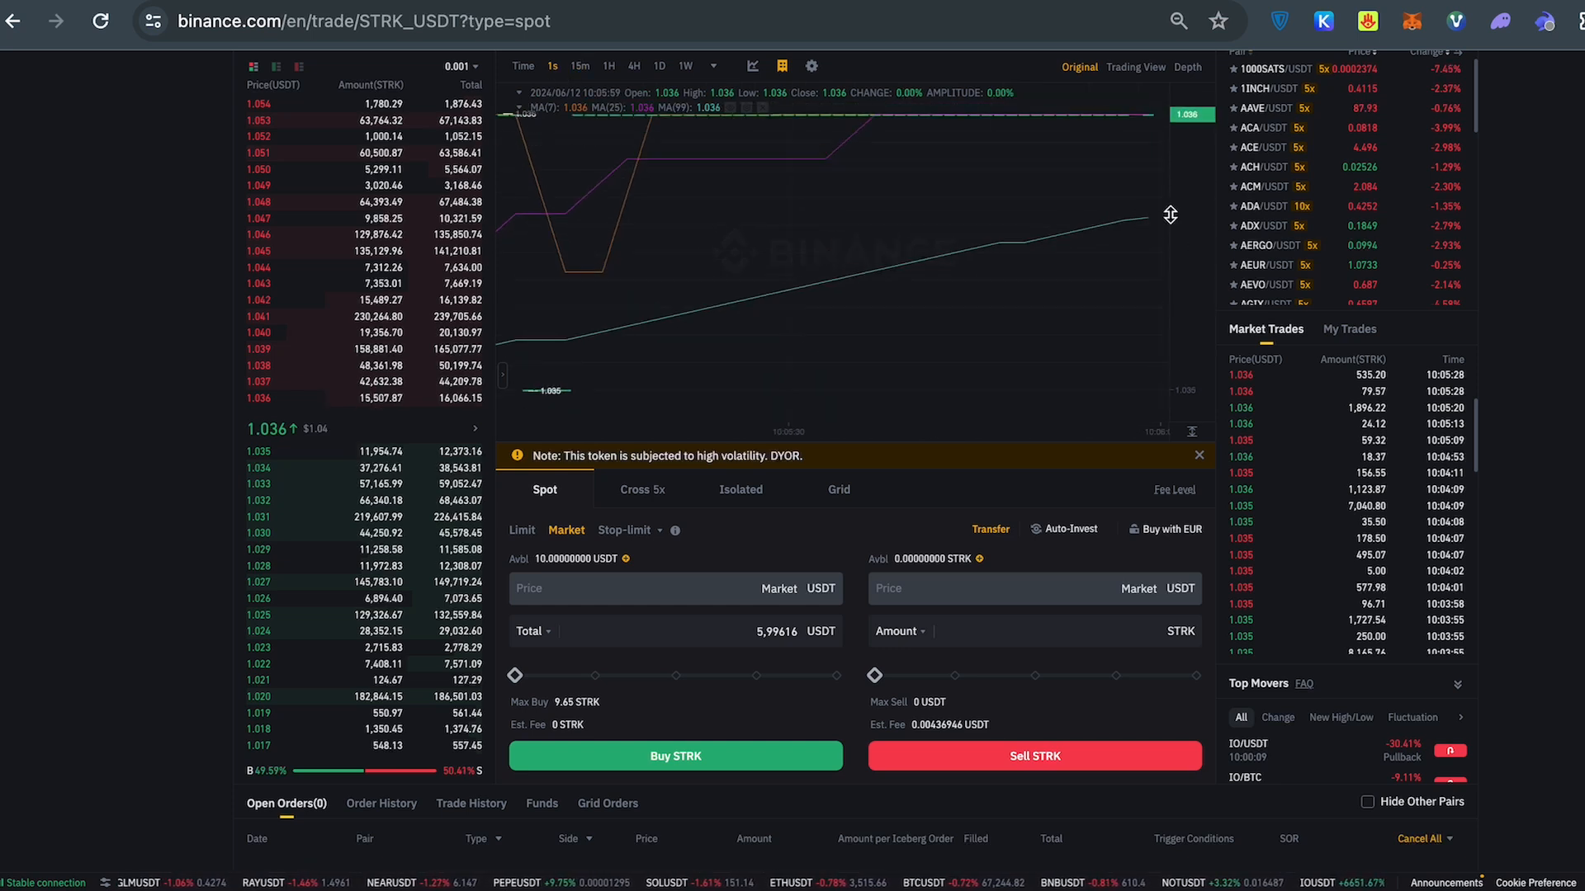
pyautogui.click(580, 66)
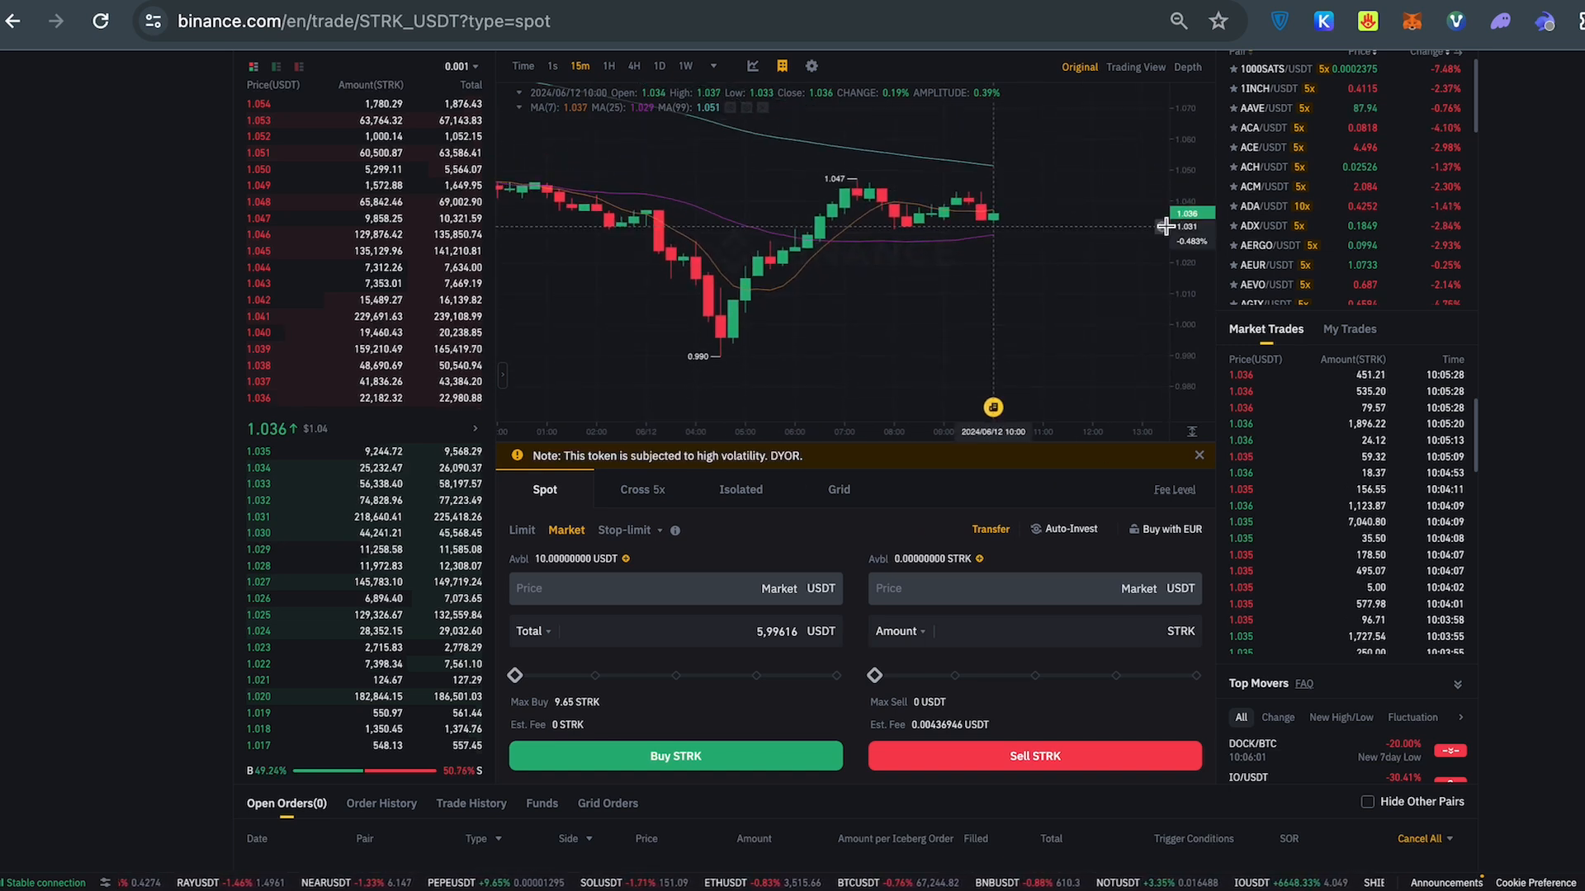
pyautogui.moveTo(984, 318)
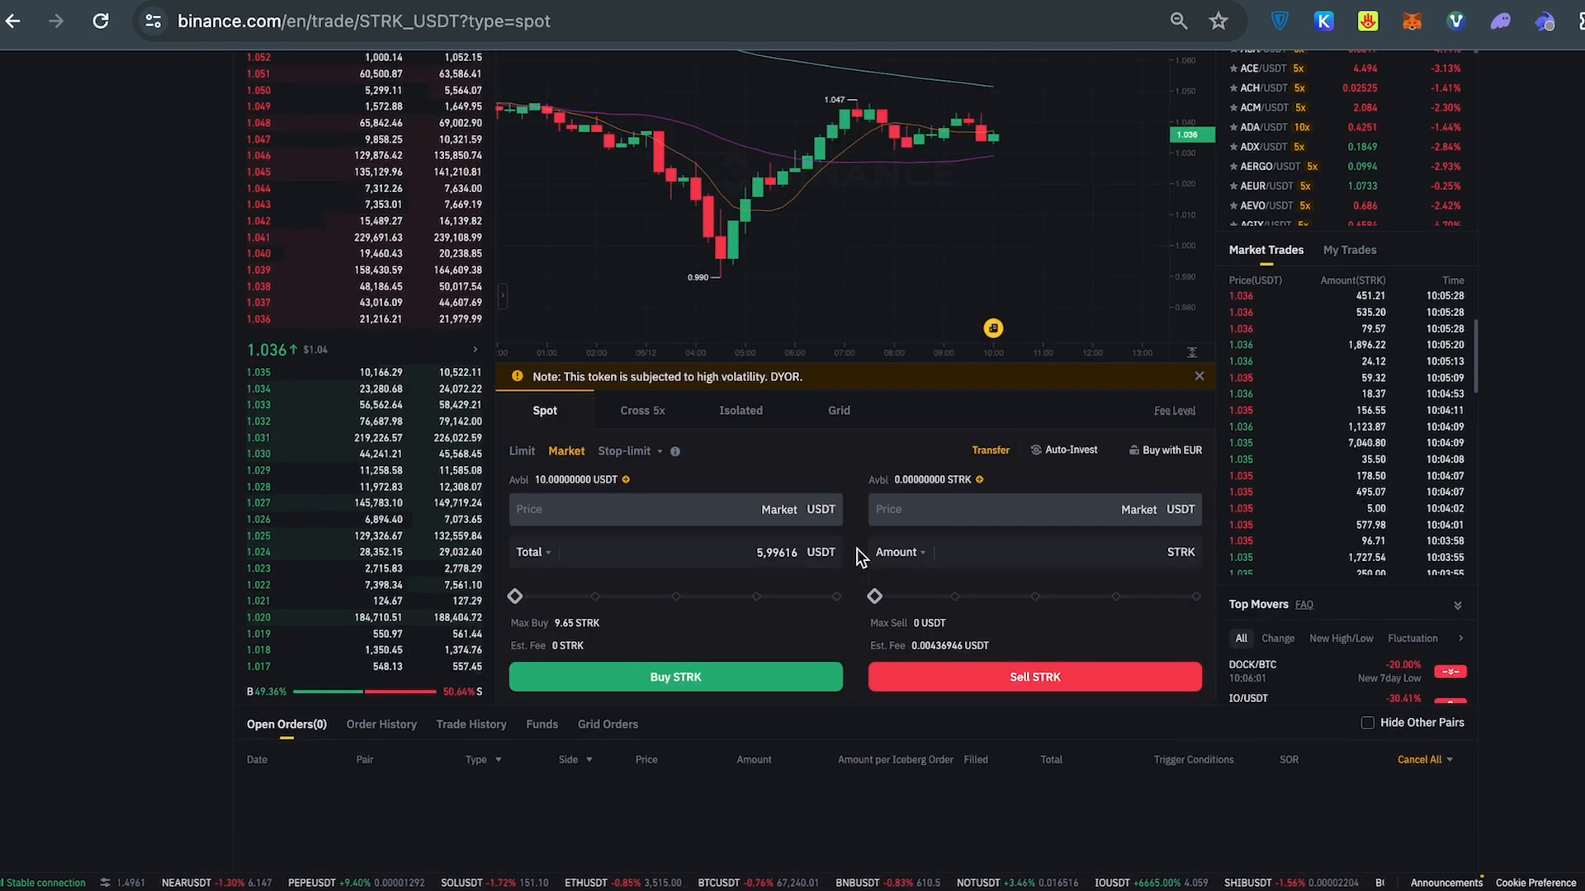
# Submit a market buy of STRK for about half the balance, 5.29396 USDT total
pyautogui.moveTo(513, 595); pyautogui.dragTo(675, 596)
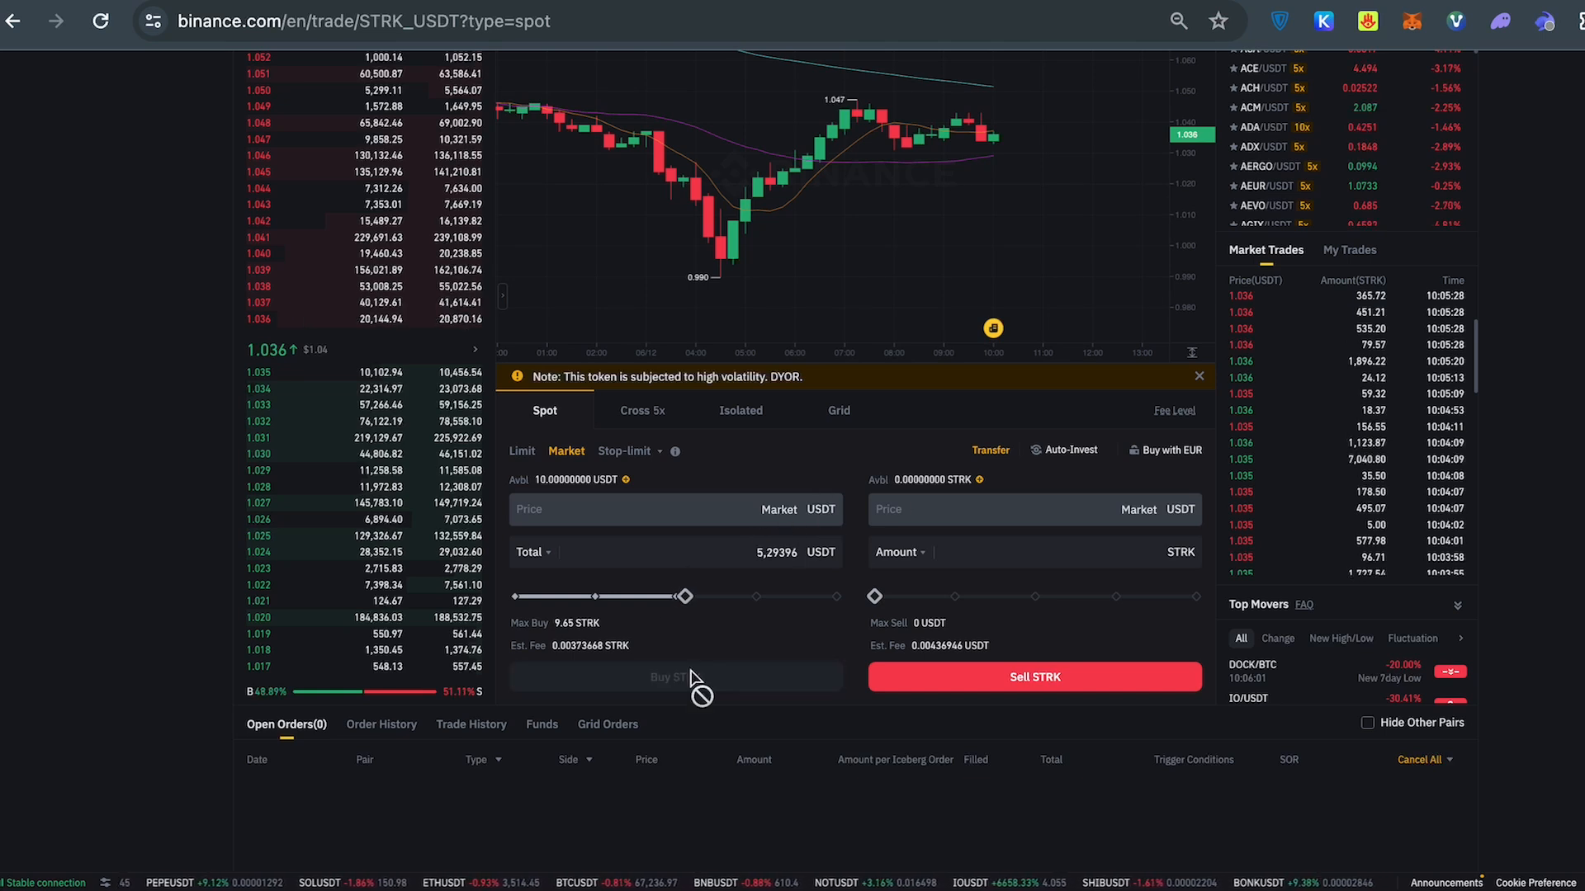
pyautogui.click(673, 676)
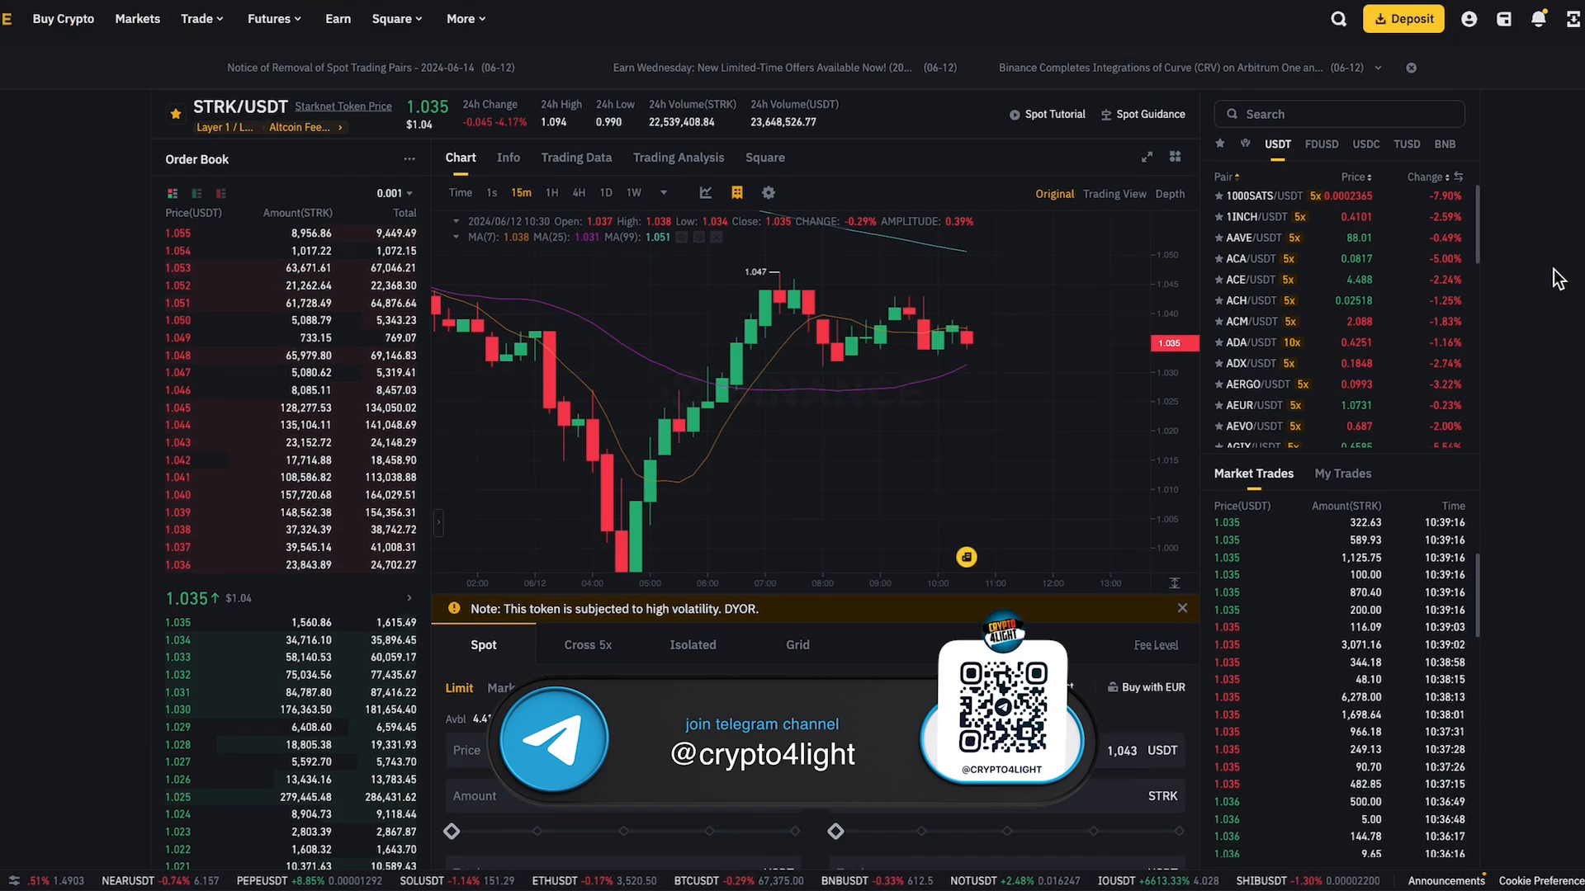
# Submit a limit sell of the whole 5.39 STRK balance at 1.05 USDT, totalling 5.65950 USDT
pyautogui.scroll(-3)
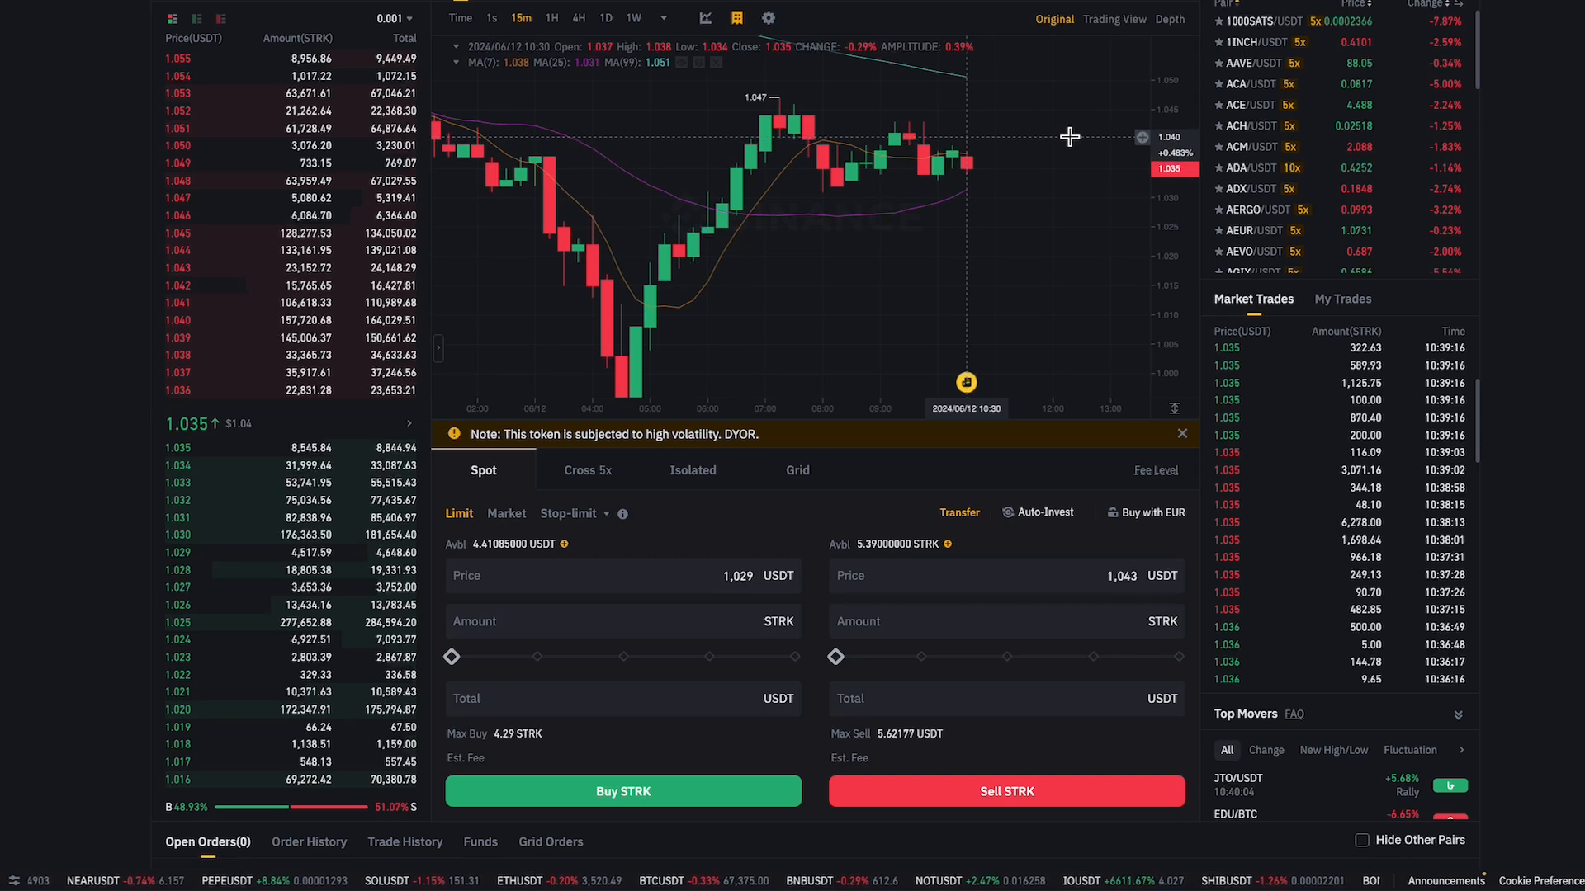
pyautogui.moveTo(1069, 111)
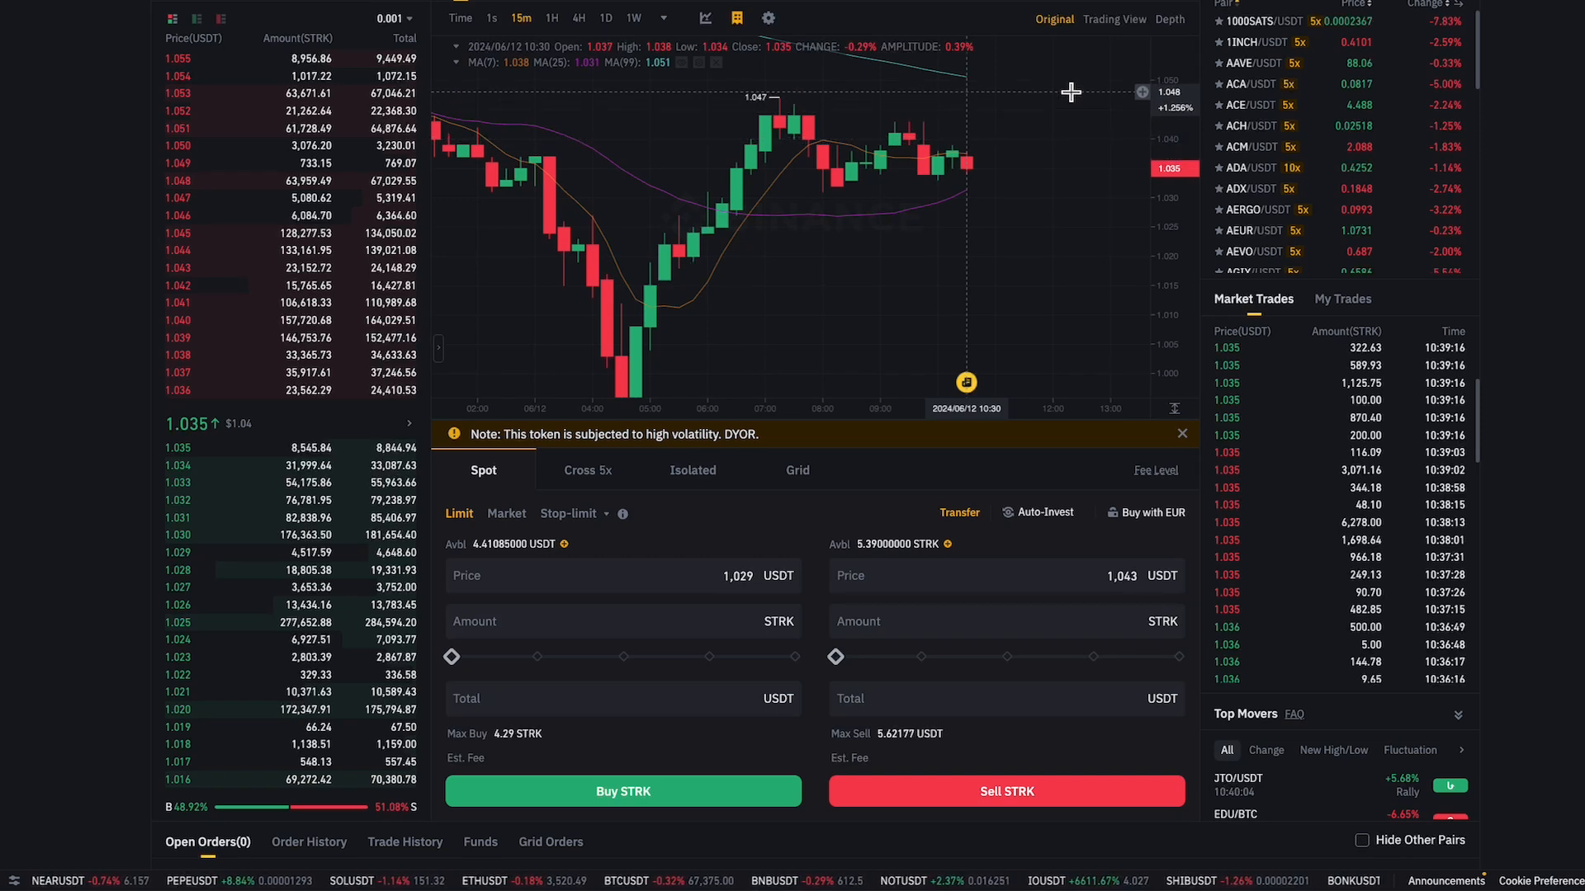
pyautogui.moveTo(1119, 603)
pyautogui.write('1,05')
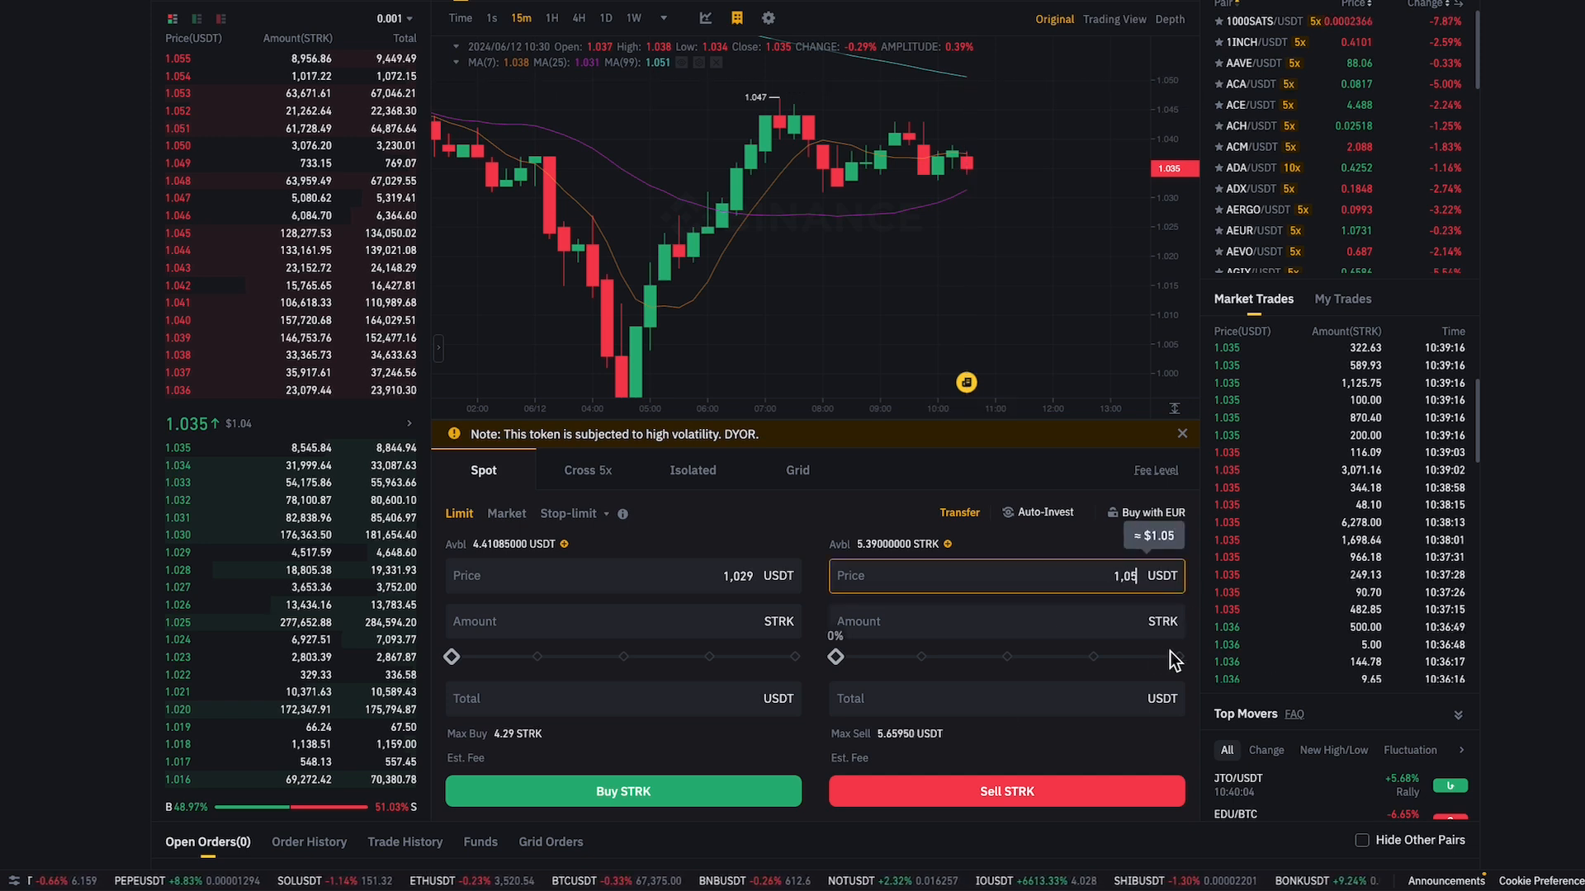
pyautogui.moveTo(836, 657); pyautogui.dragTo(1177, 657)
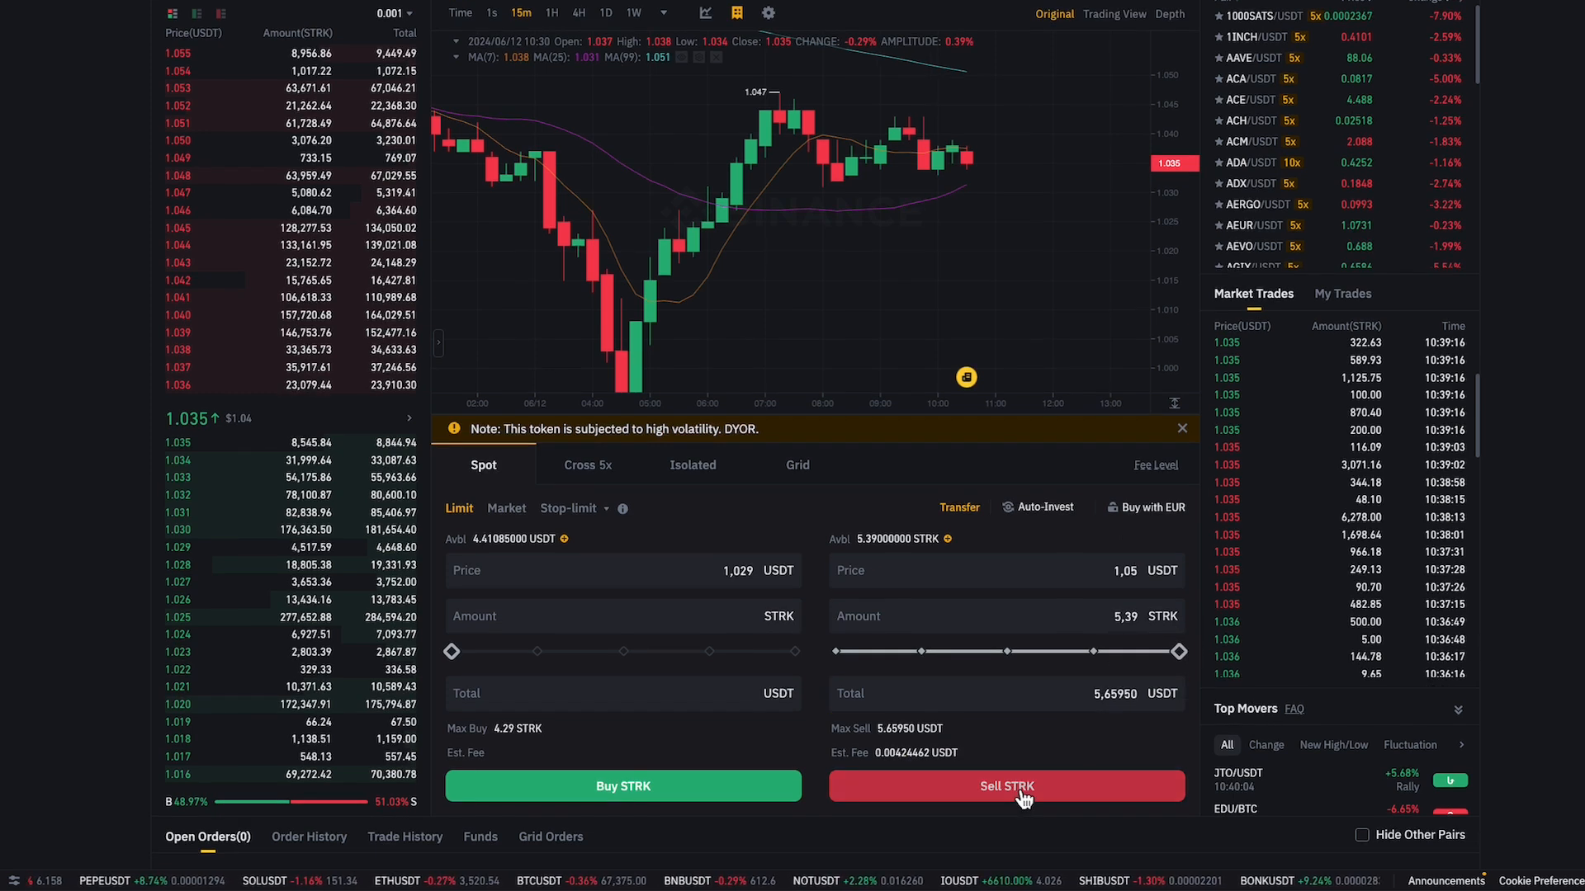
pyautogui.click(1005, 786)
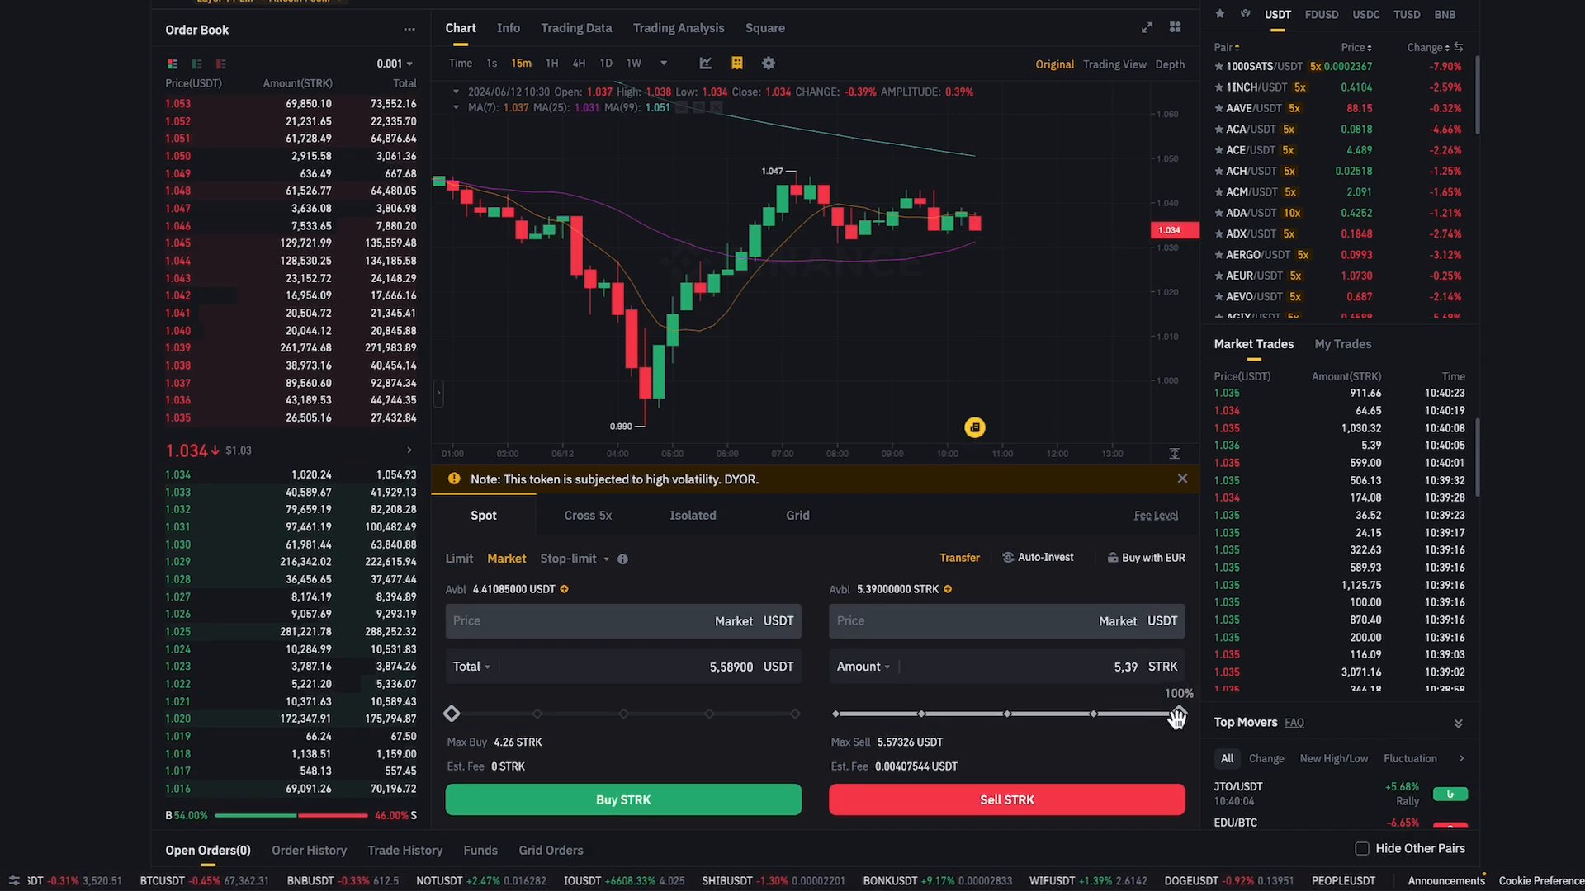
# Sell all 5.39 STRK at market price
pyautogui.click(1005, 799)
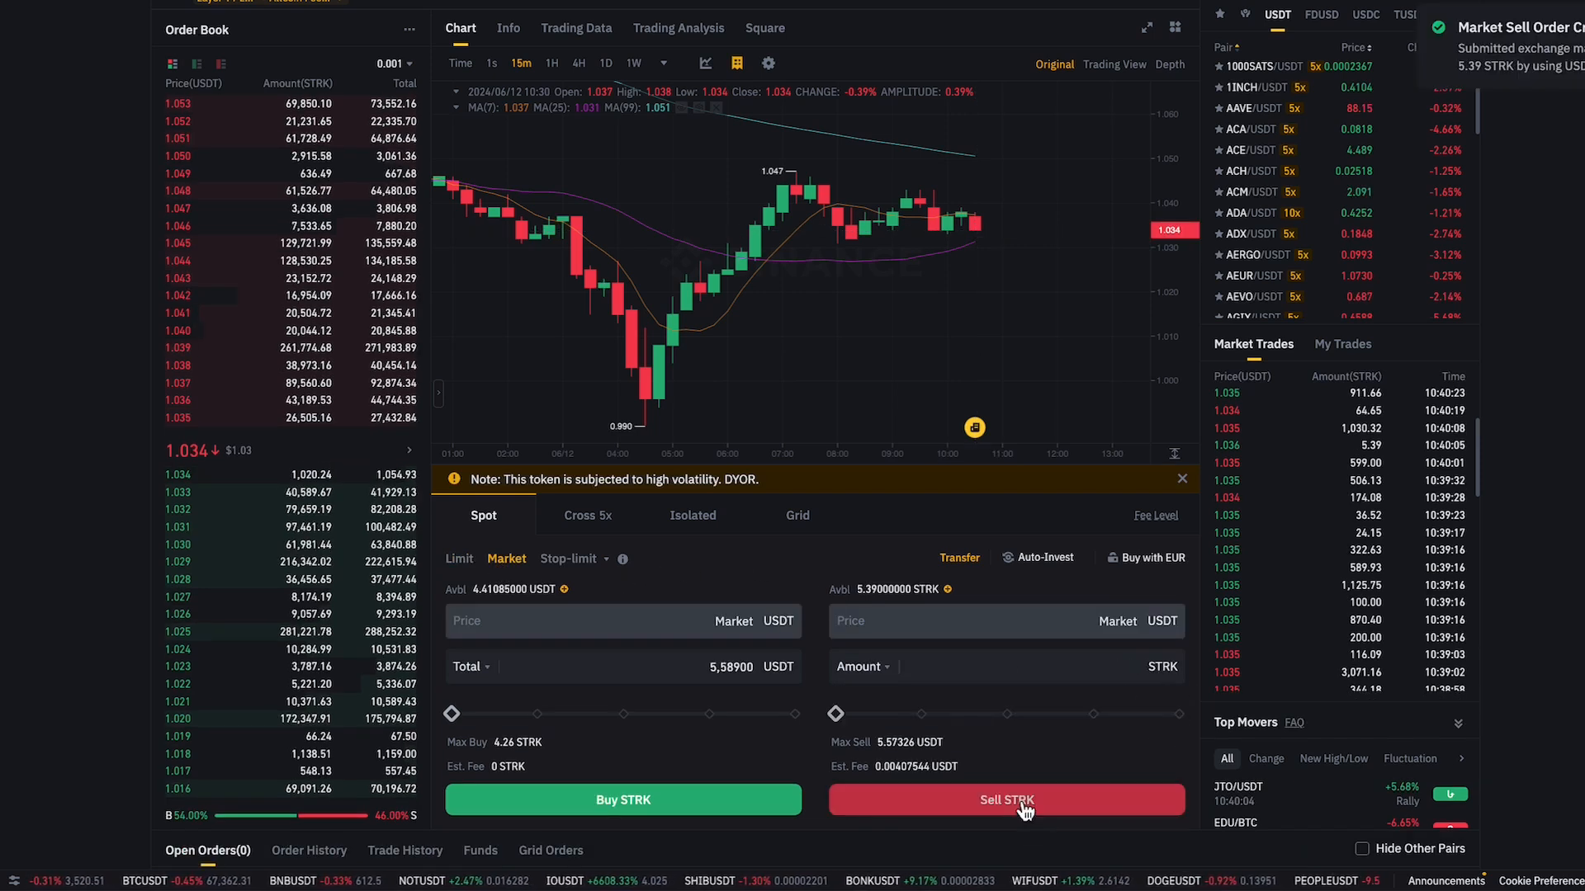
pyautogui.click(1005, 799)
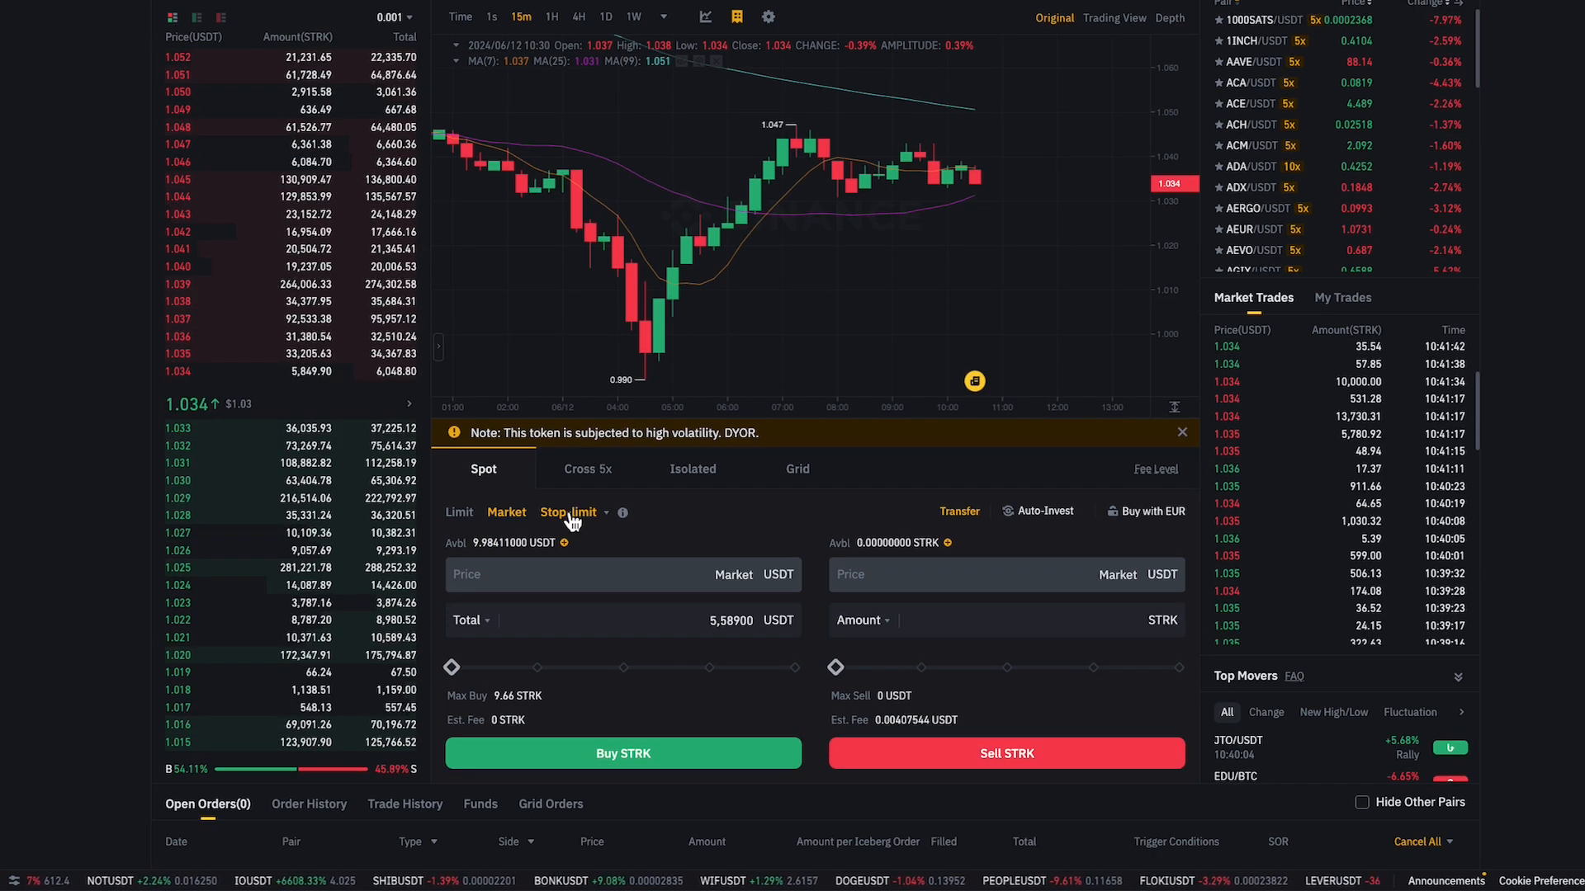
# Place a stop-limit buy for 59% of balance (5.72 STRK), stop 1.03 and limit 1.029, and confirm
pyautogui.click(567, 512)
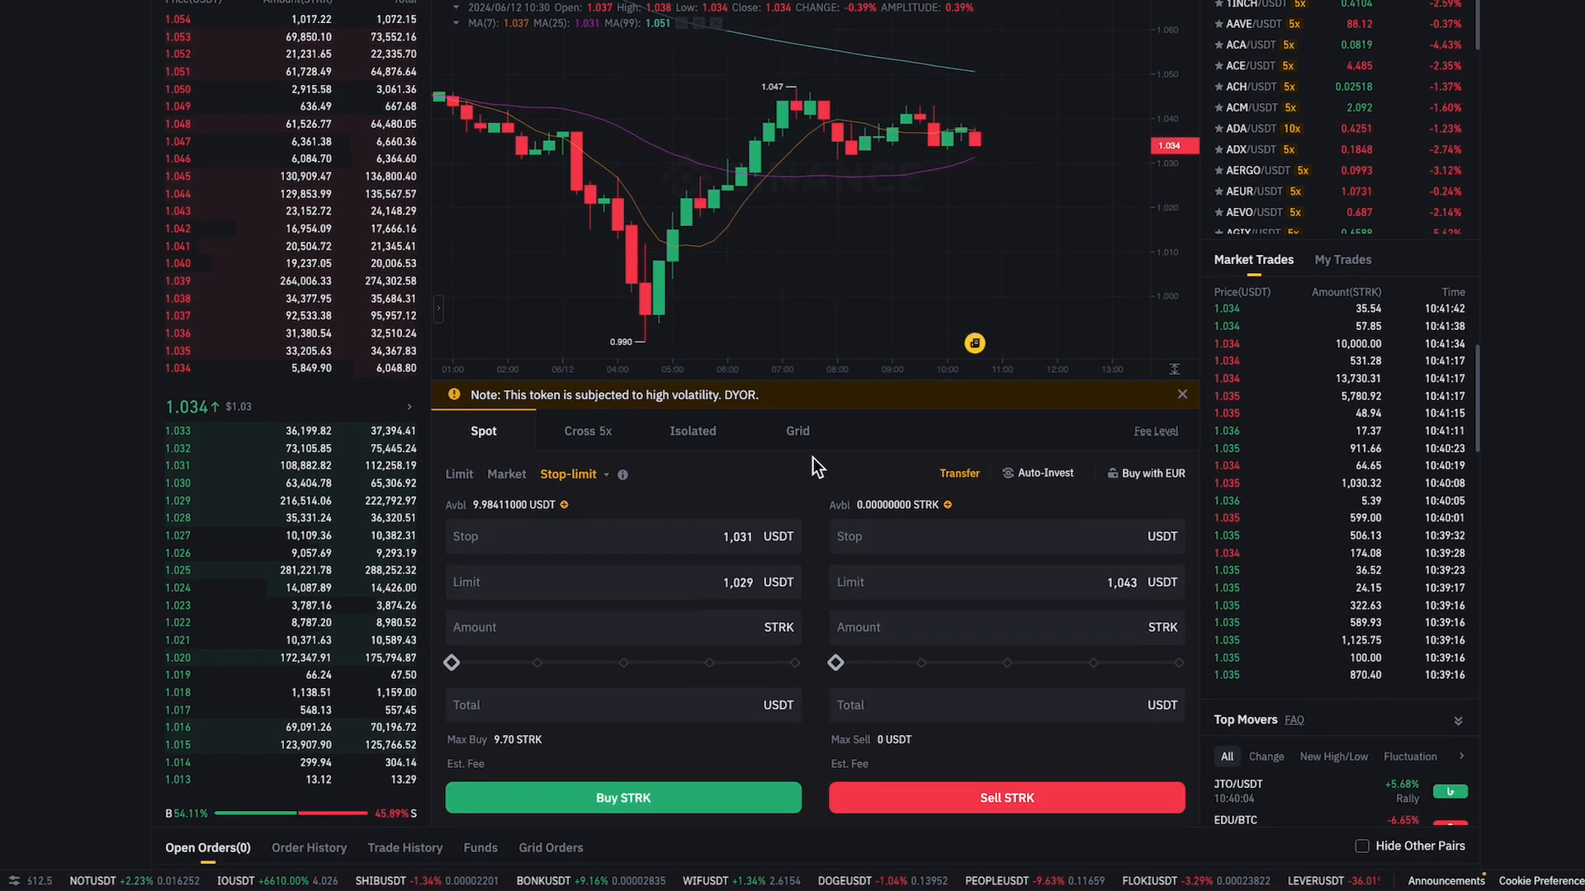
pyautogui.moveTo(1033, 160)
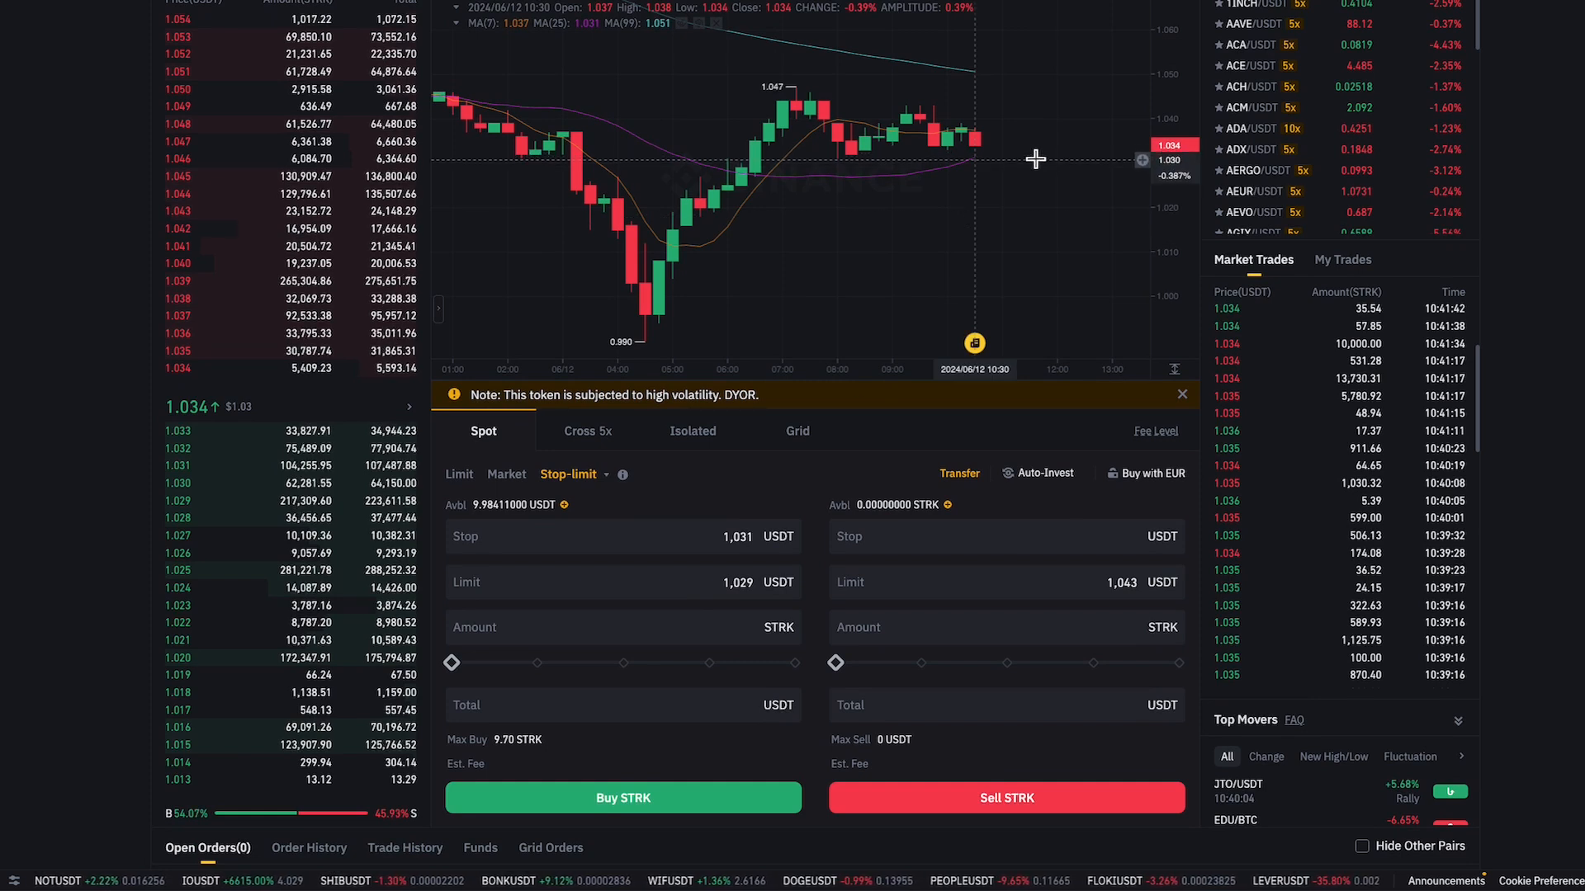
pyautogui.click(622, 537)
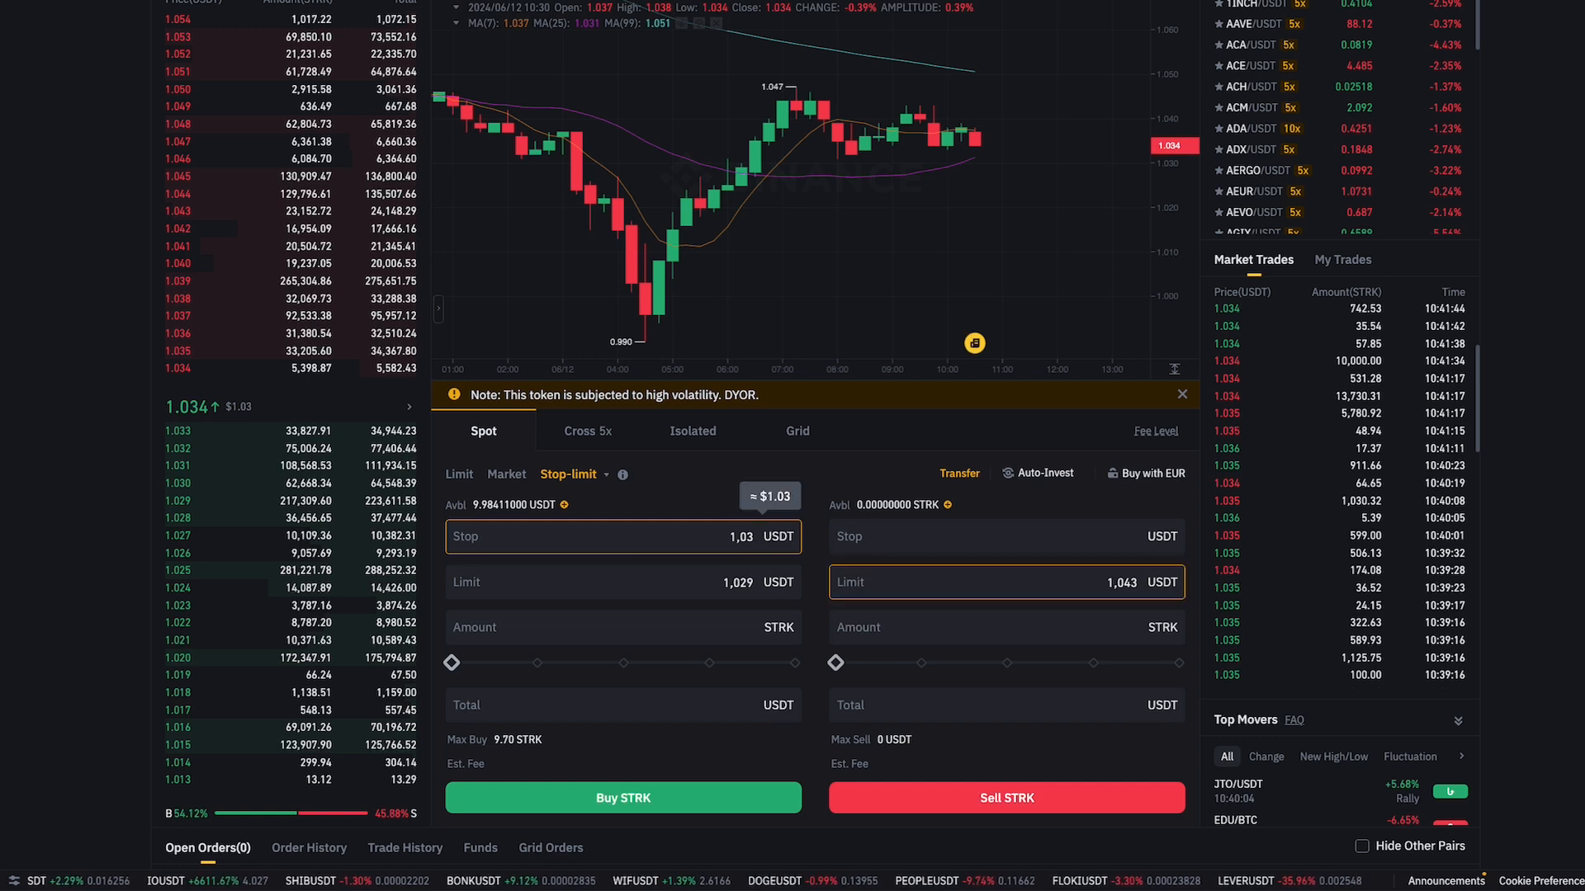
pyautogui.click(623, 583)
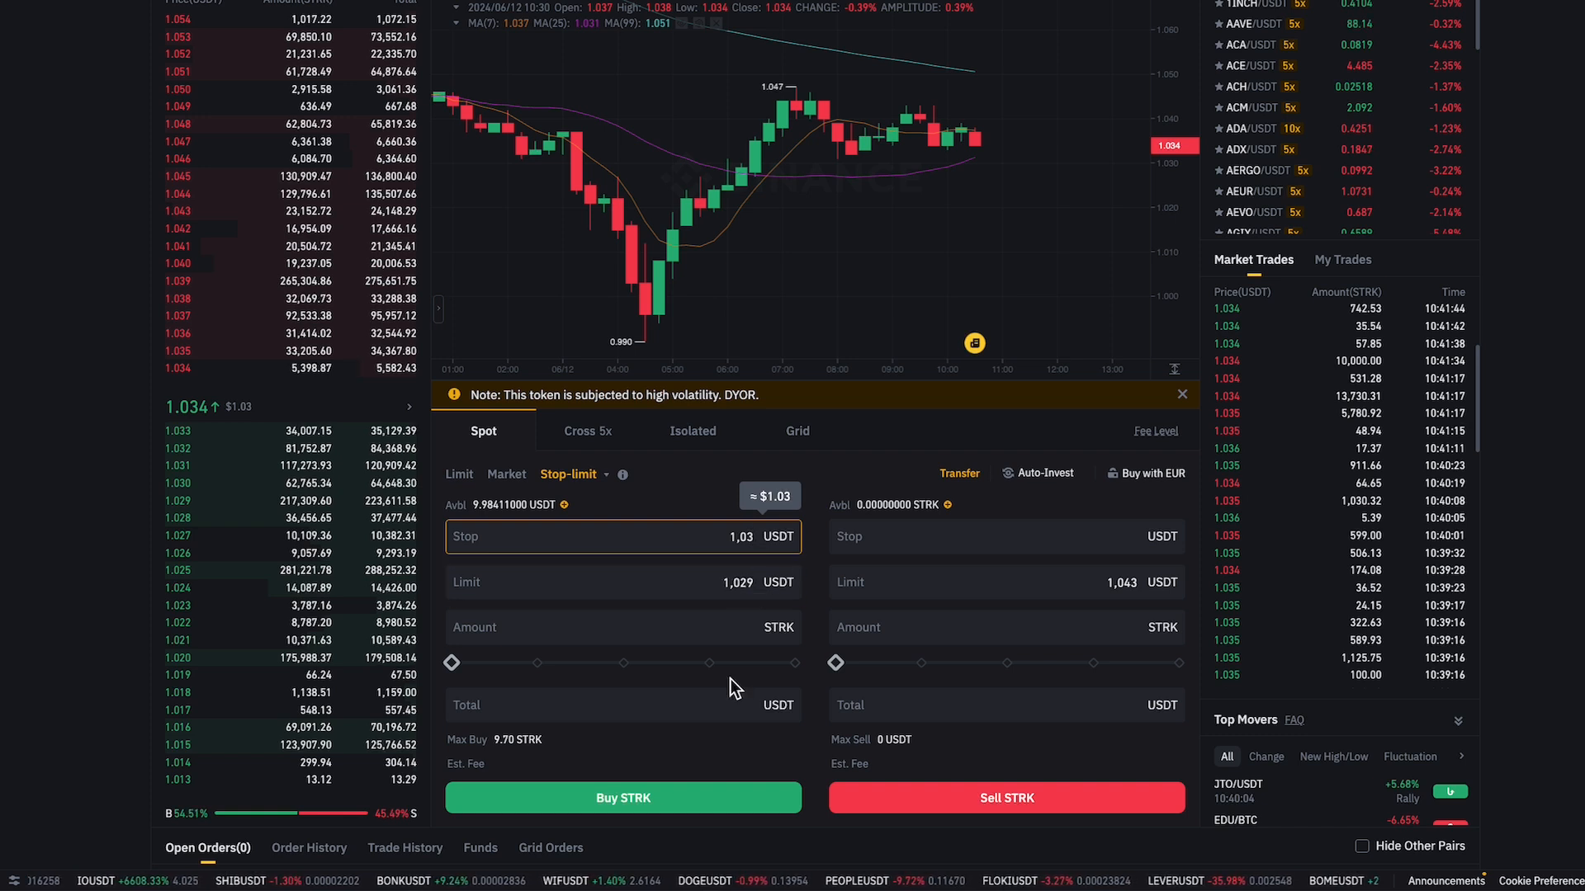
pyautogui.moveTo(452, 664); pyautogui.dragTo(652, 664)
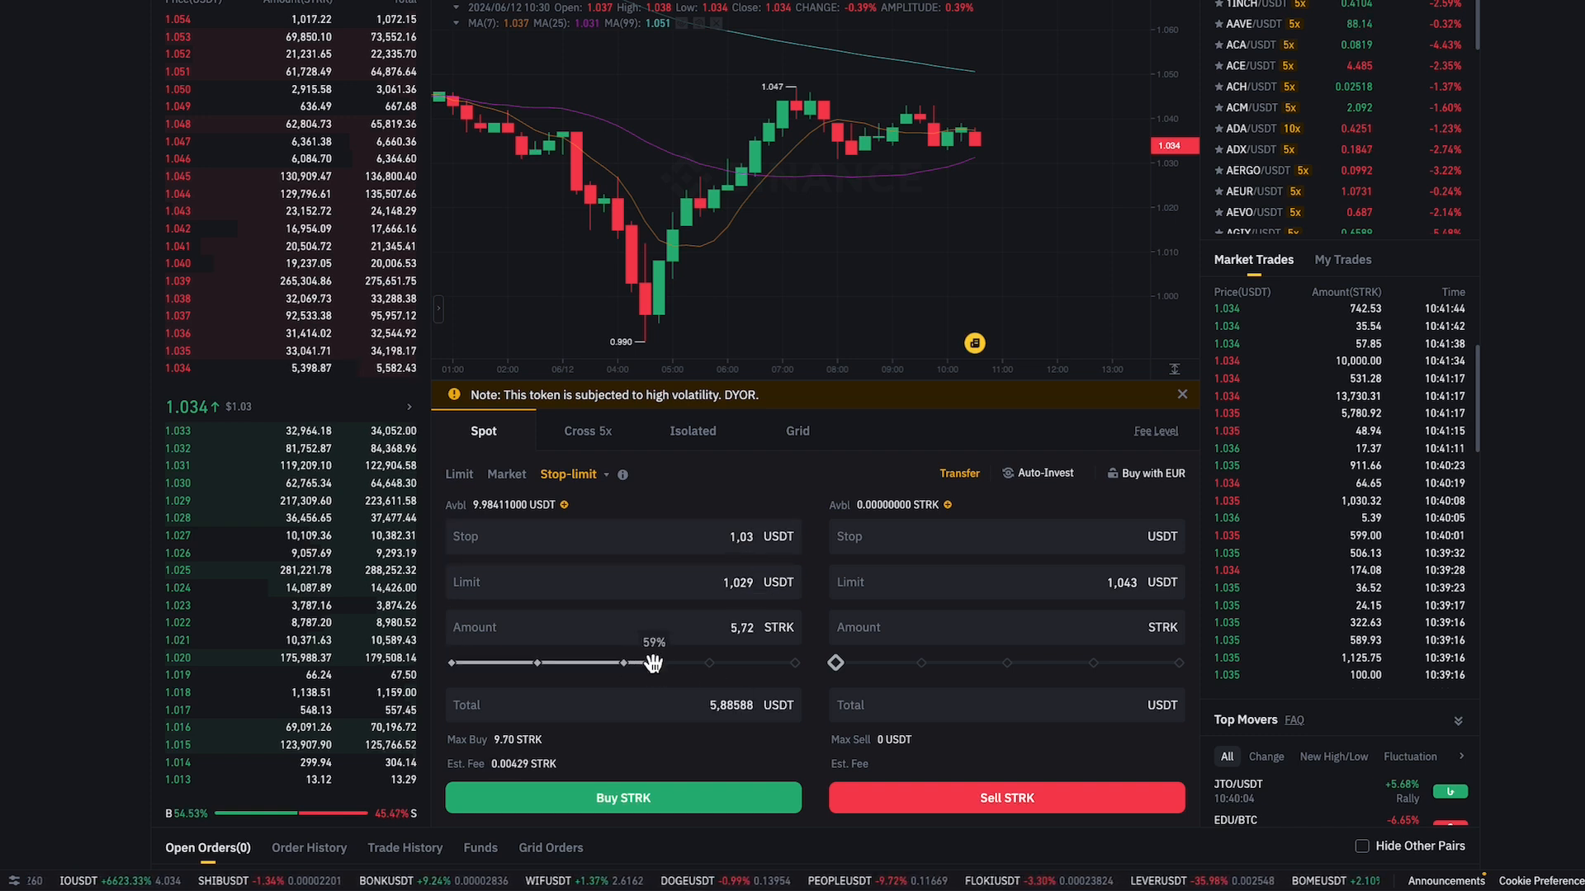
pyautogui.click(622, 797)
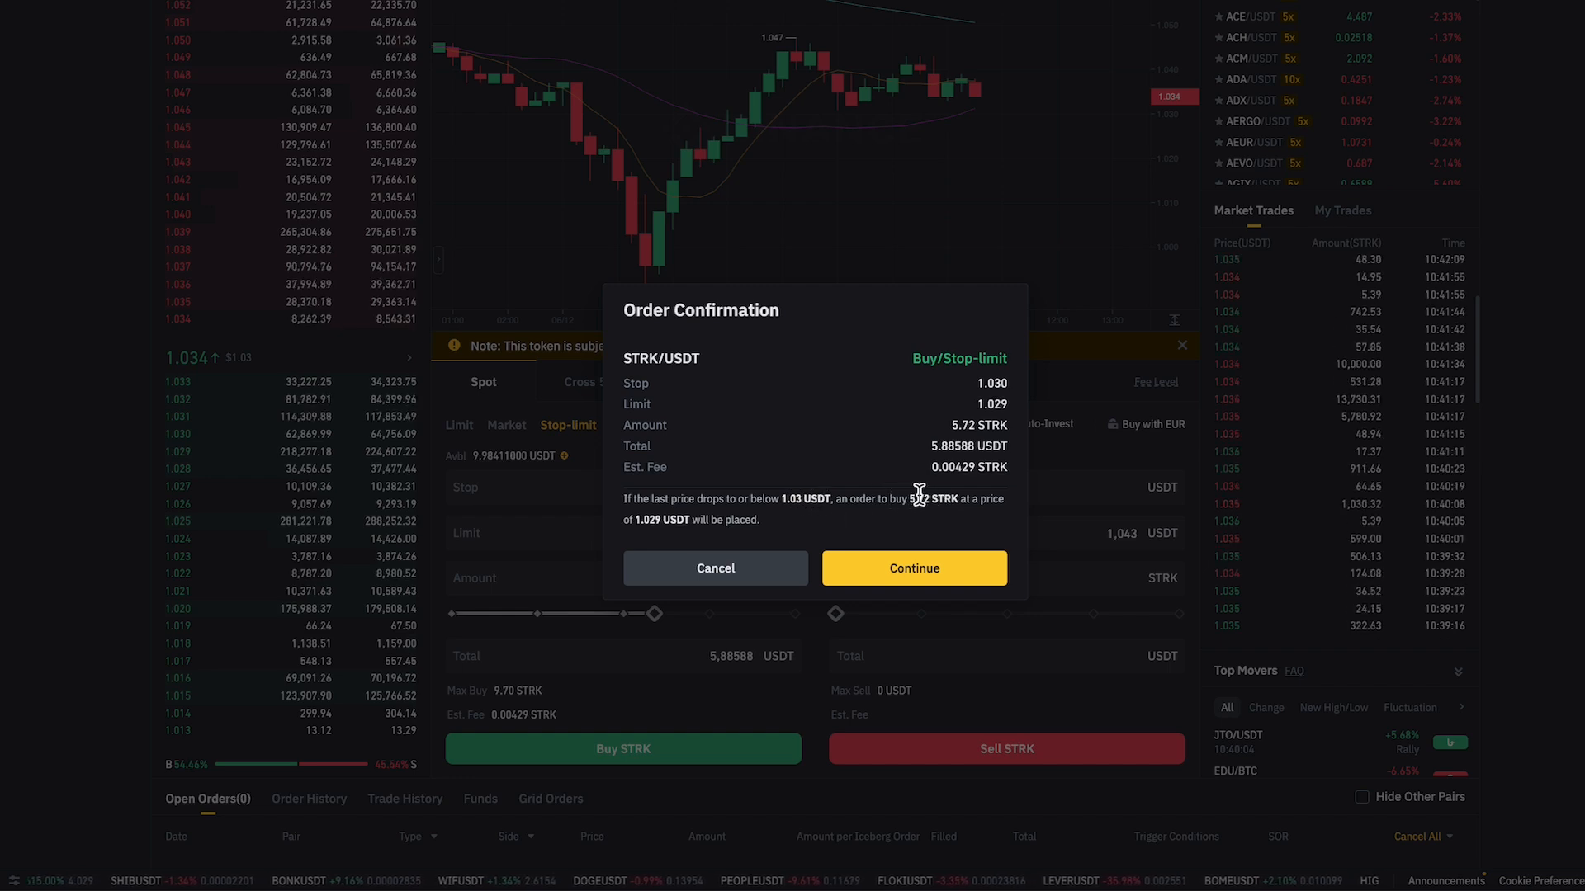
pyautogui.moveTo(634, 535)
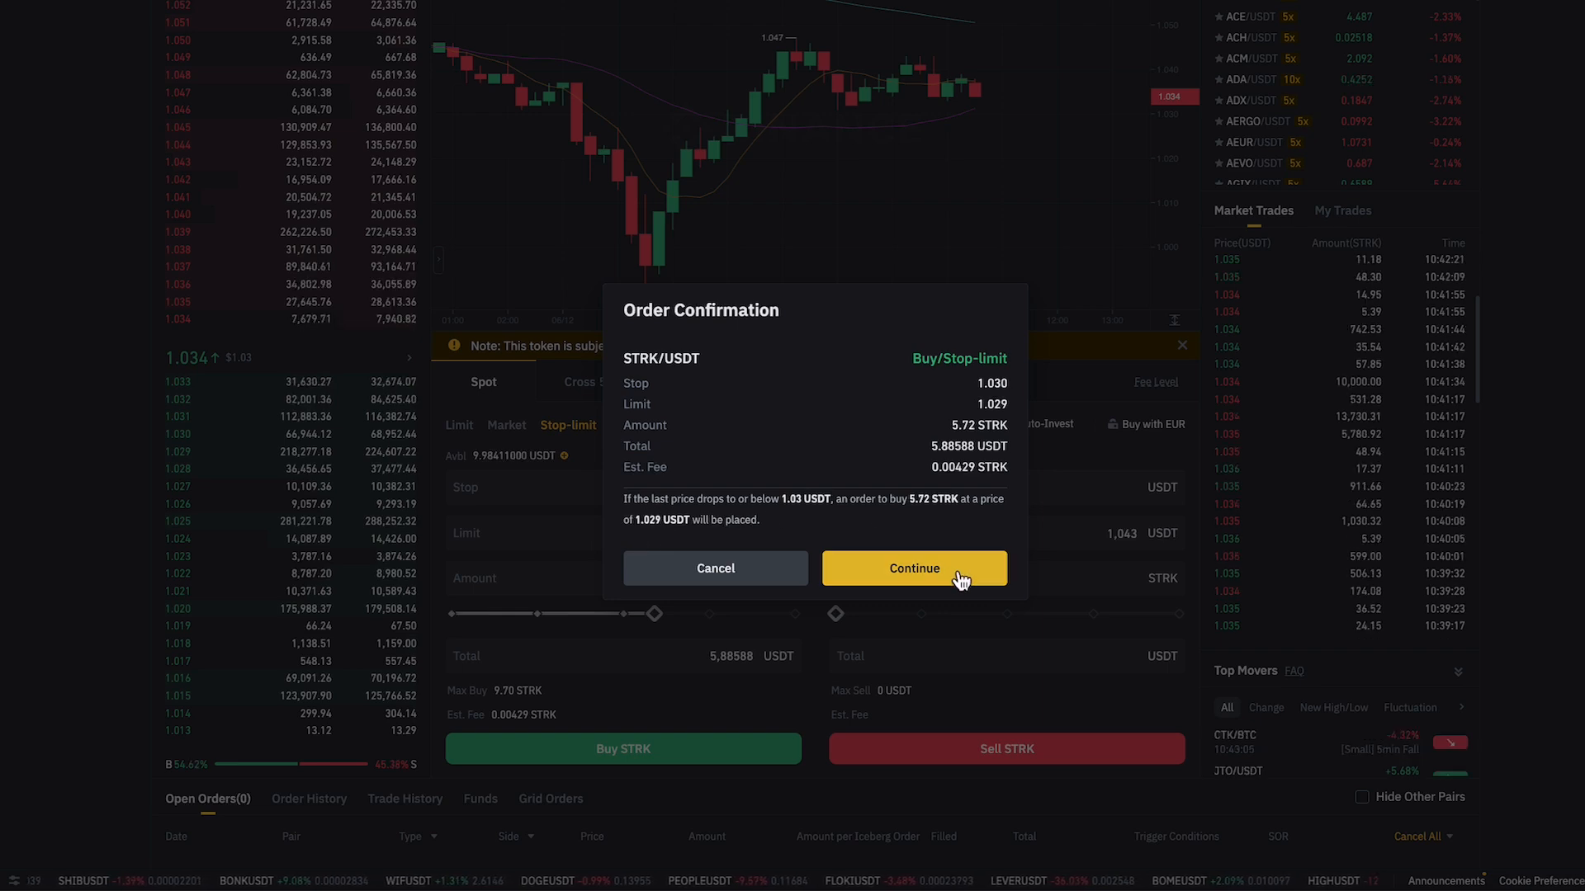
pyautogui.click(912, 568)
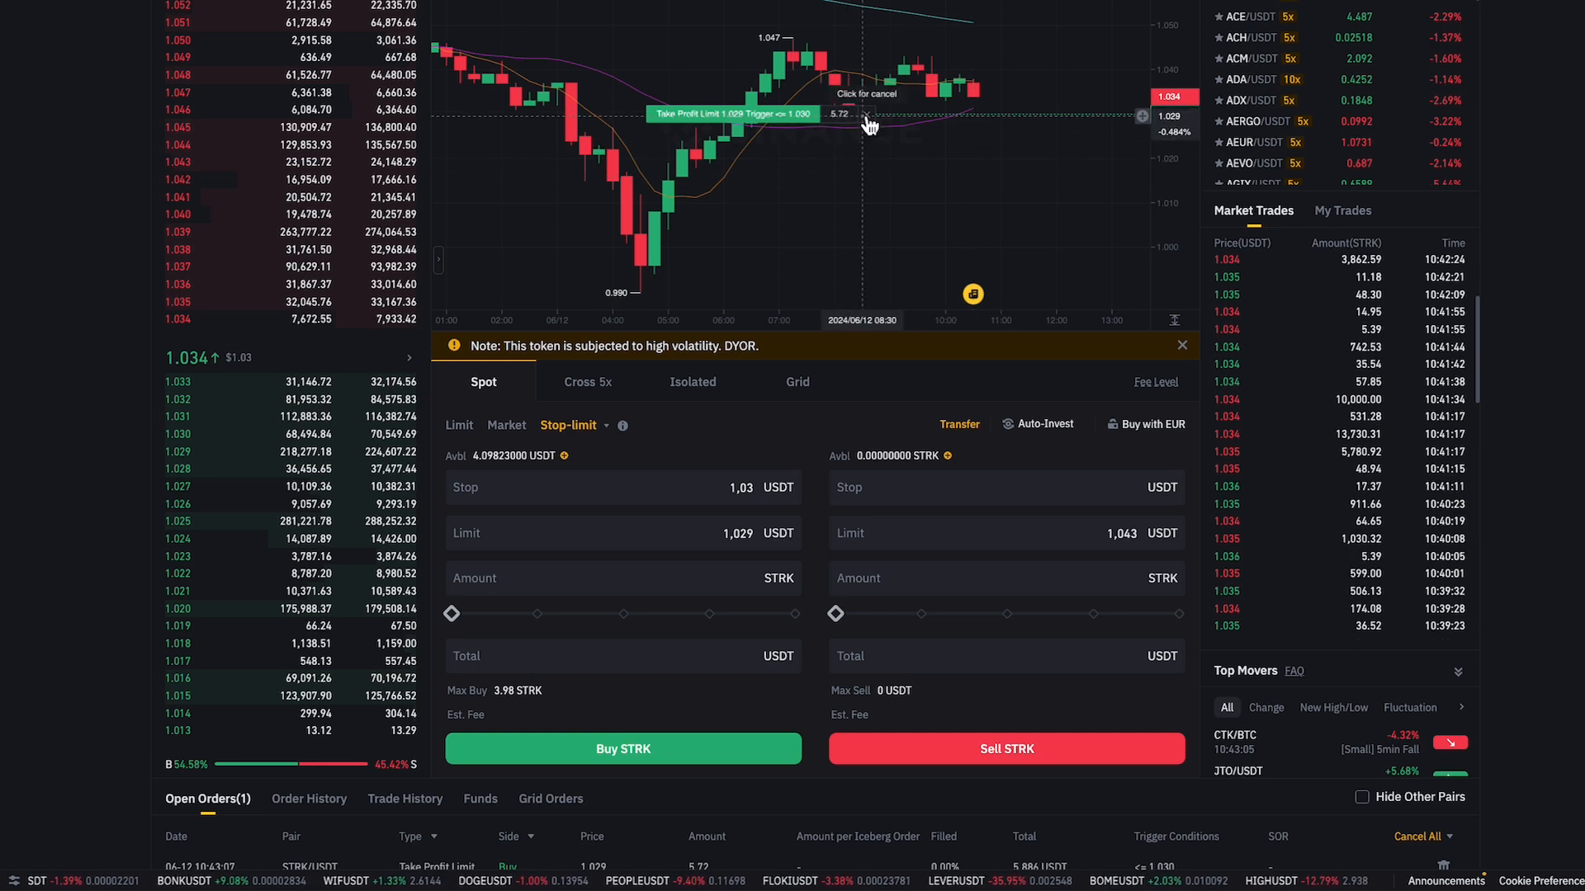
# Enter a 1.049 stop price in the sell stop-limit form with 5.21 STRK available
pyautogui.click(866, 115)
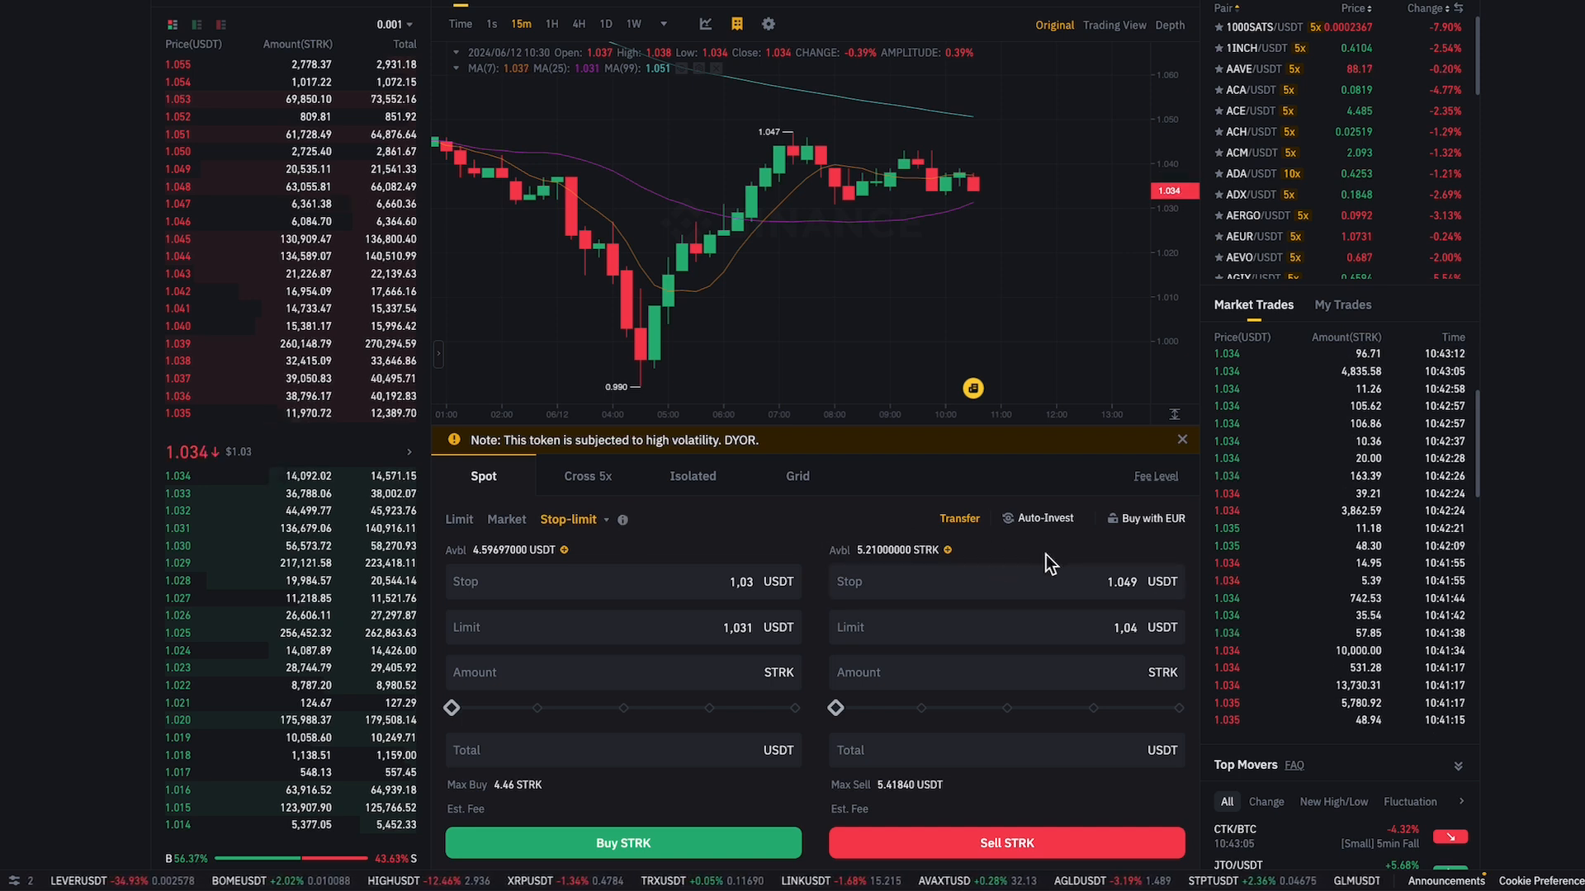
pyautogui.moveTo(679, 330)
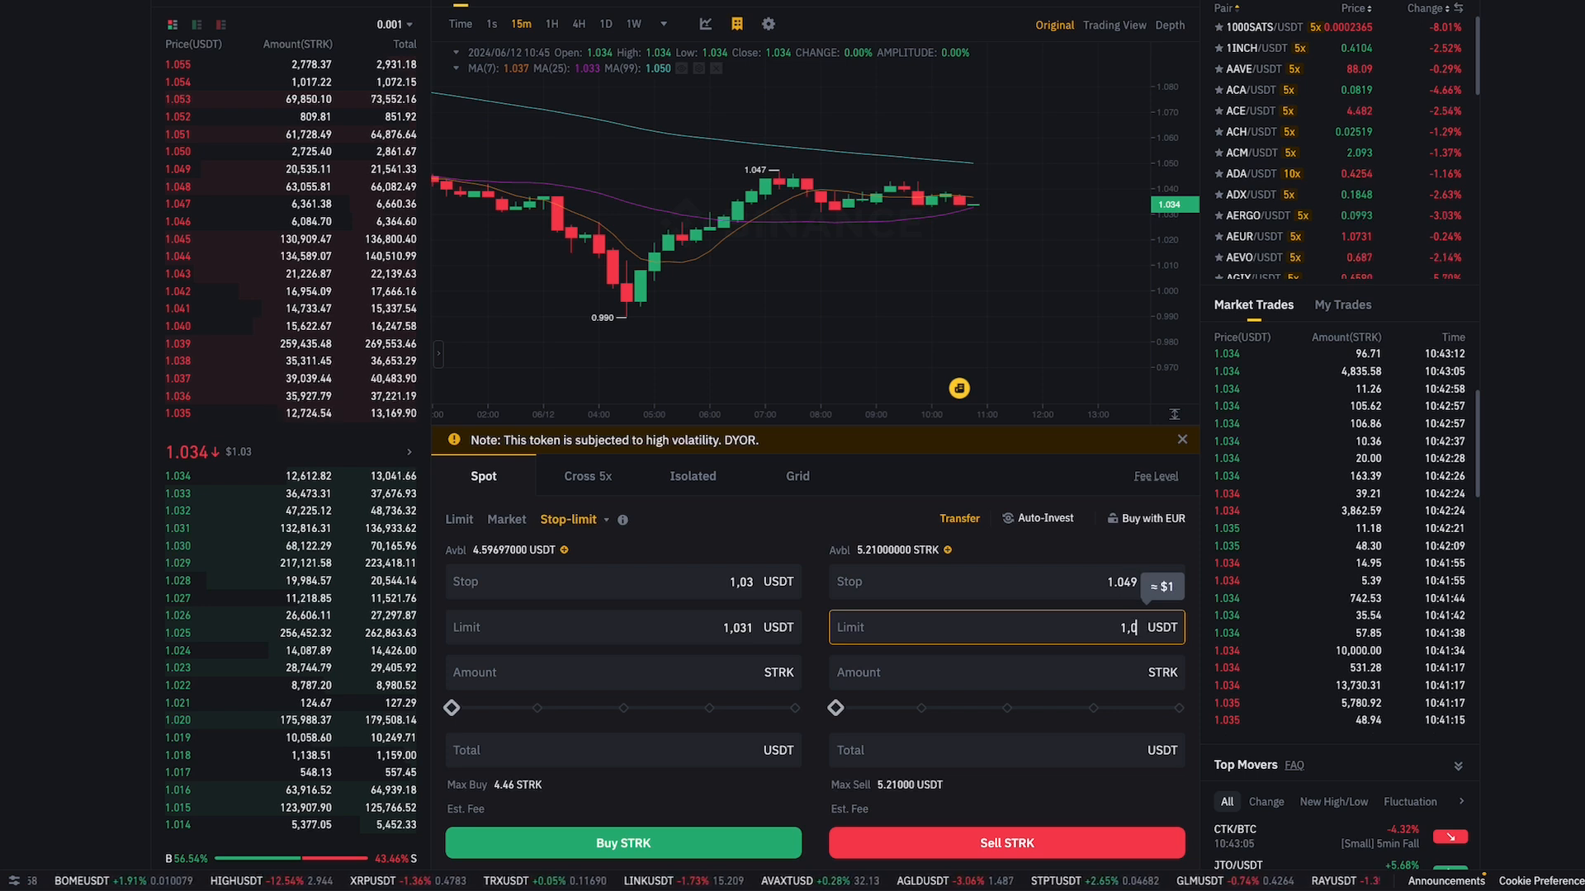
# Sell the full 5.21 STRK balance with stop 1.049 and limit 1.048, and confirm the order
pyautogui.moveTo(835, 709); pyautogui.dragTo(1180, 708)
pyautogui.write('48')
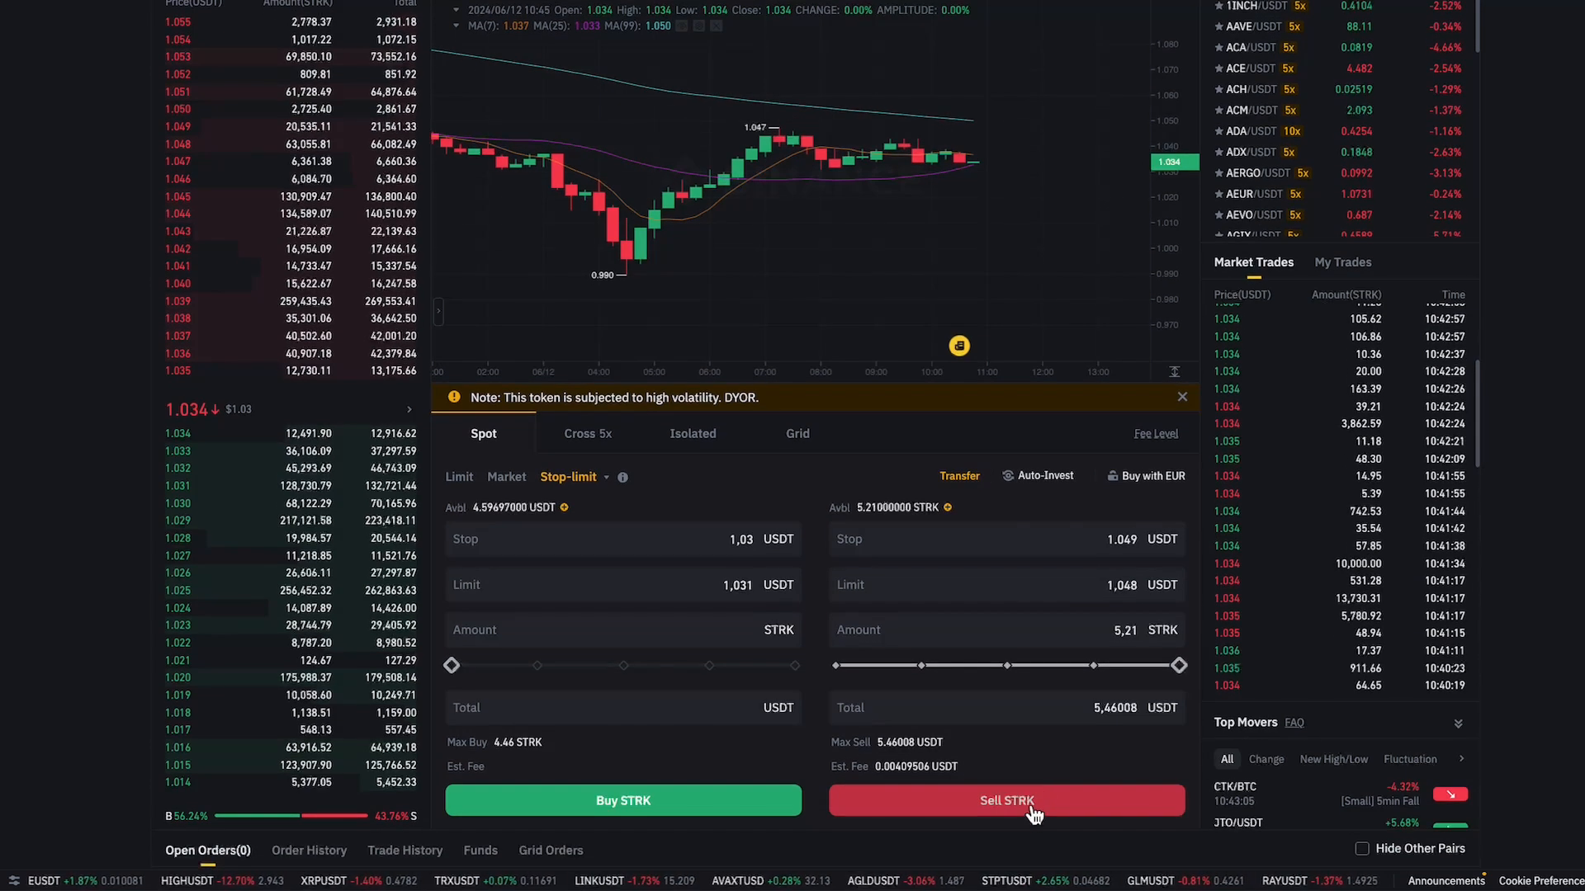
pyautogui.click(1005, 801)
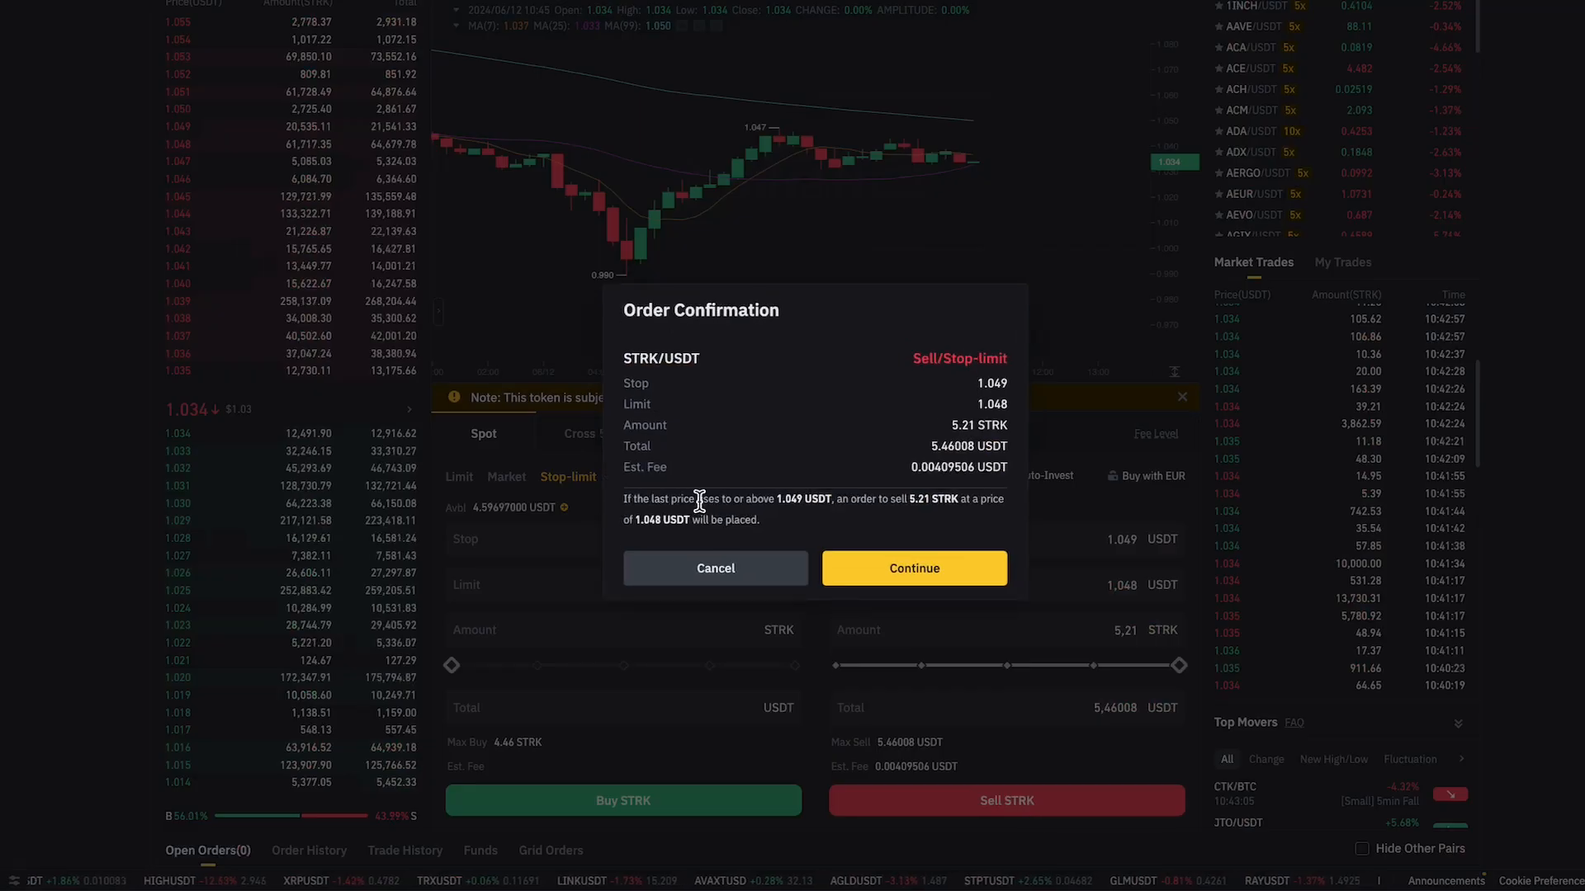
pyautogui.moveTo(733, 502)
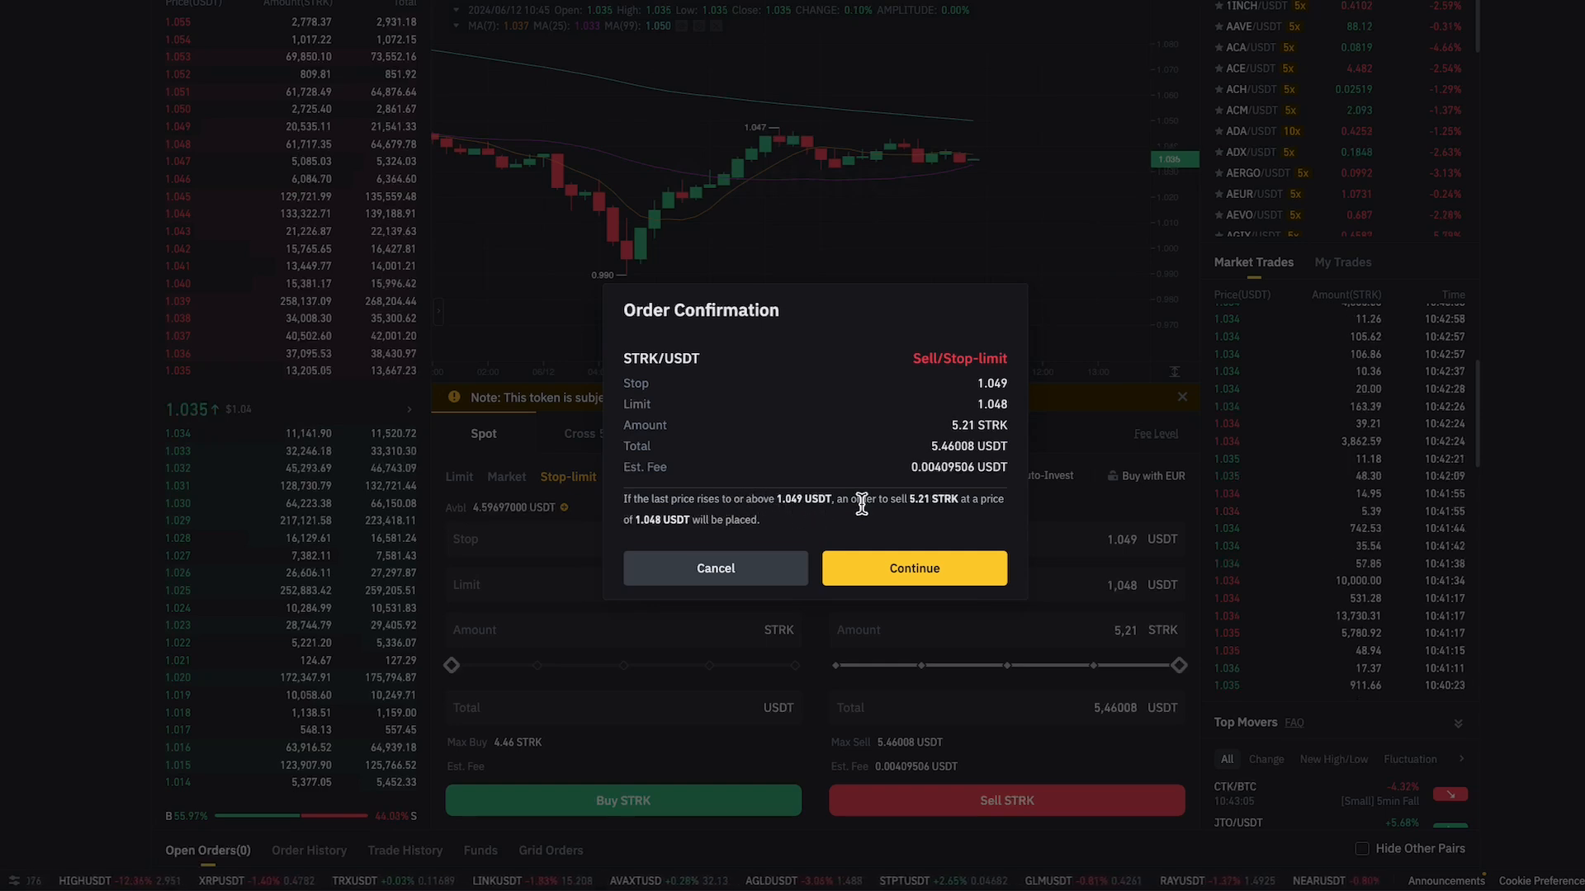
pyautogui.moveTo(931, 514)
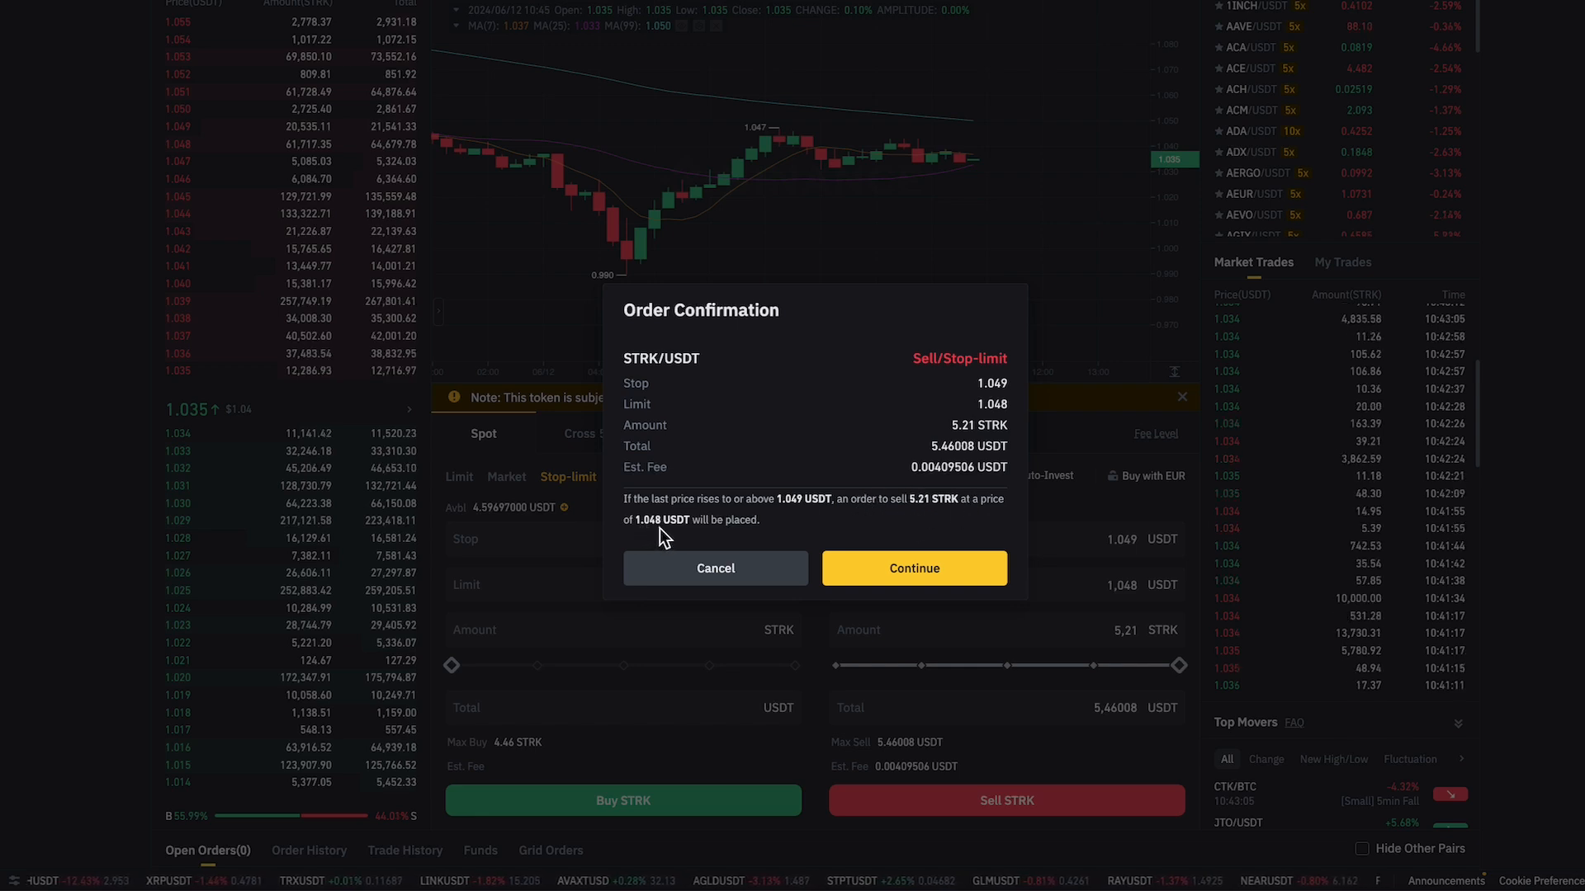
pyautogui.click(911, 568)
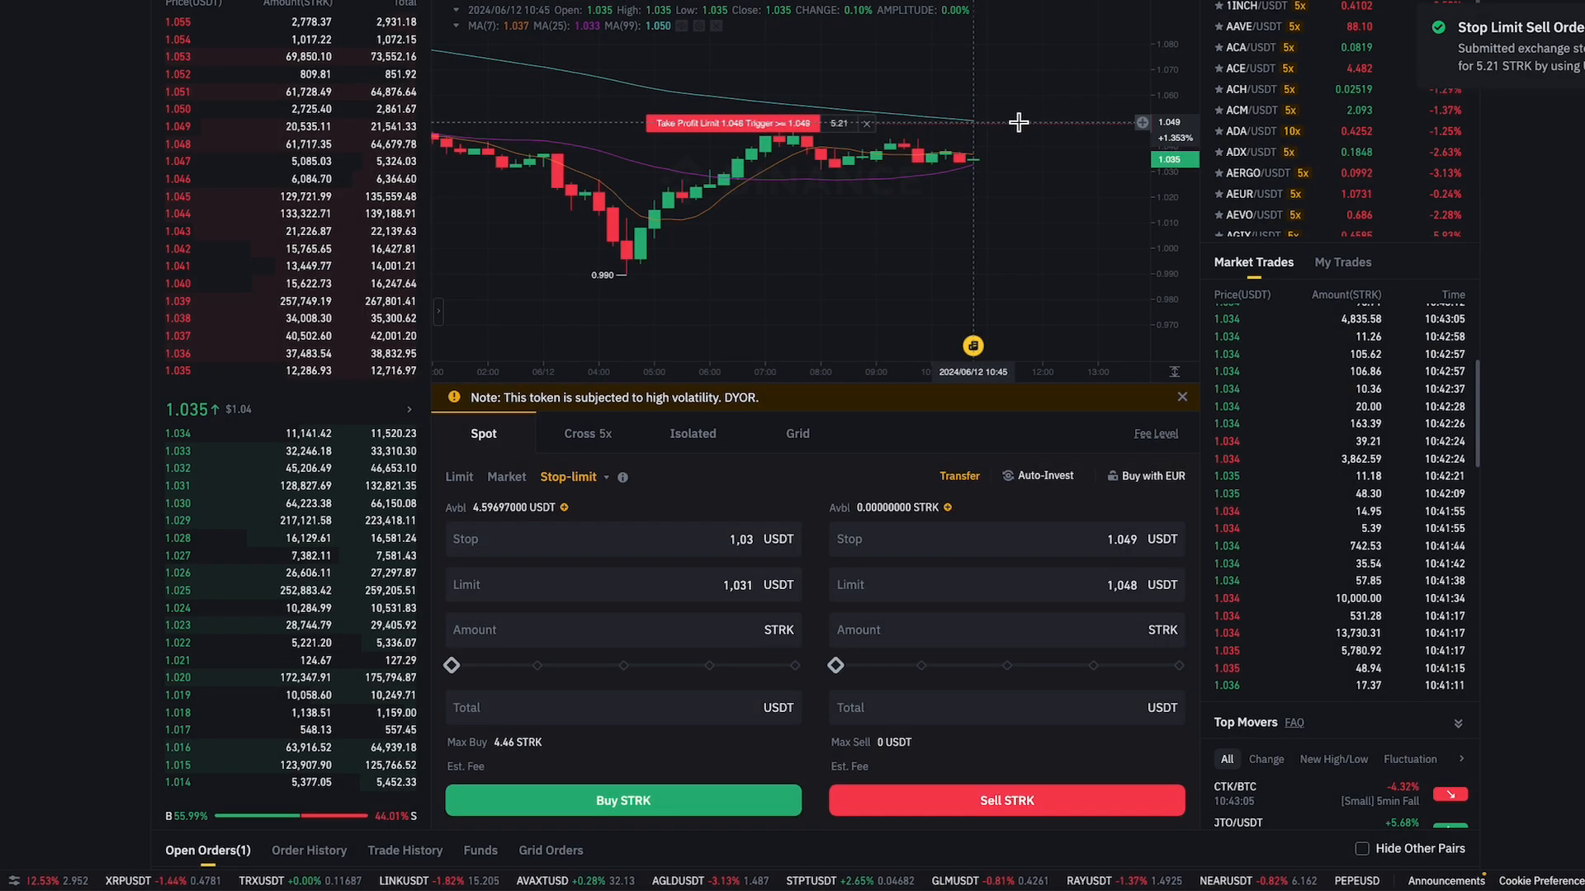
pyautogui.moveTo(777, 132)
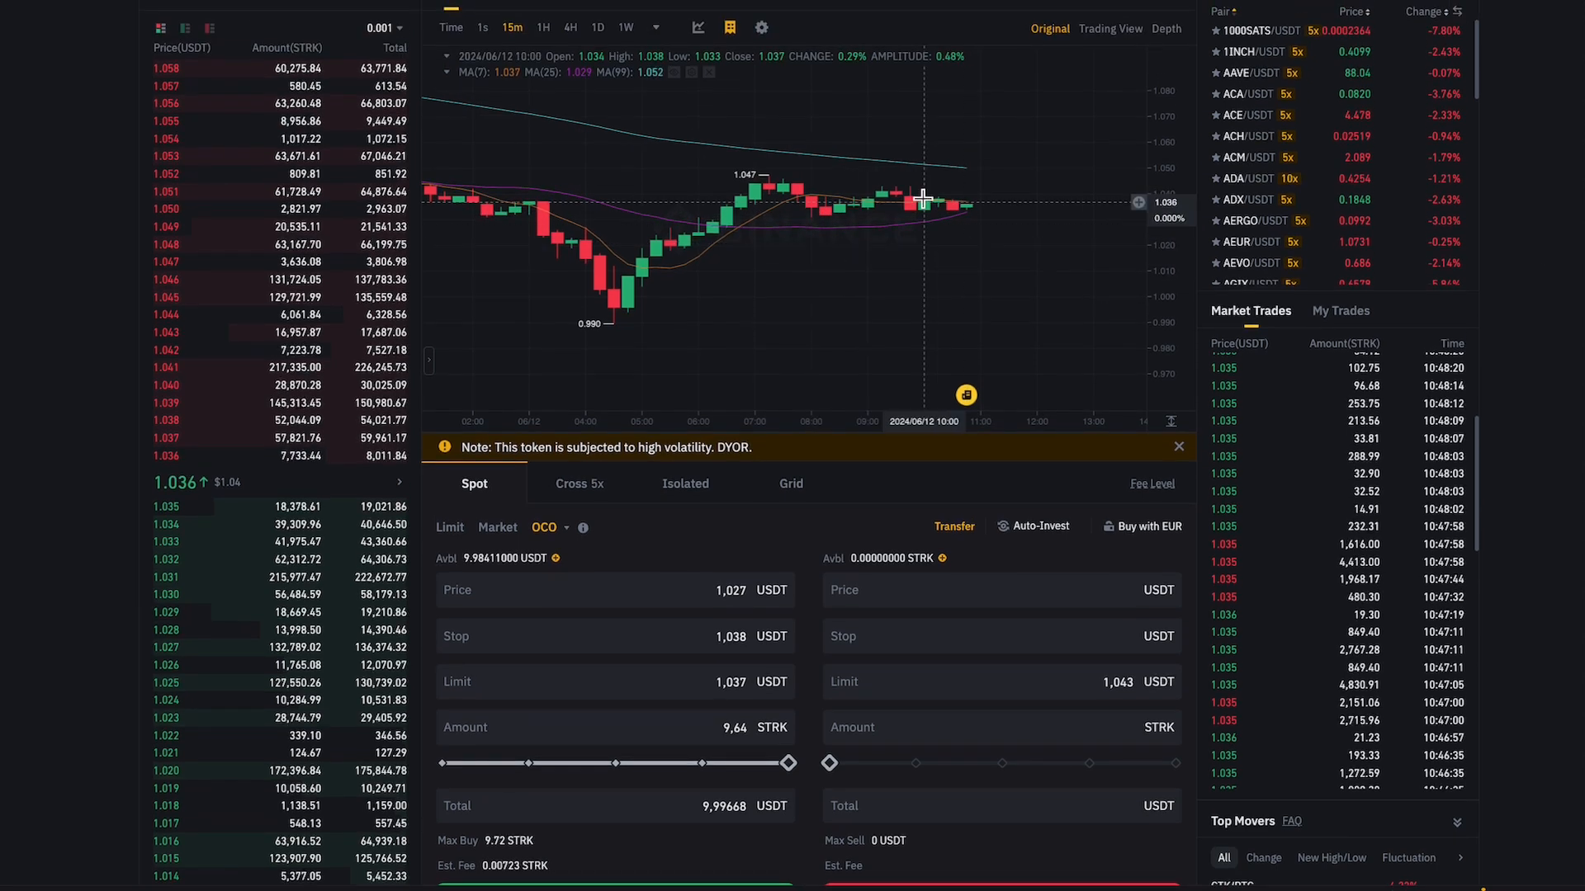
pyautogui.moveTo(1033, 294)
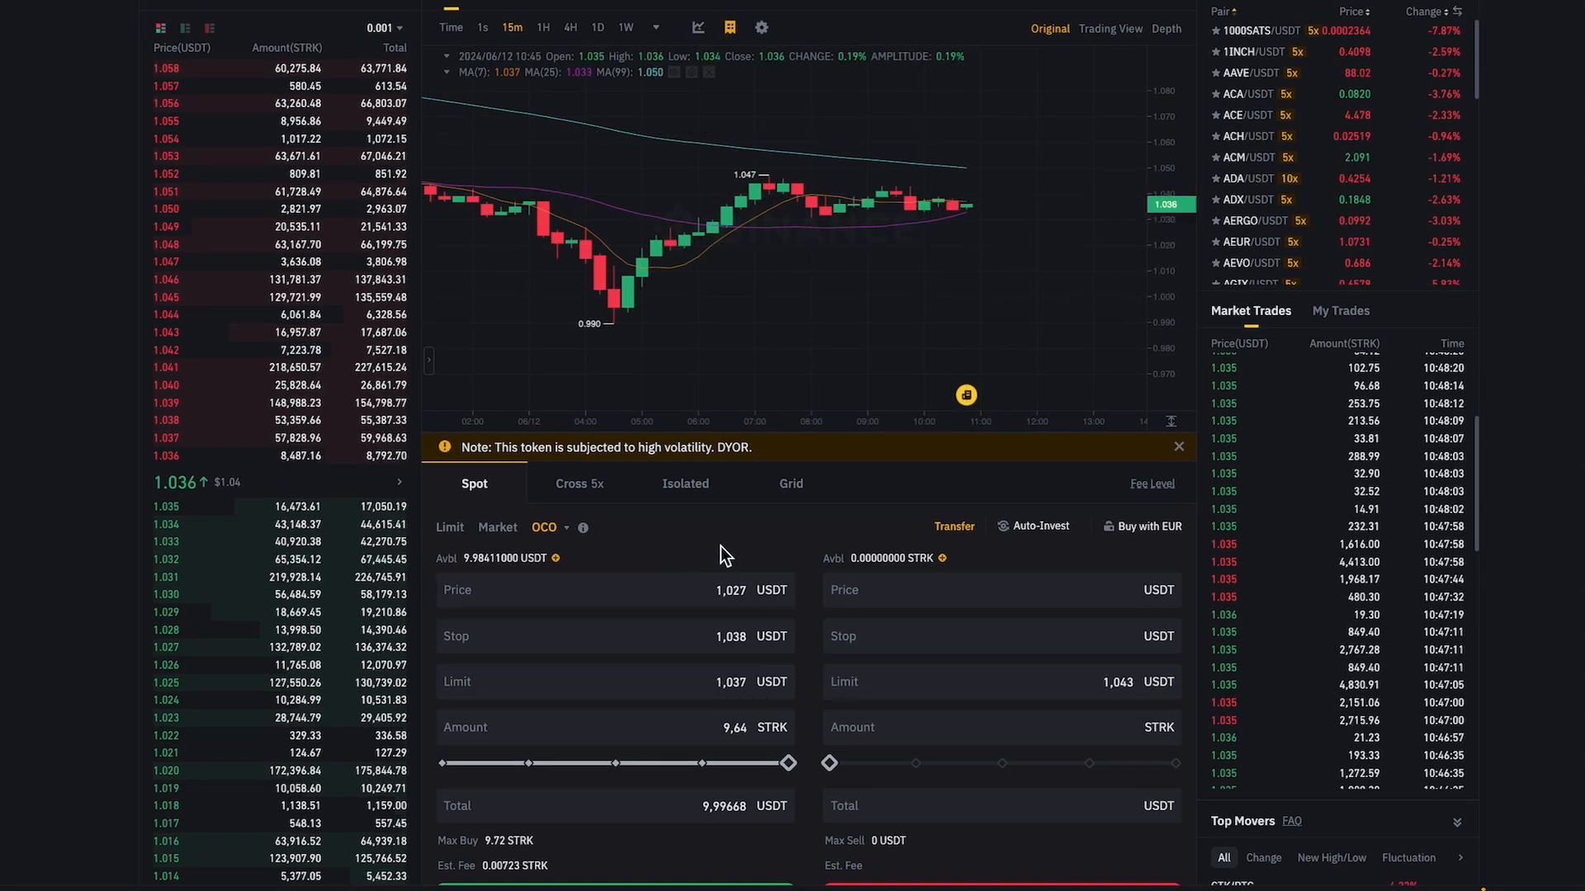
pyautogui.moveTo(989, 199)
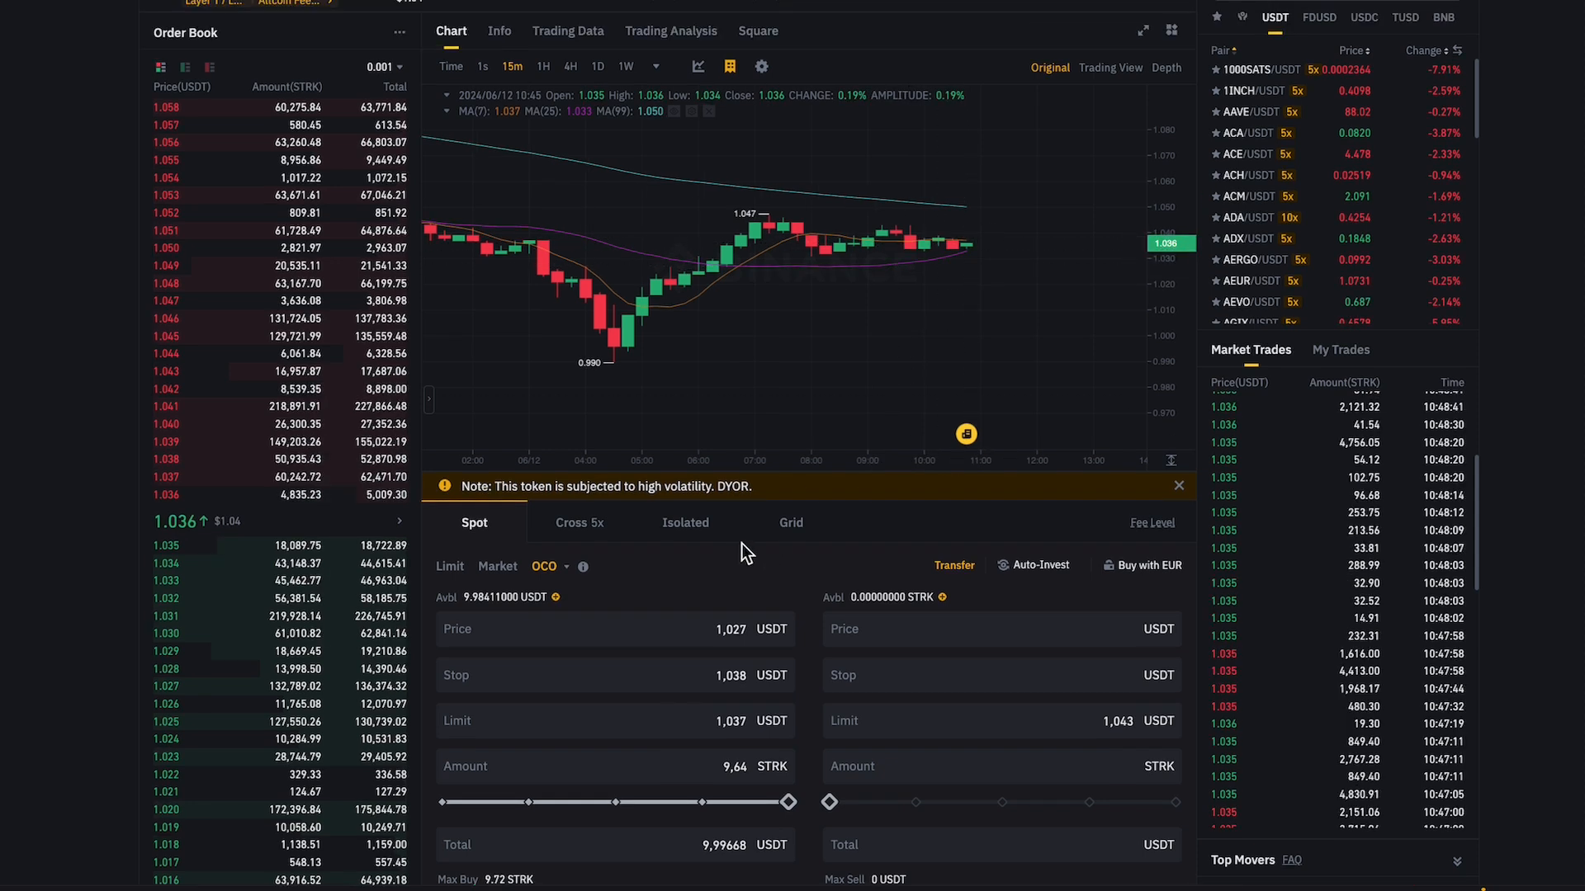
pyautogui.moveTo(938, 276)
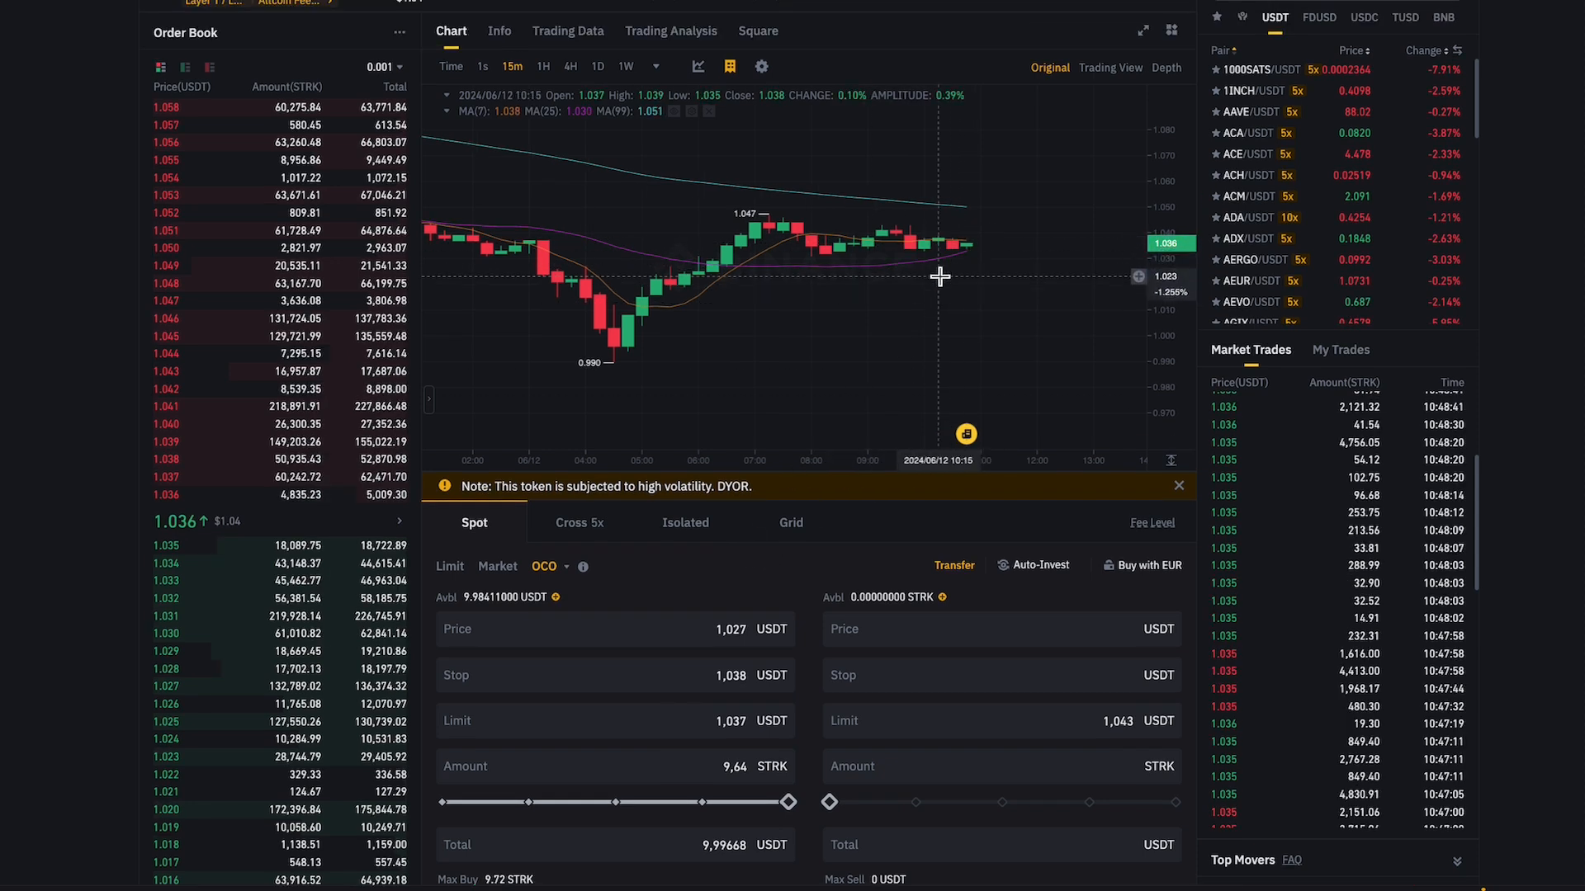
# Scroll down to the OCO buy form showing price 1.027, stop 1.038, limit 1.037 for 9.64 STRK
pyautogui.scroll(-3)
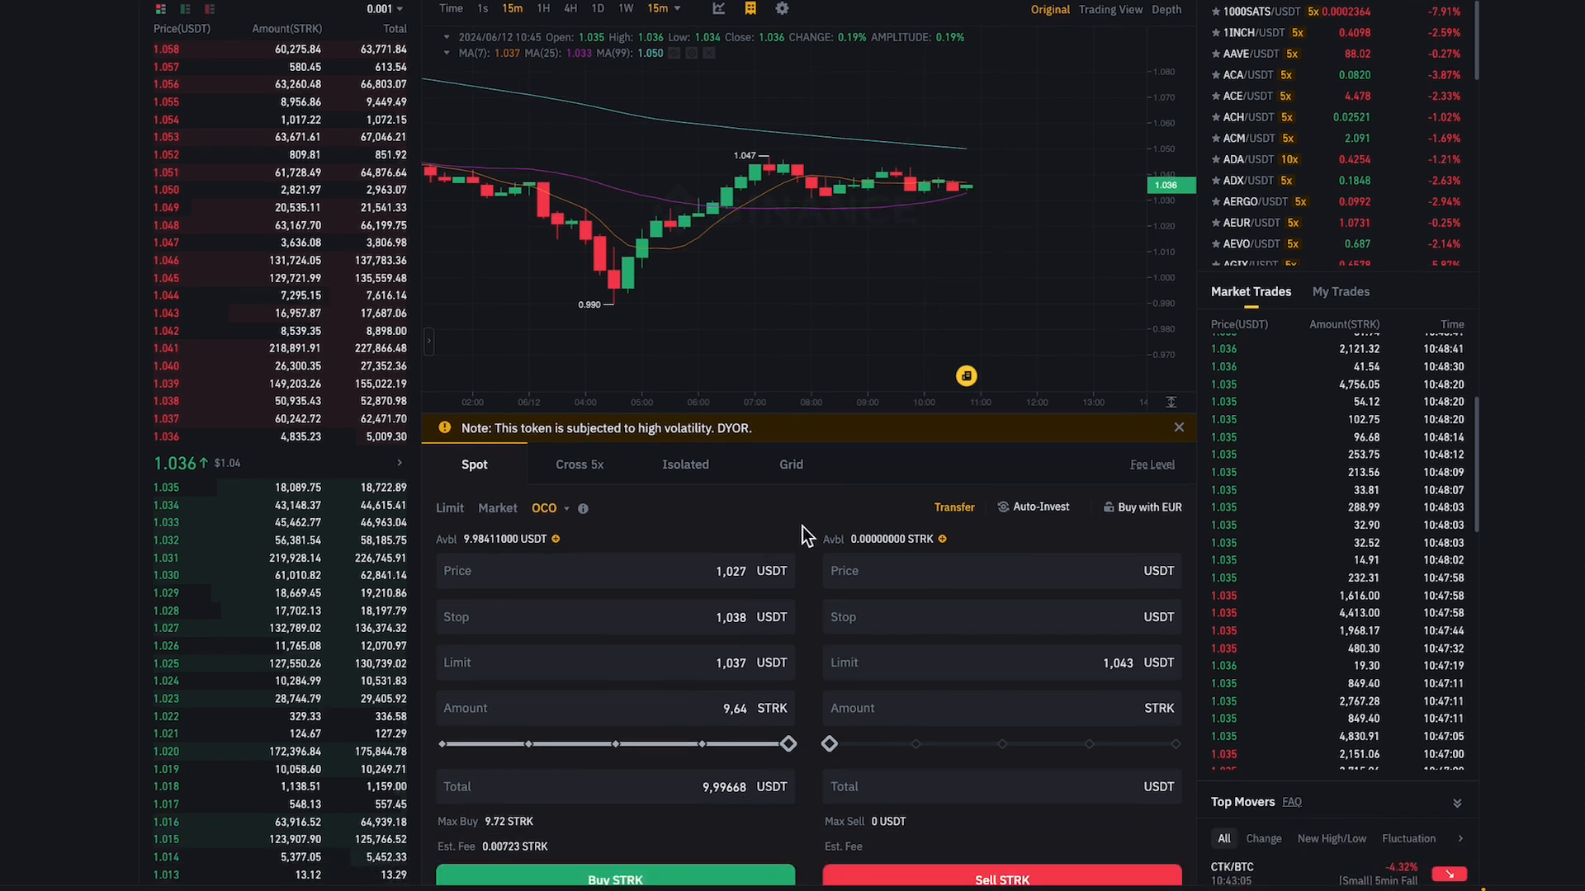
pyautogui.scroll(-3)
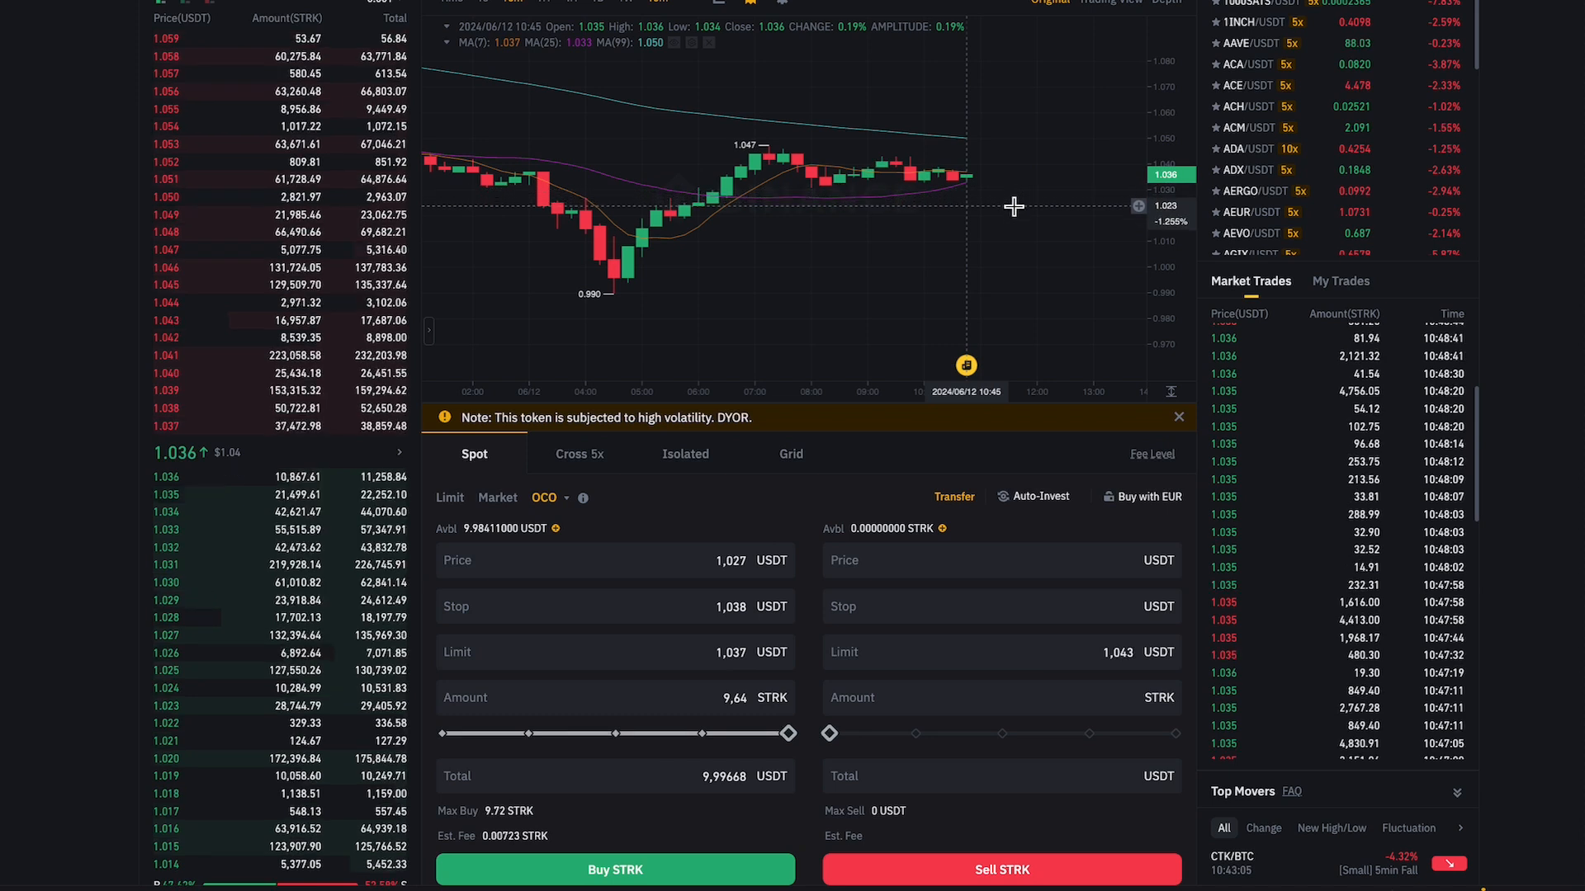
# Change the OCO buy to price 1.023, stop 1.041 and limit 1.042 for 9.19 STRK
pyautogui.click(614, 561)
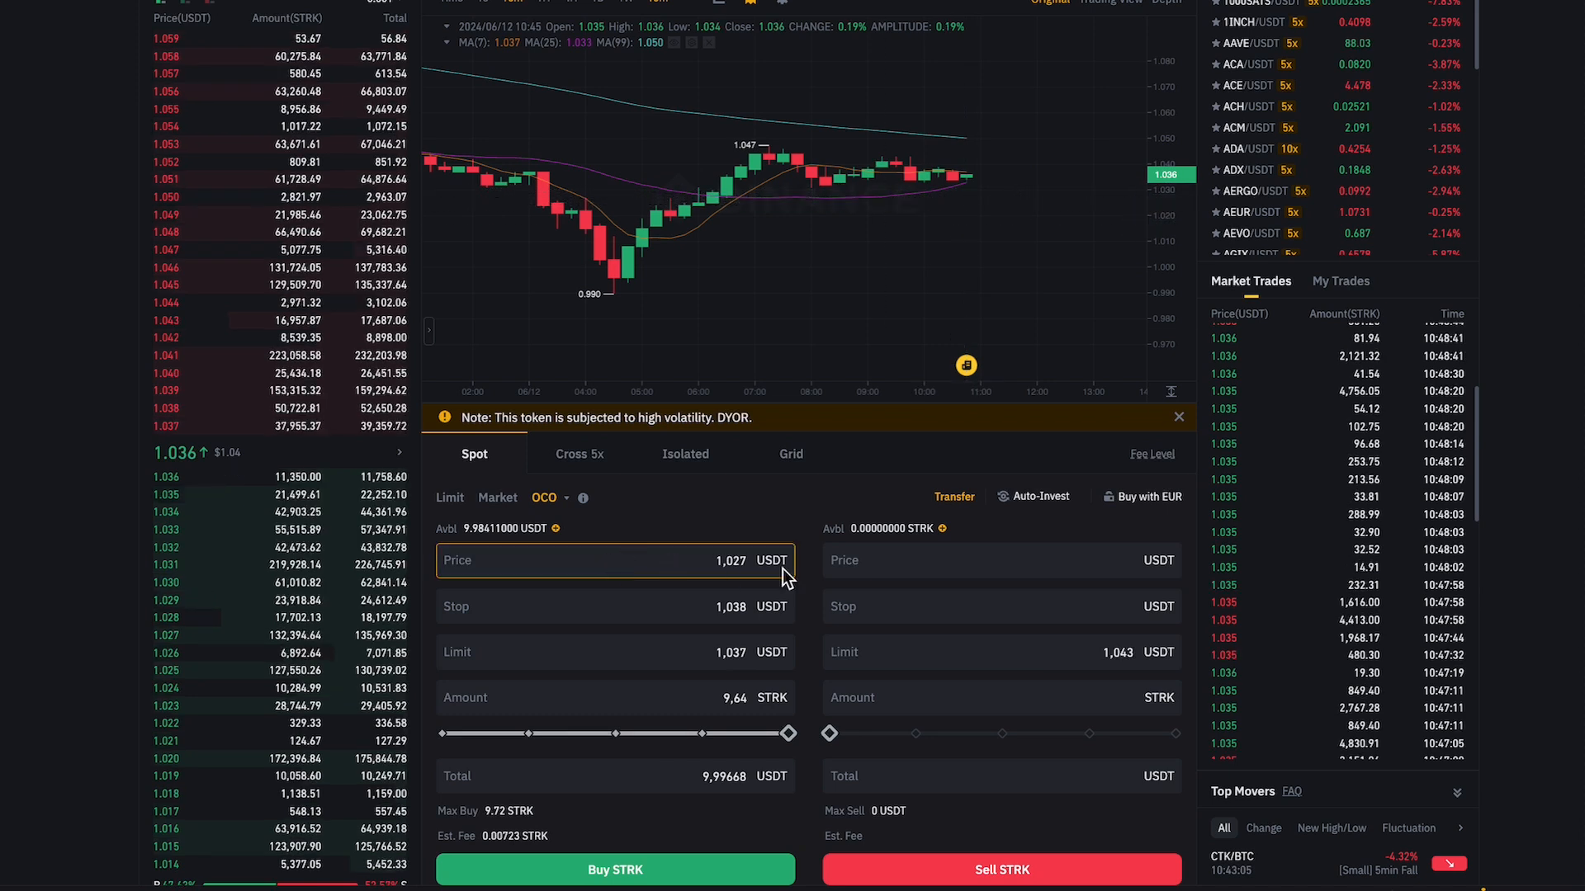
pyautogui.click(614, 560)
pyautogui.write('1,023')
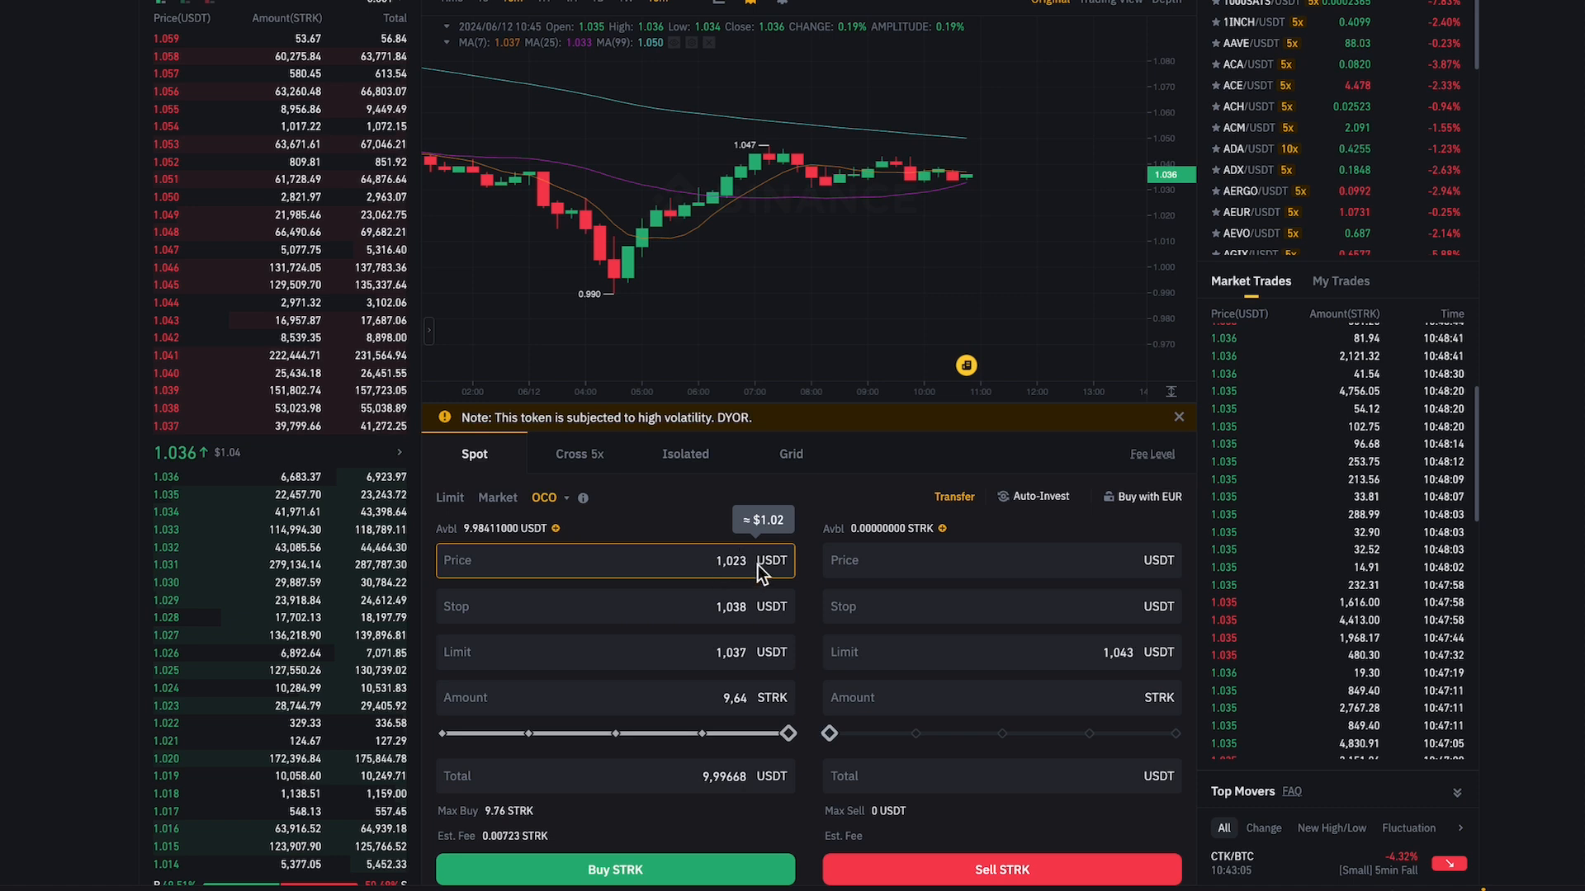
pyautogui.moveTo(1060, 216)
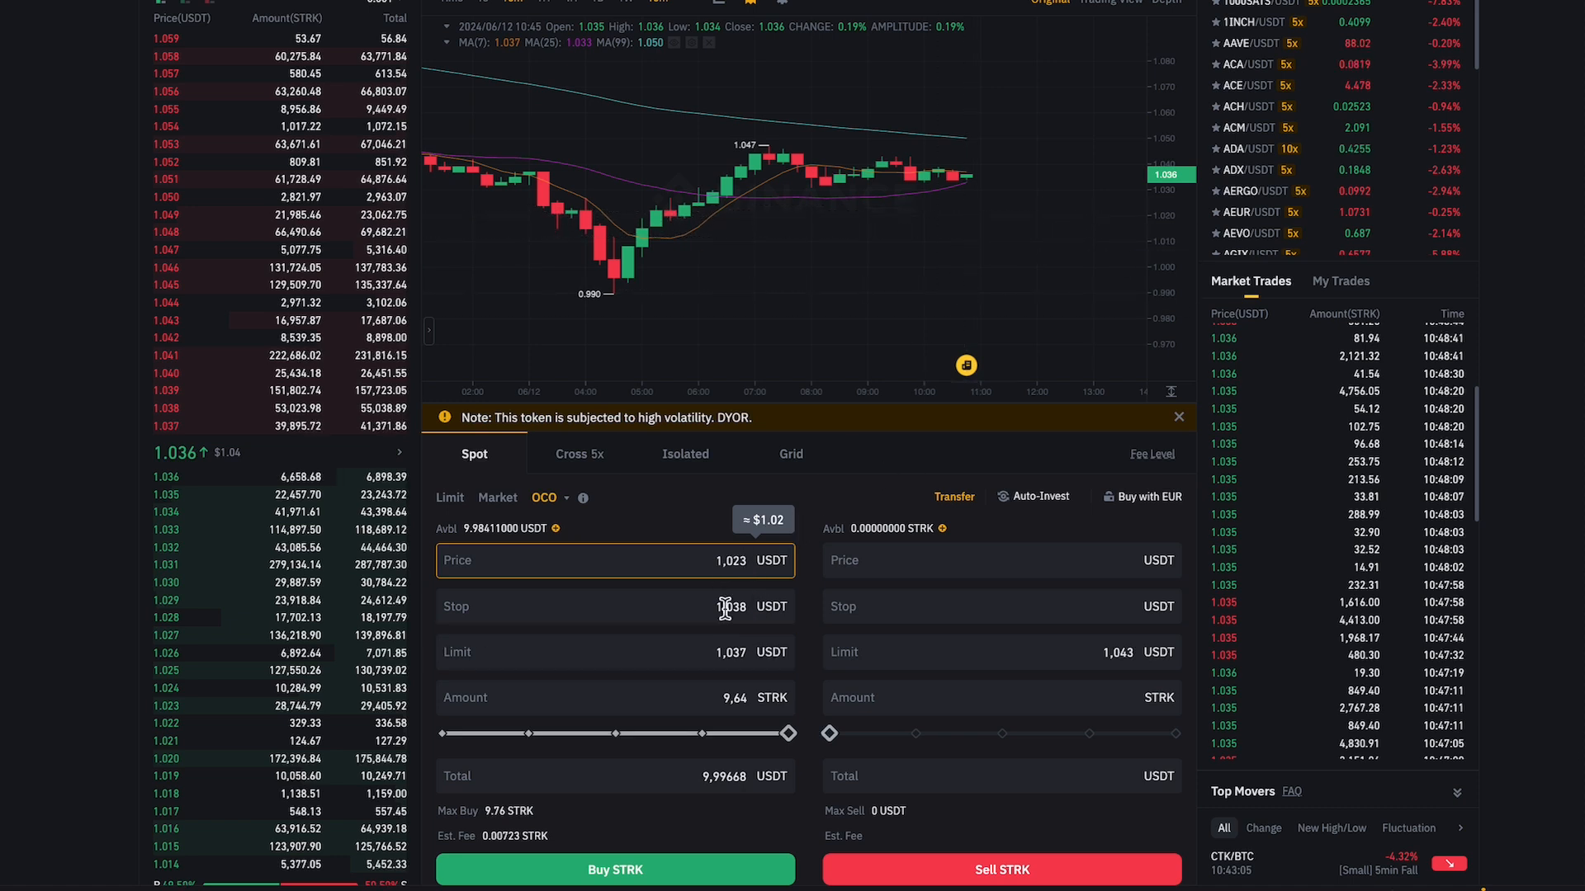
pyautogui.moveTo(990, 176)
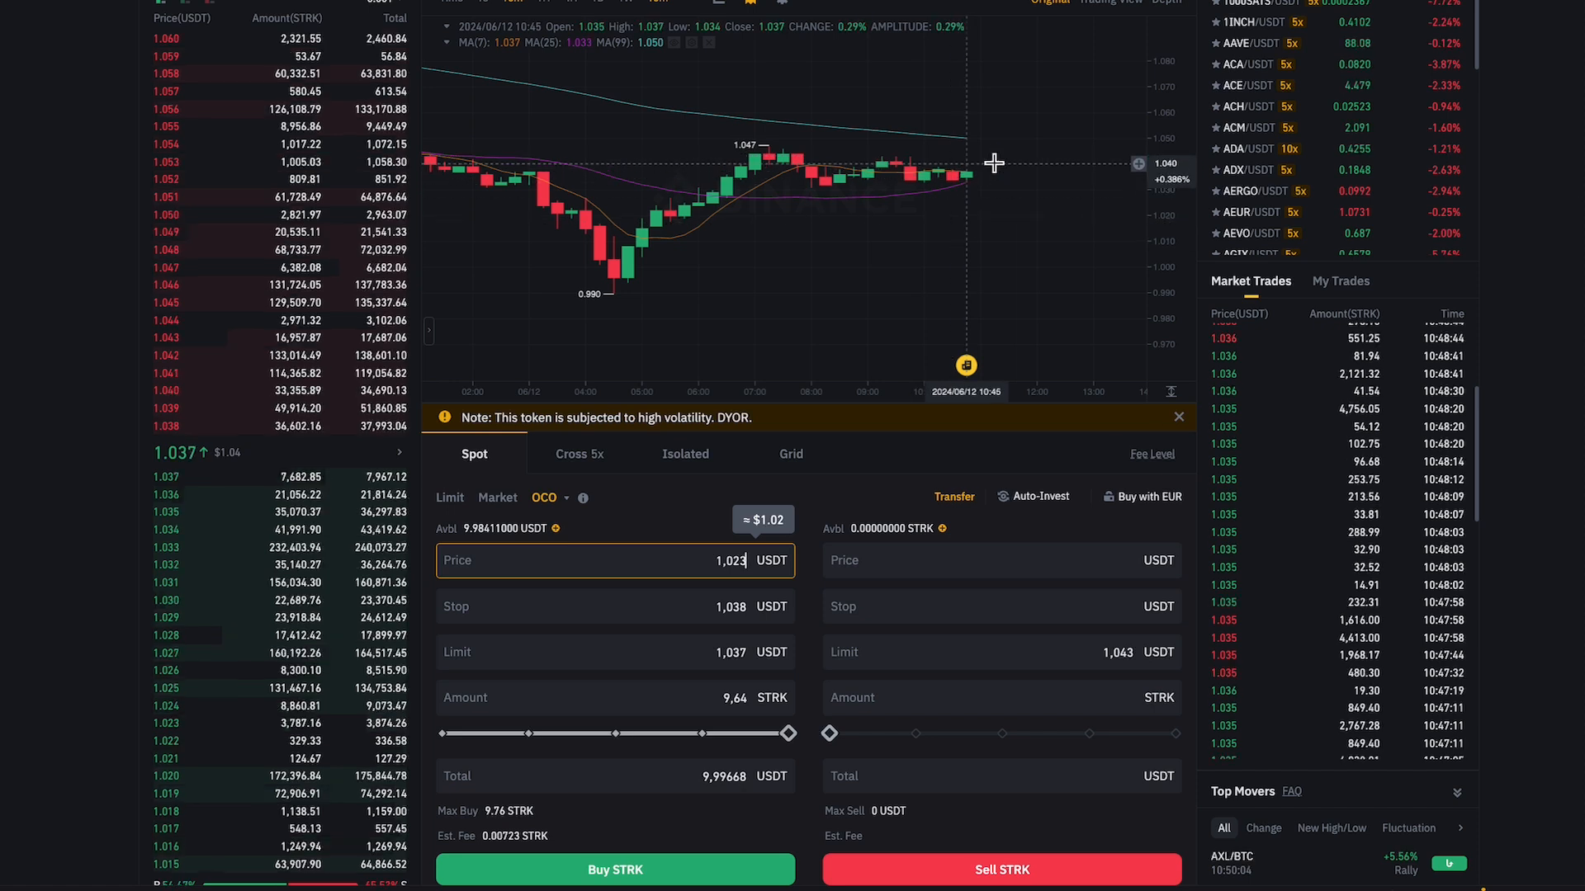
pyautogui.click(614, 606)
pyautogui.write('1,041')
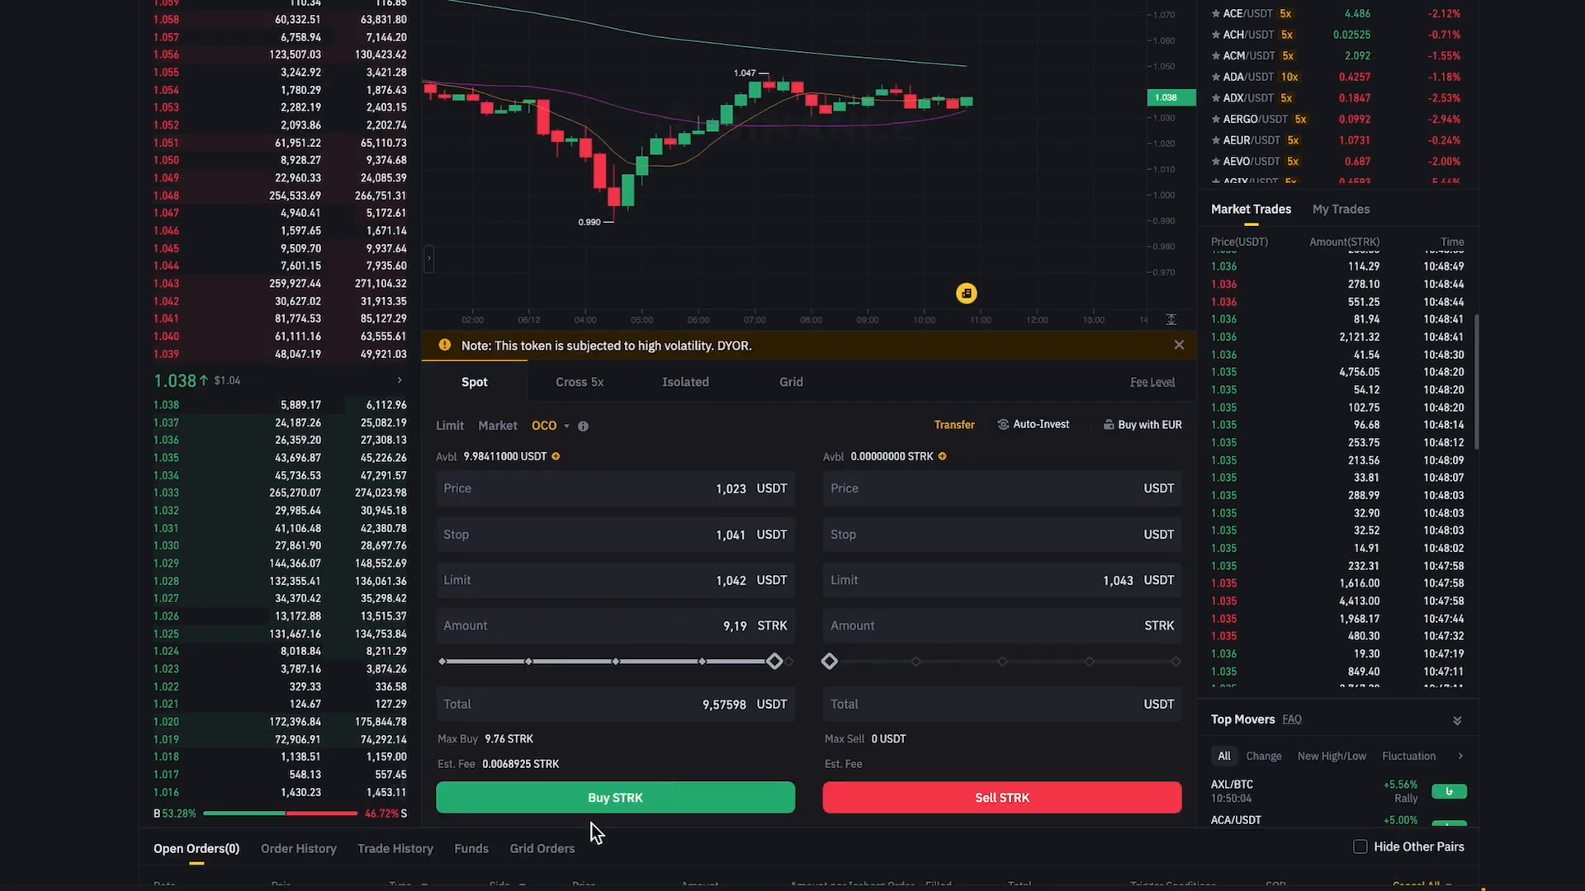
pyautogui.click(614, 798)
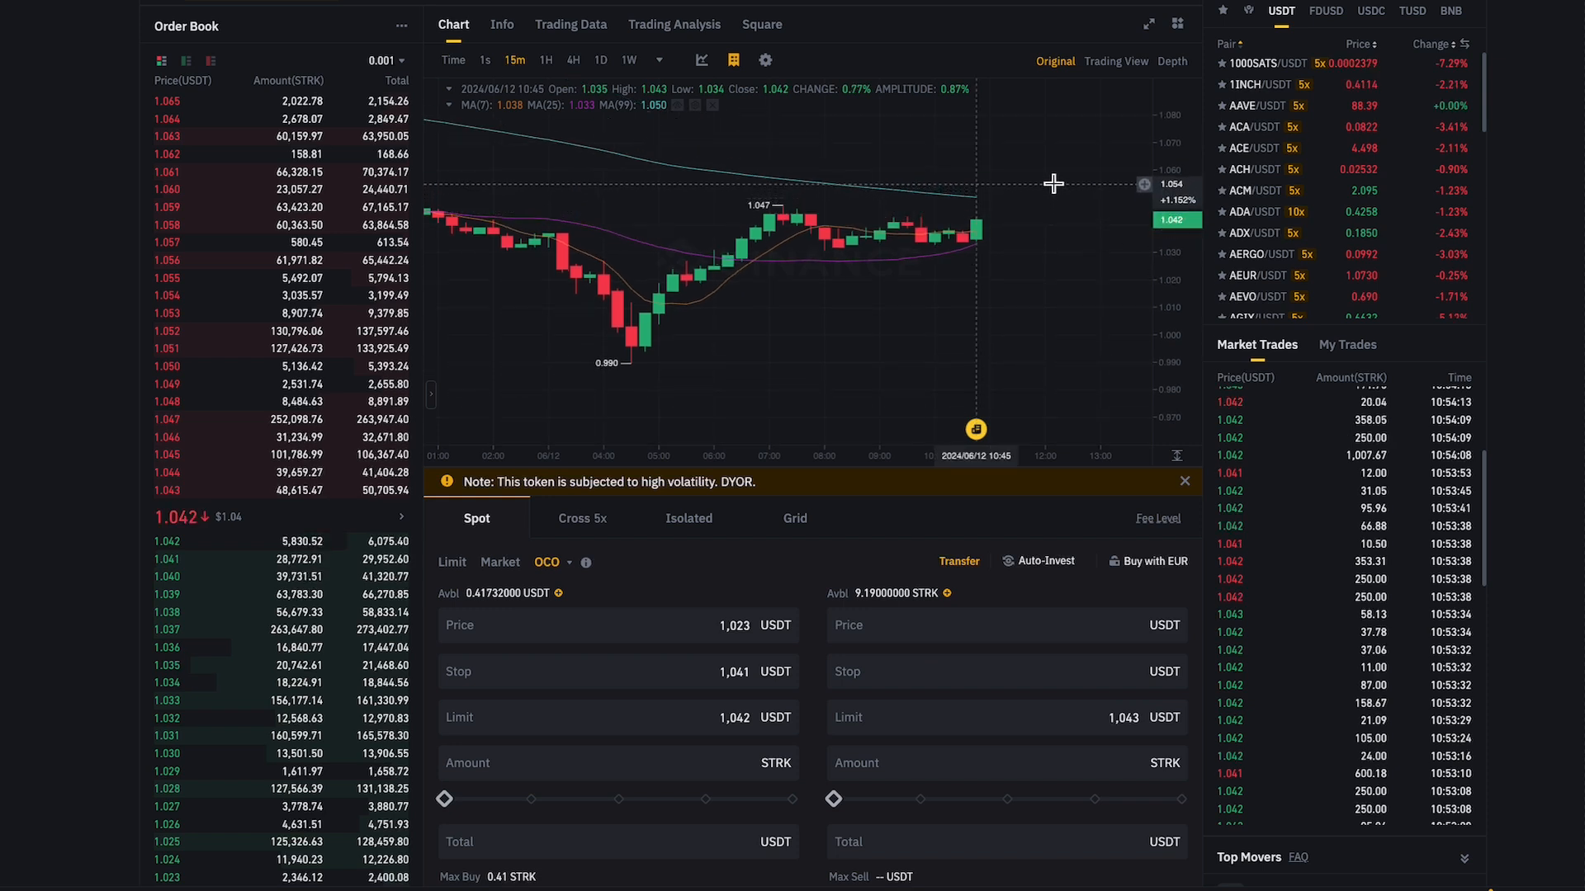
# Enter a take-profit price of 1.06 USDT on the OCO sell side and move to the stop field
pyautogui.click(1005, 624)
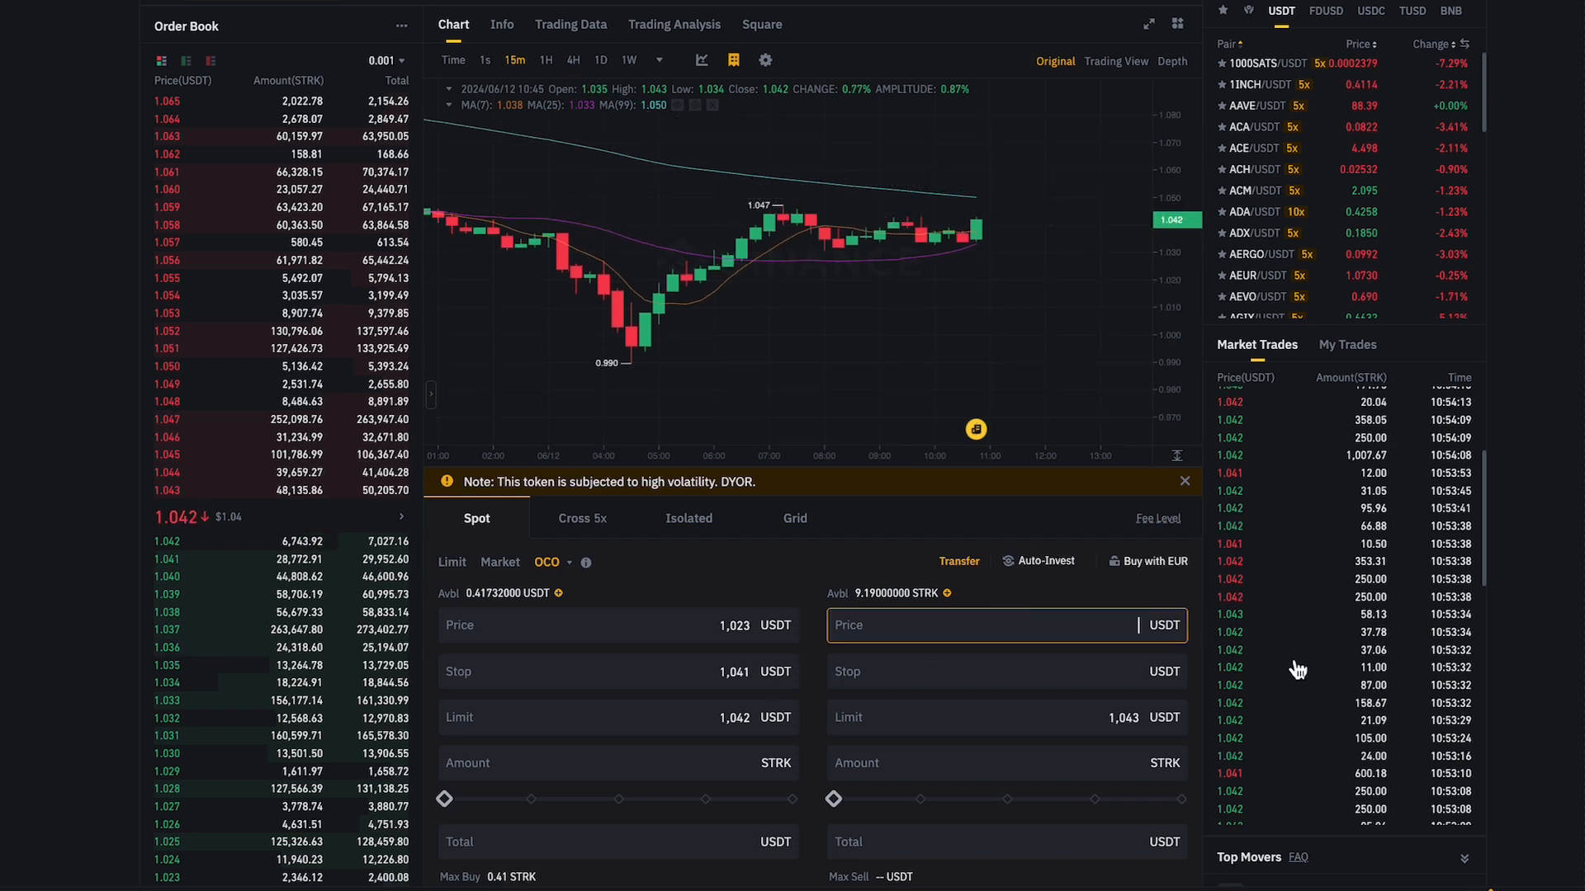
pyautogui.write('1')
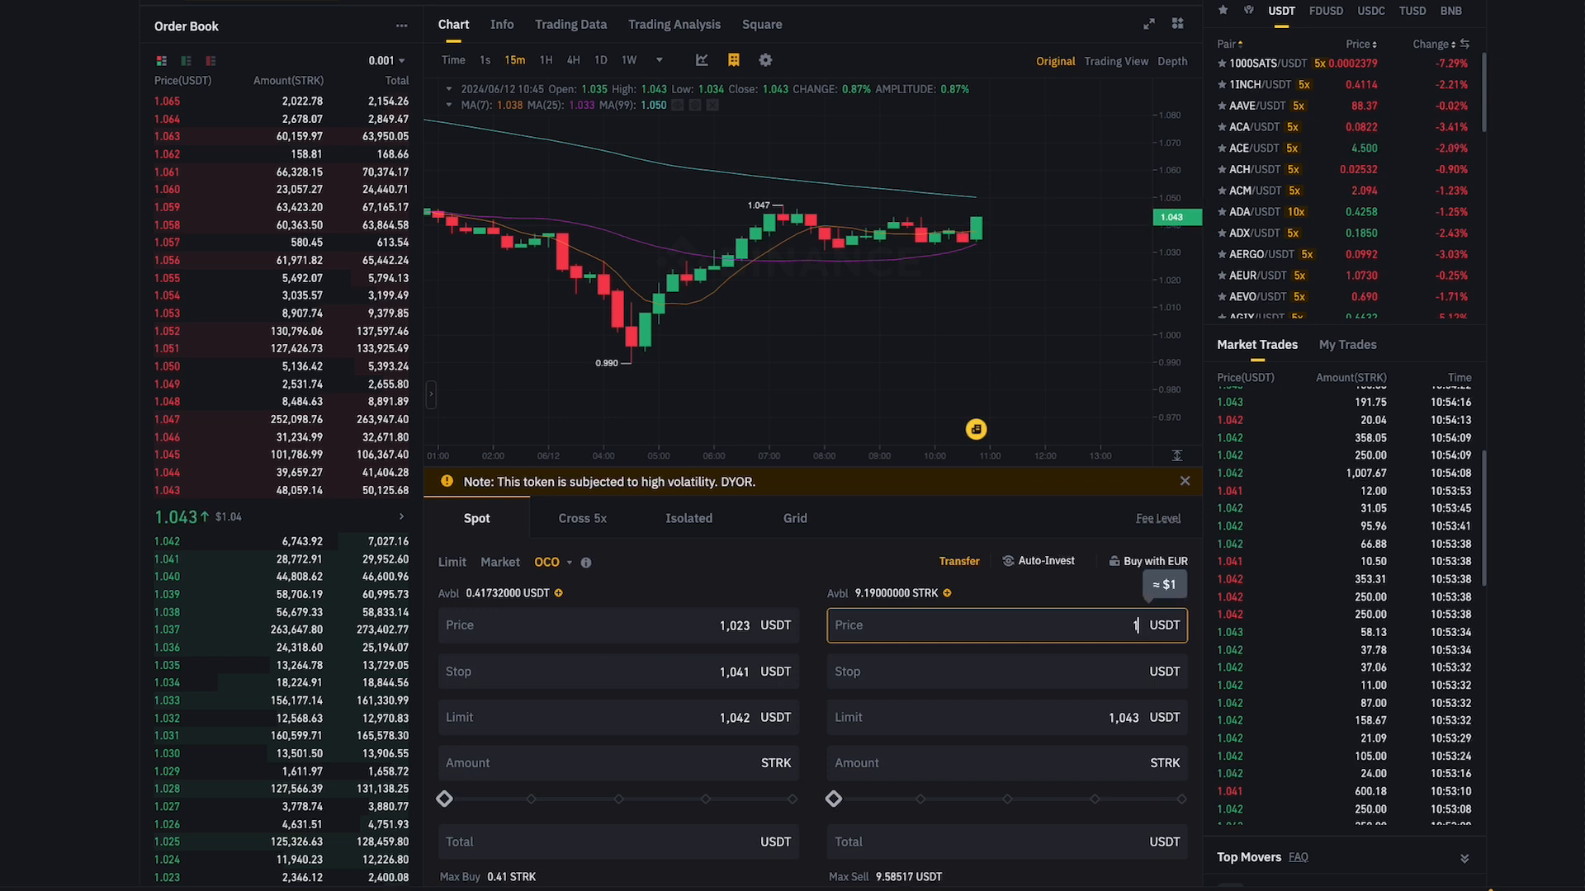
pyautogui.write('.05')
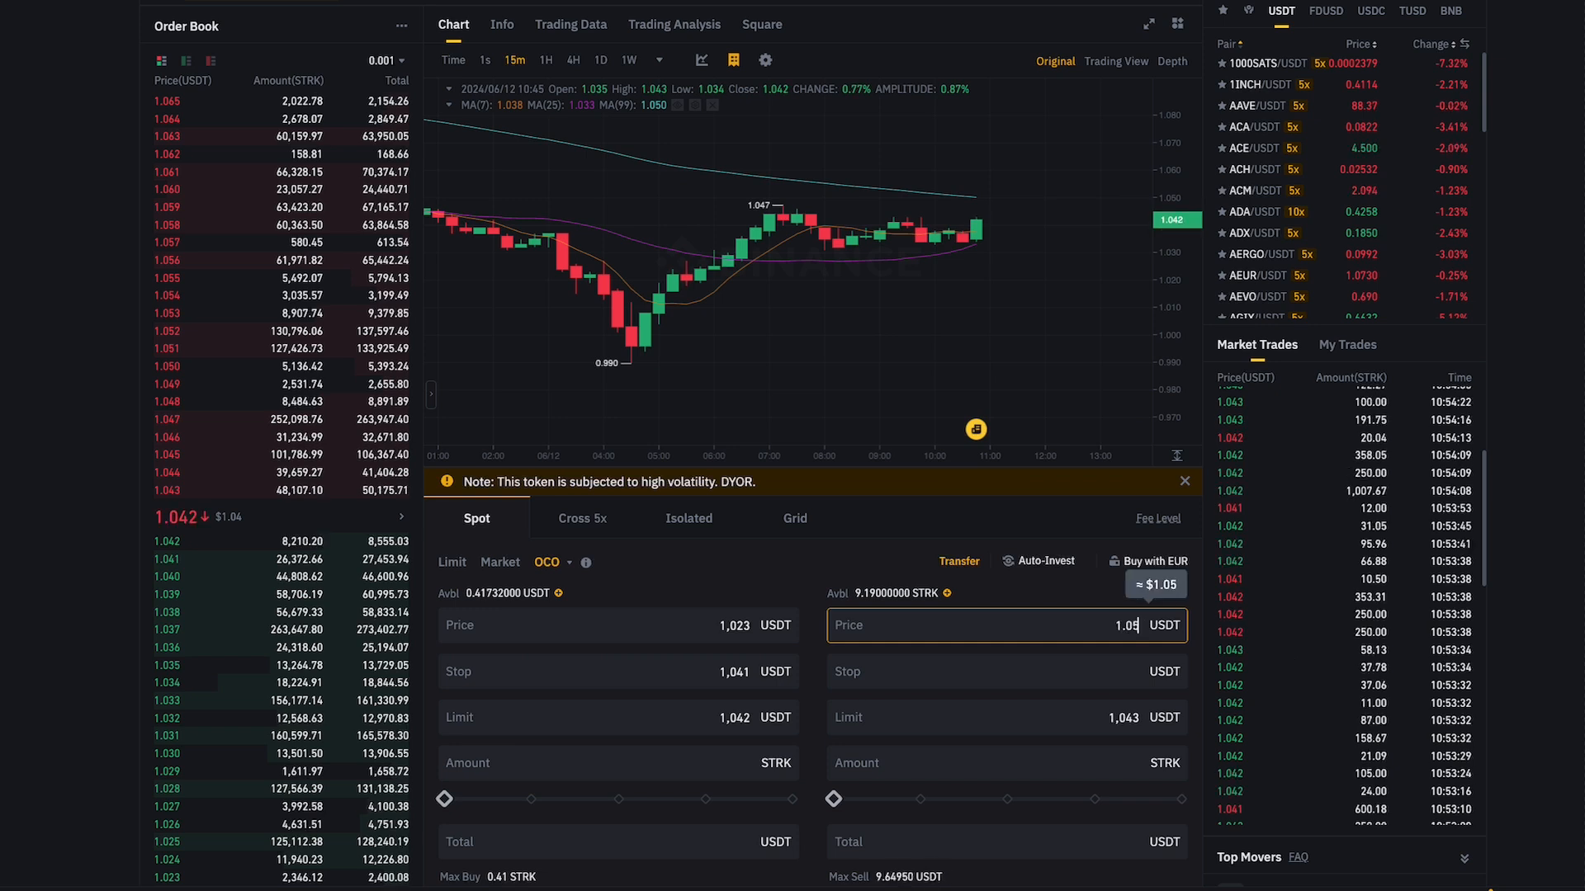
pyautogui.moveTo(1010, 204)
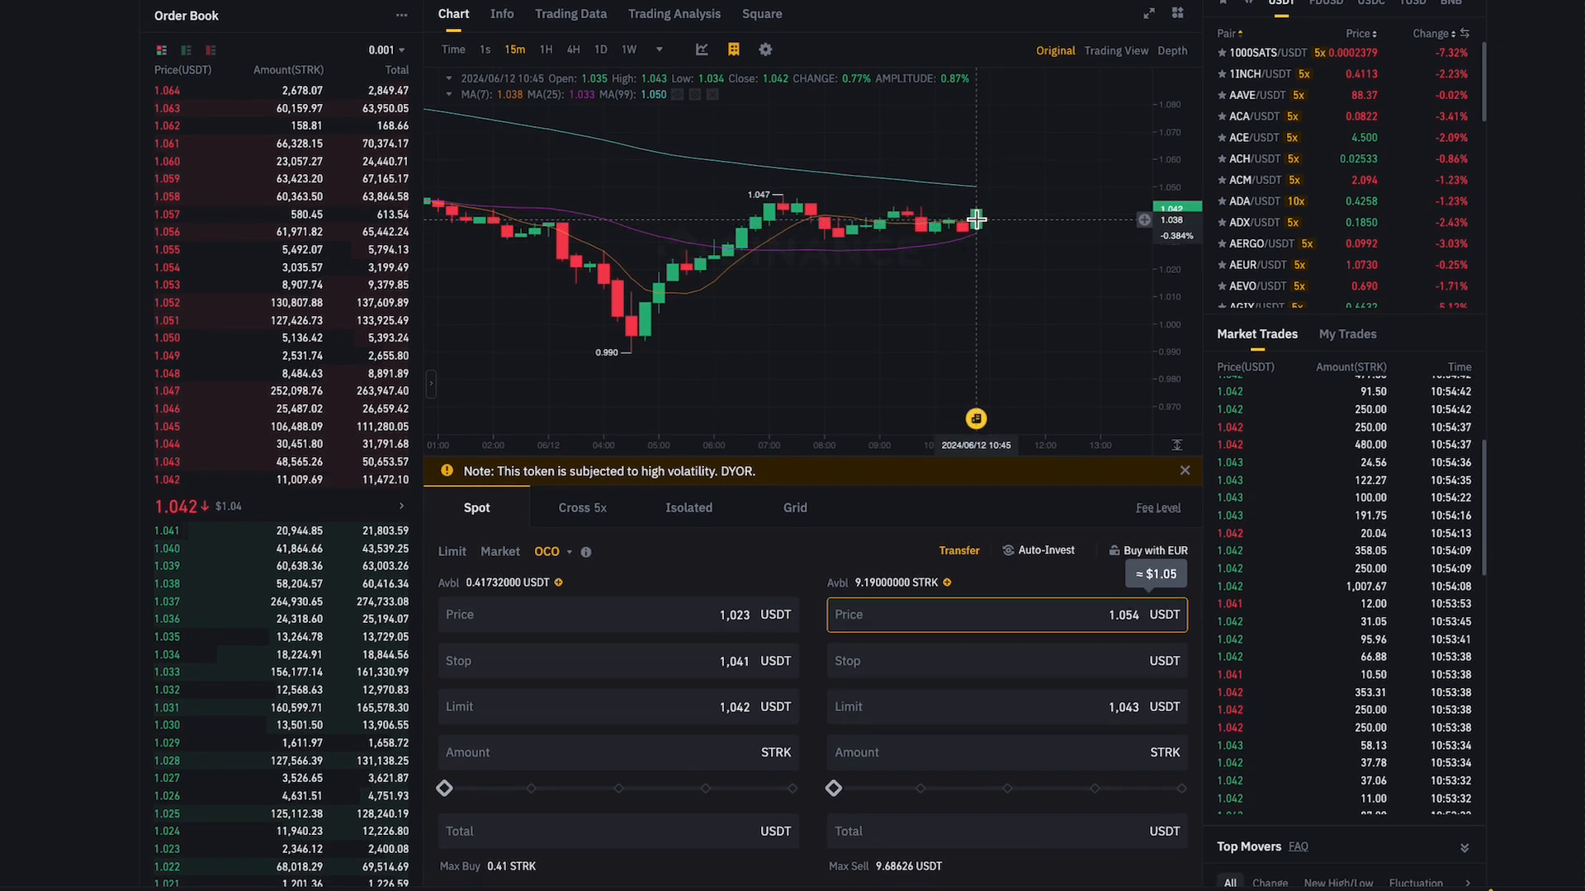
pyautogui.moveTo(1036, 253)
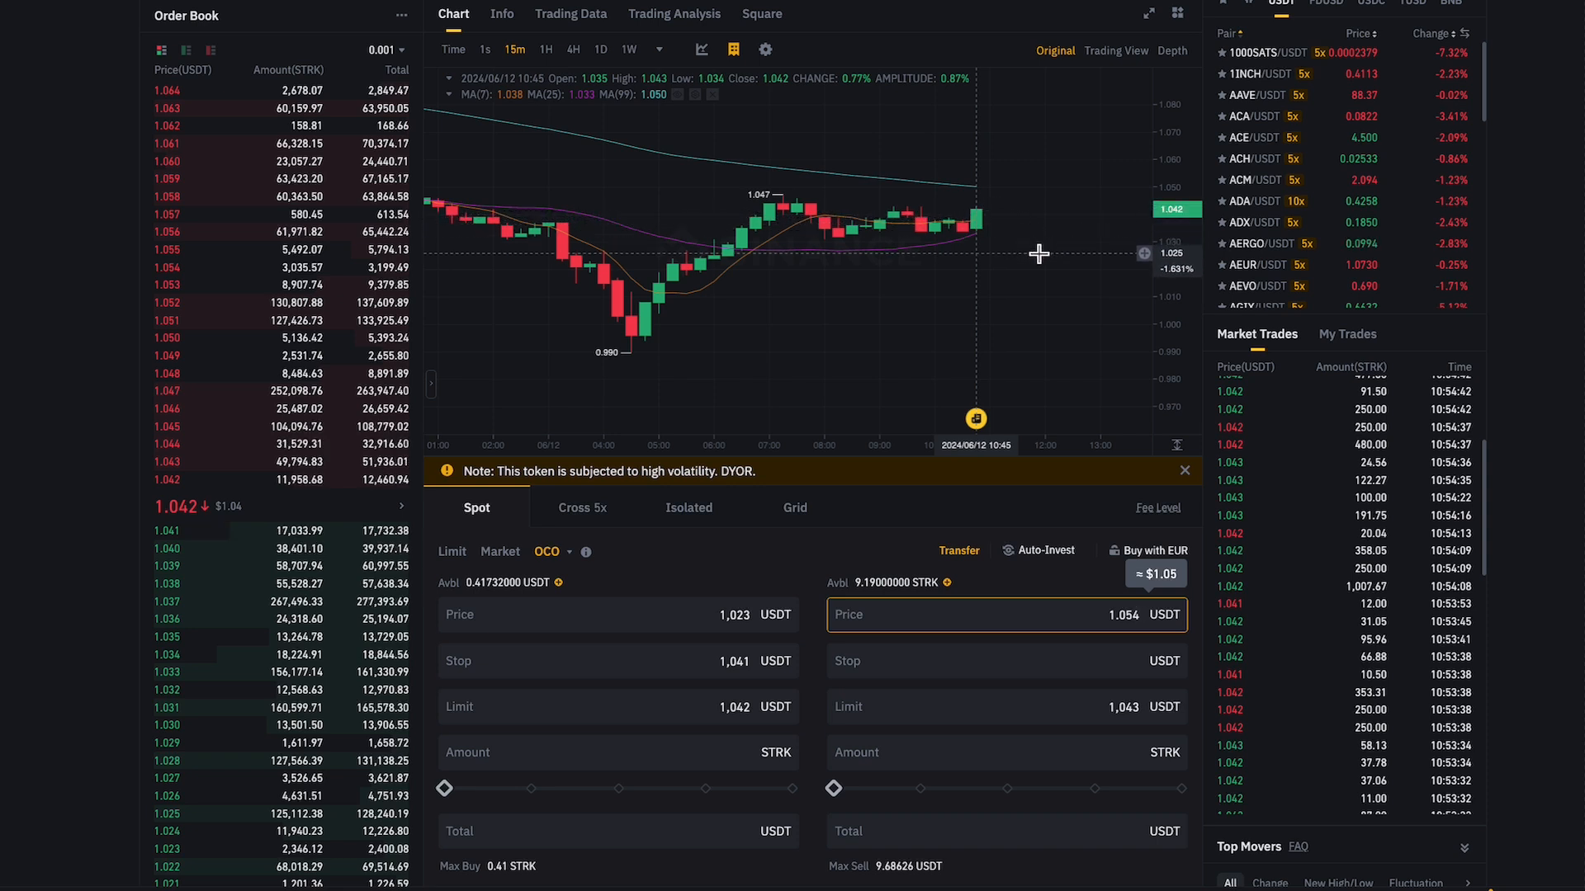
pyautogui.click(1005, 660)
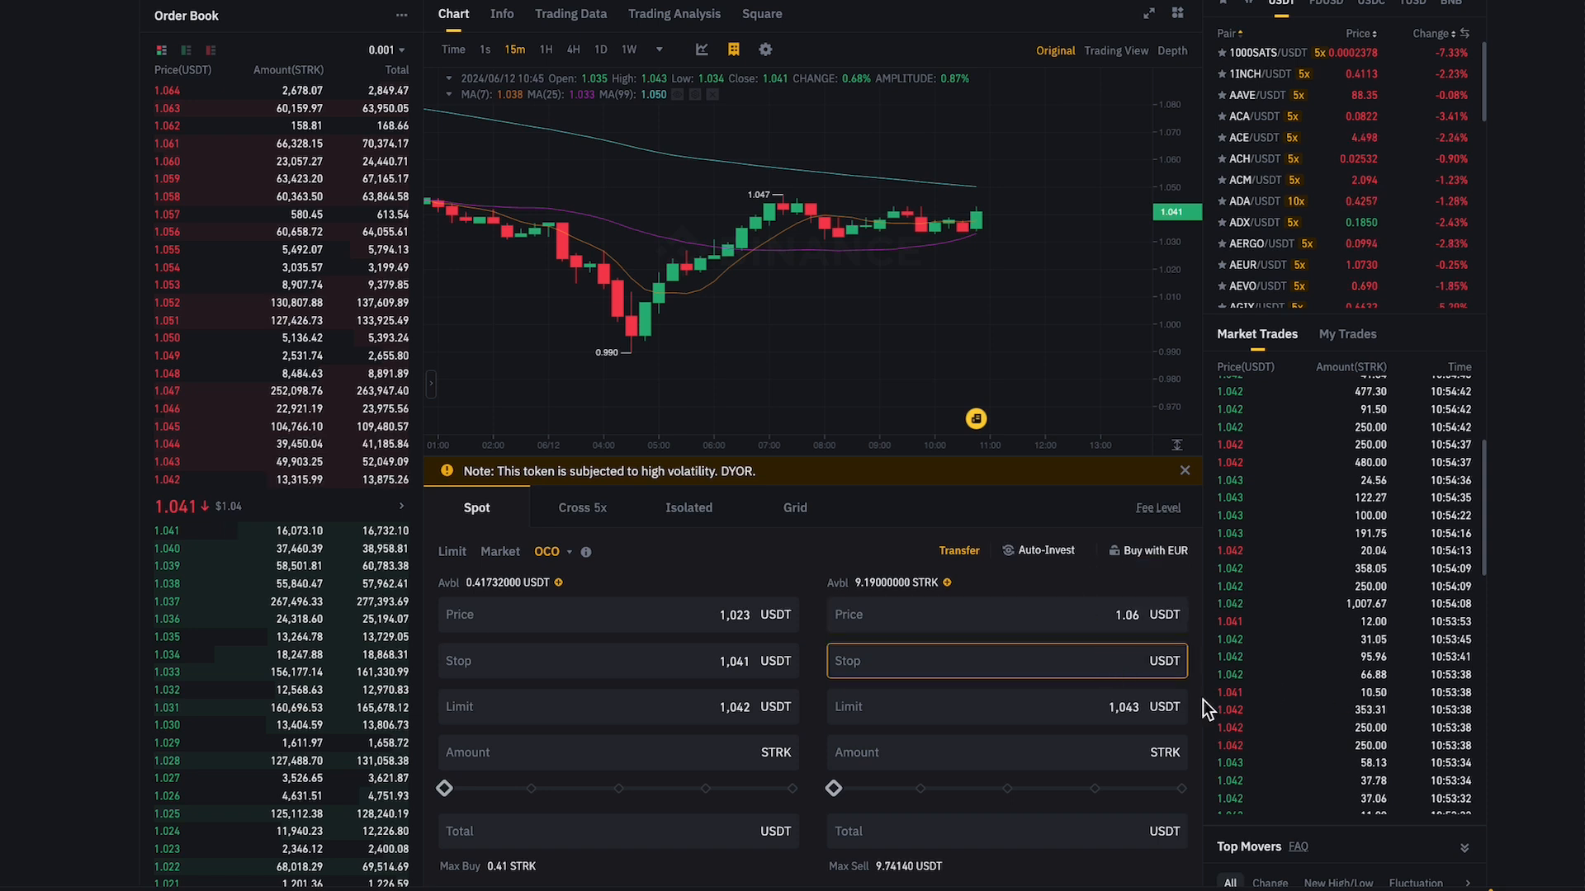
# Set the OCO sell stop to 1.035 with limit 1.034 for the full 9.19 STRK
pyautogui.write('1')
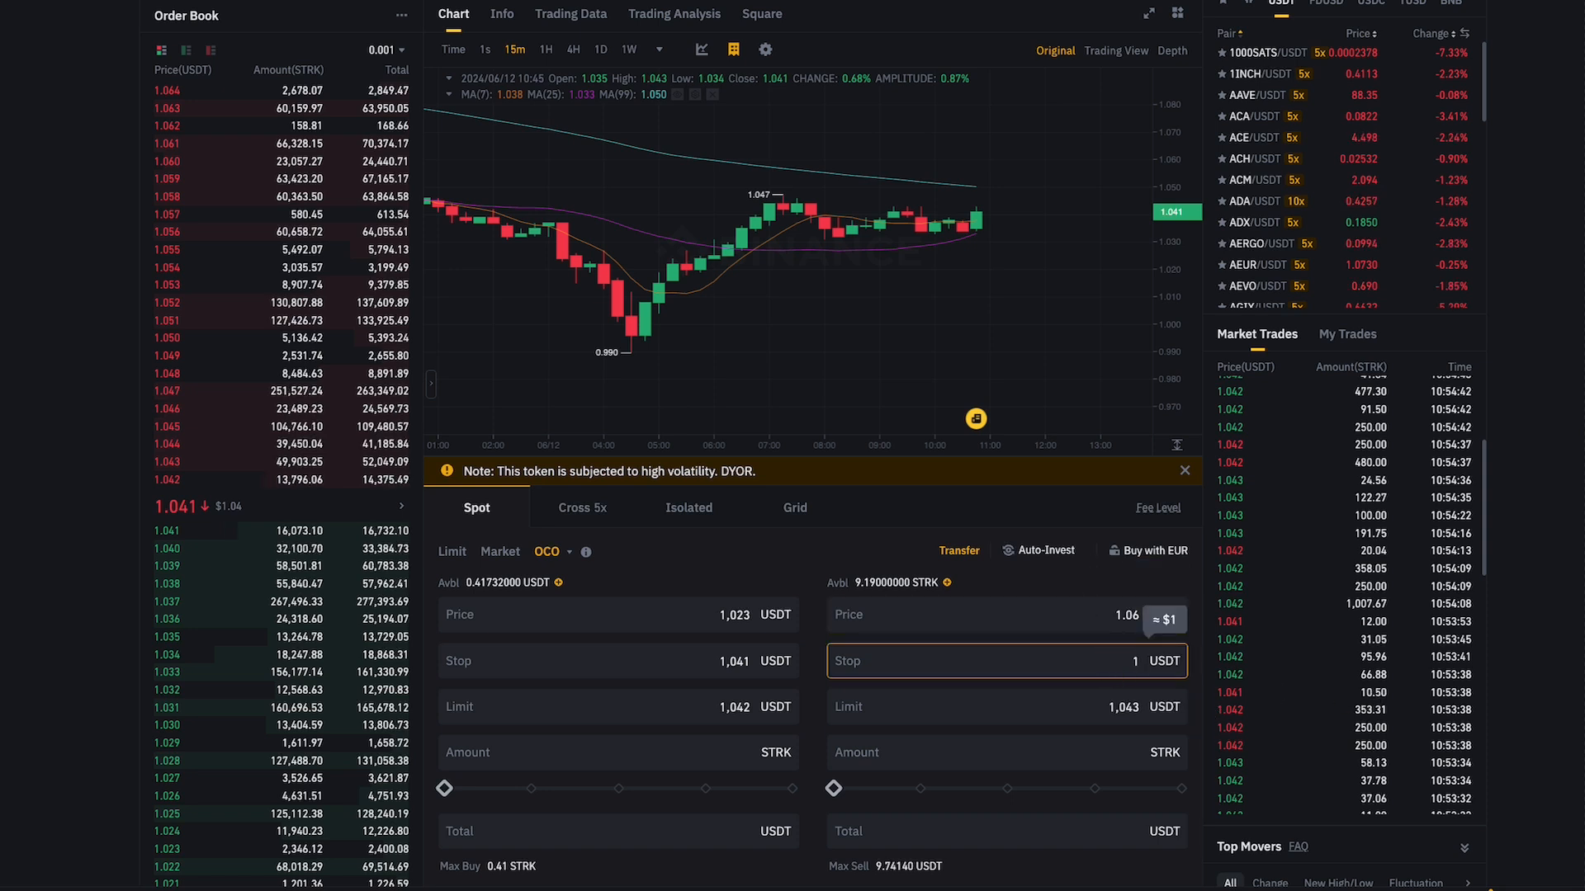
pyautogui.write('1.0')
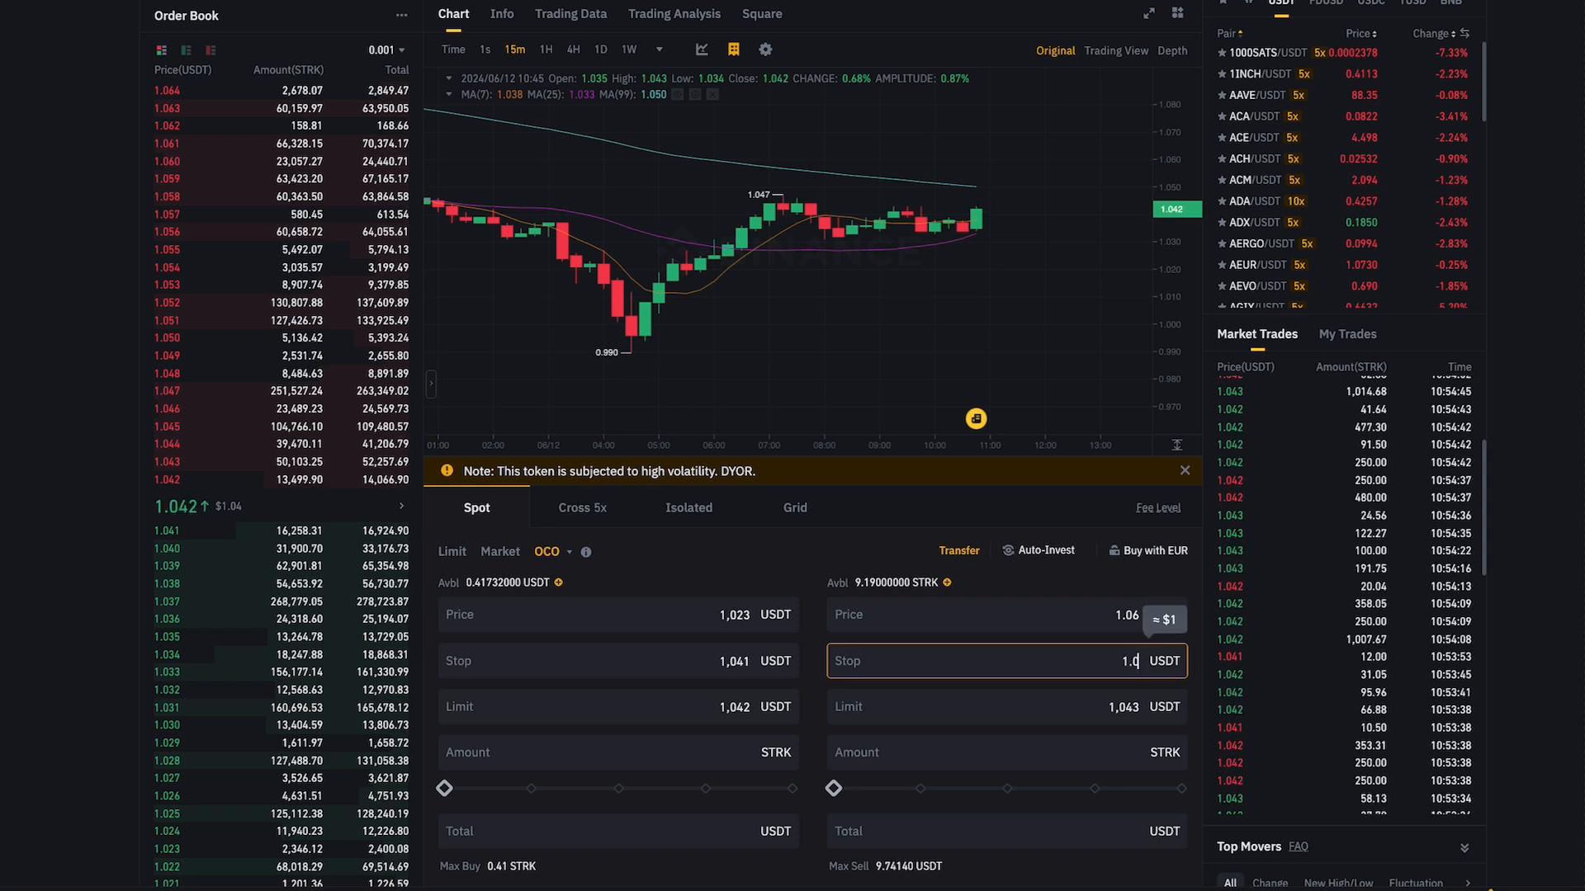
pyautogui.write('1.035')
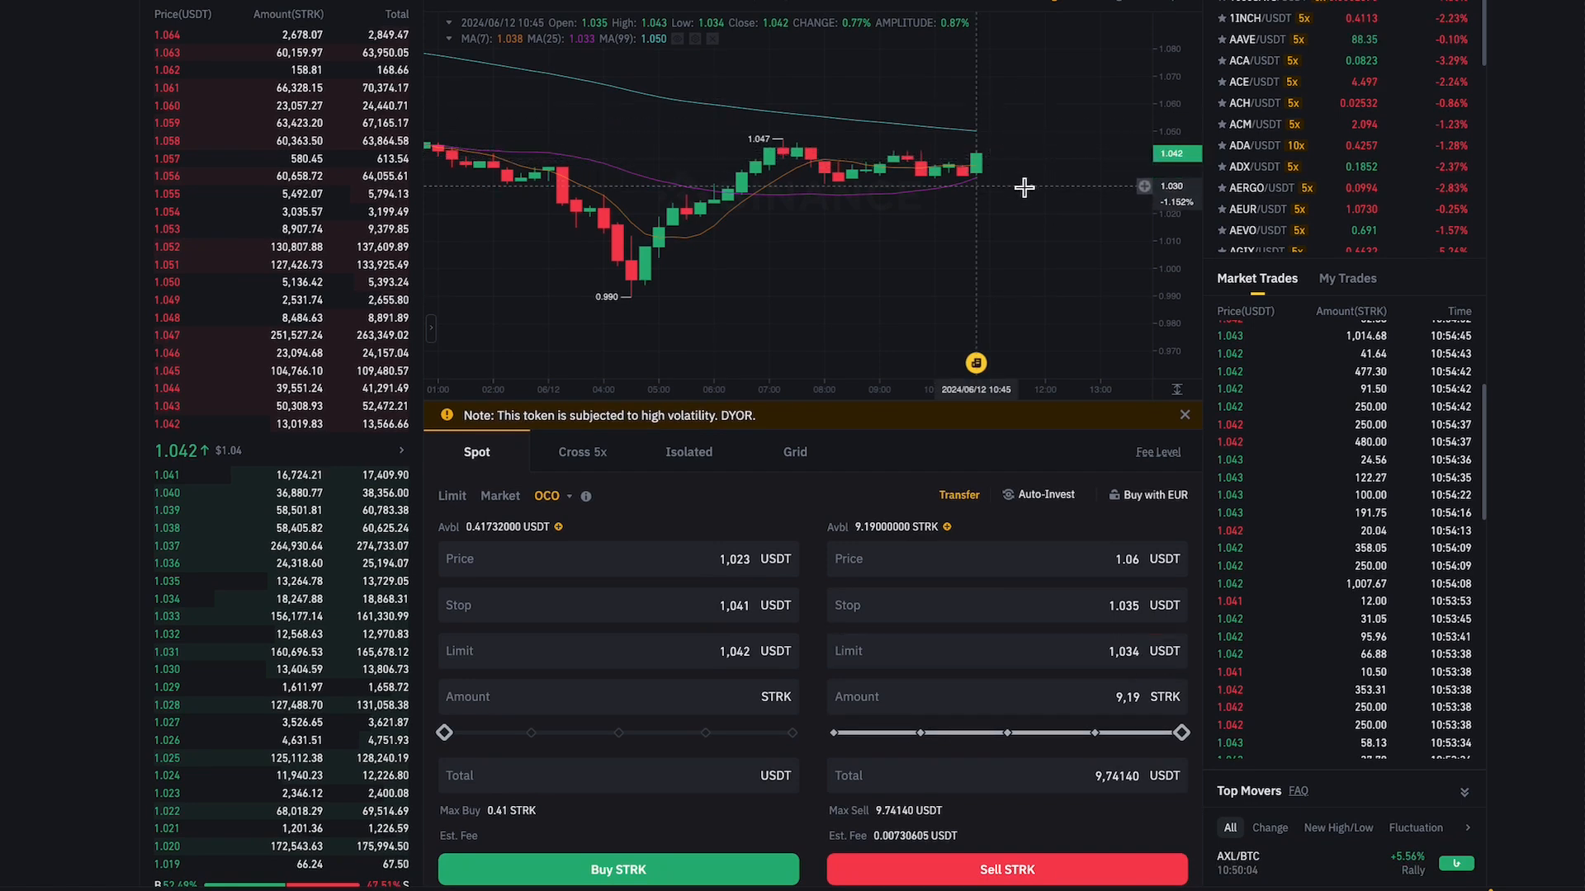
pyautogui.moveTo(1038, 278)
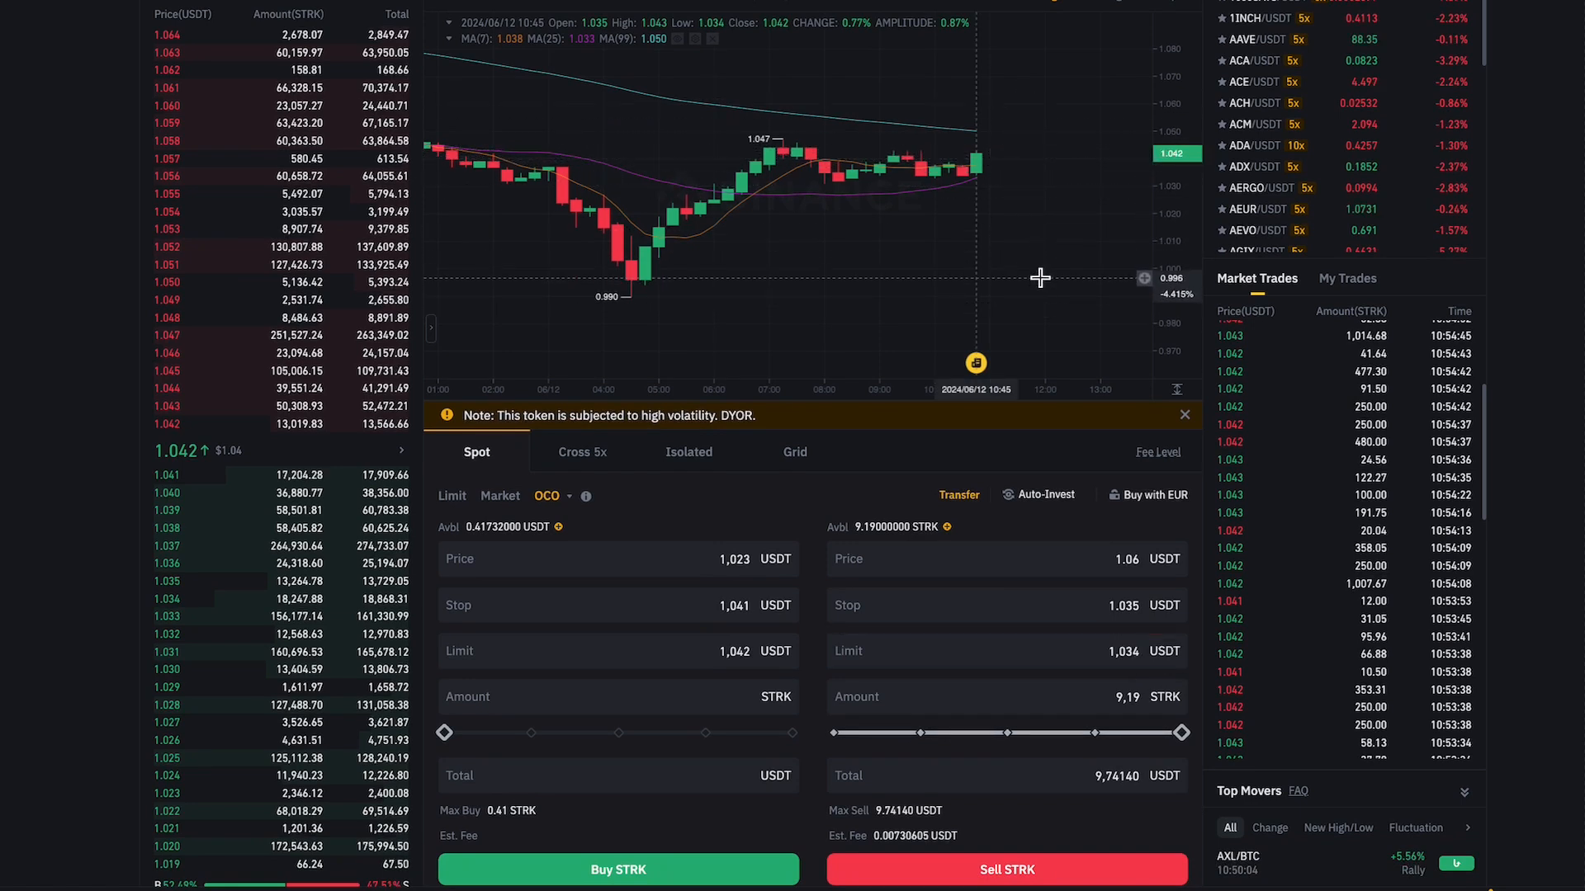
pyautogui.moveTo(1014, 105)
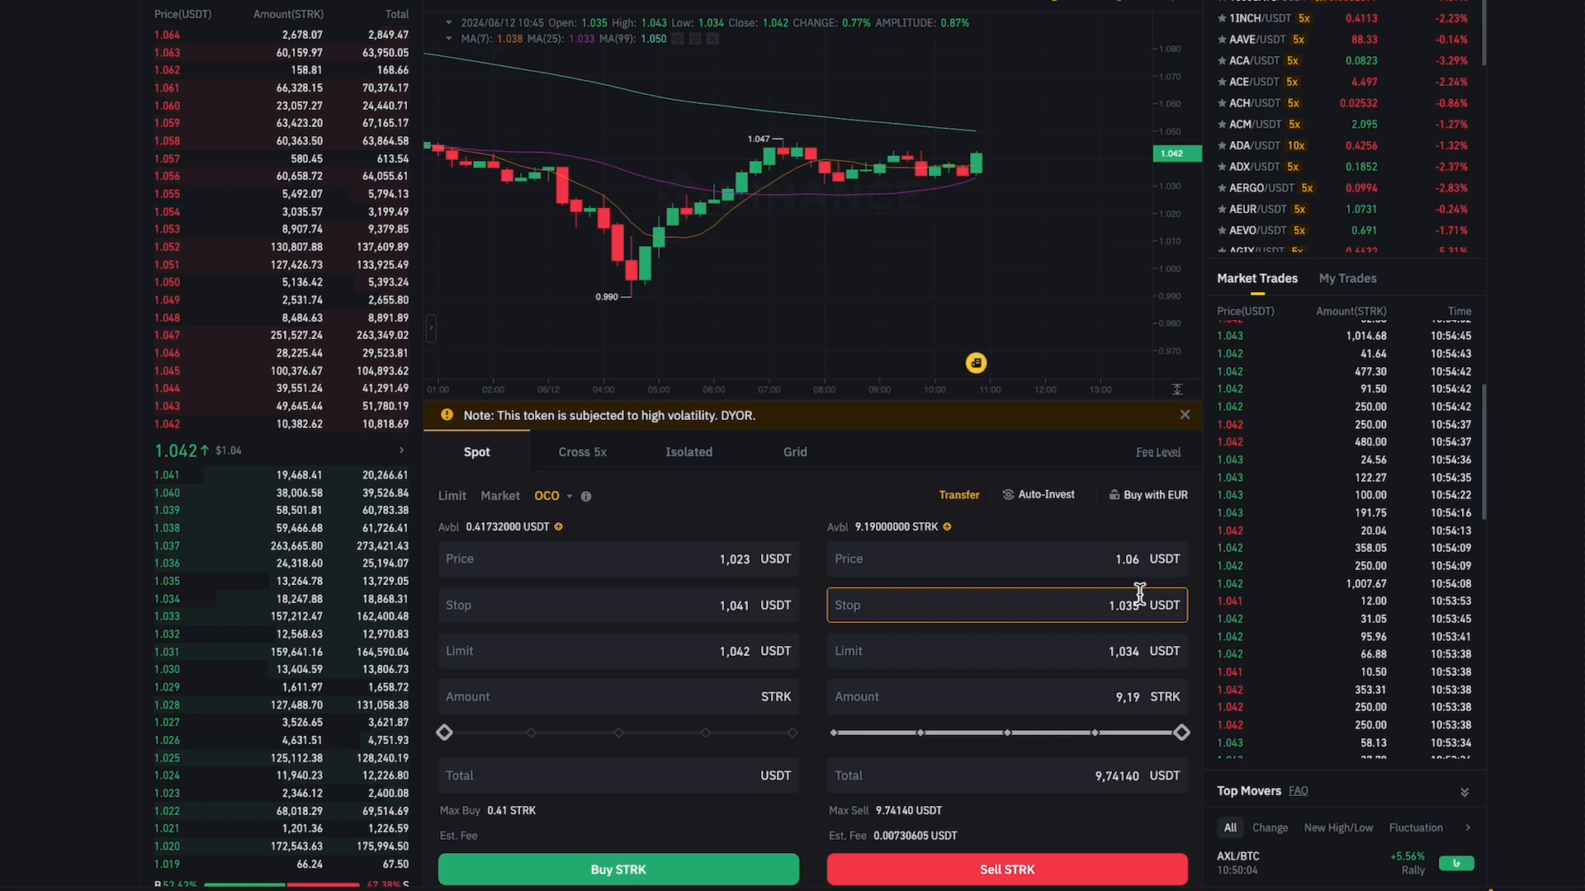
pyautogui.scroll(-3)
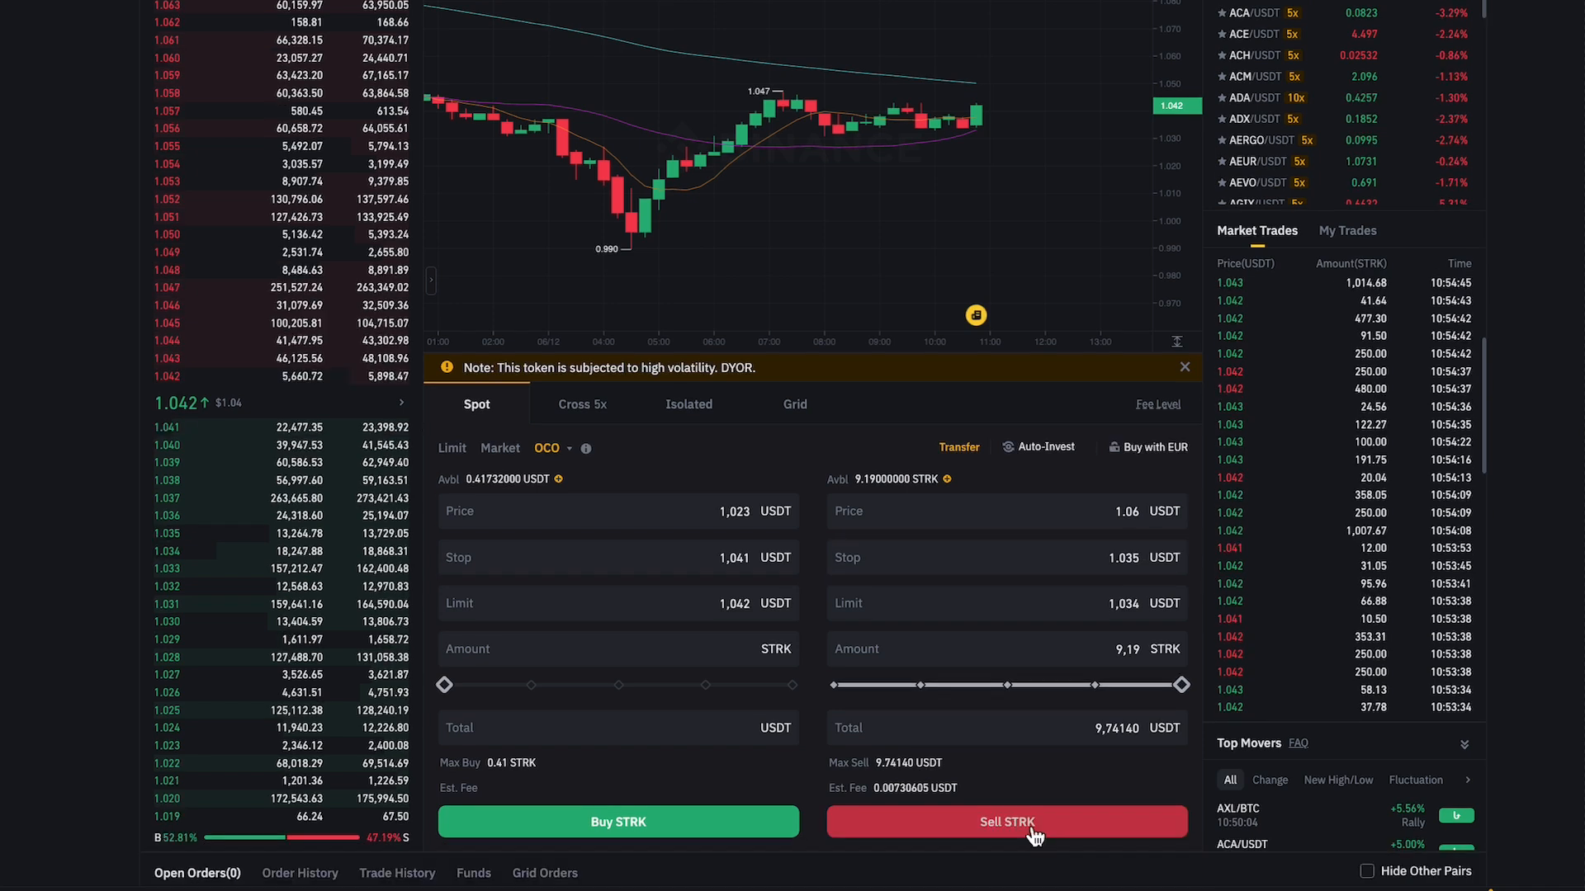
# Place the OCO sell order and view the two open orders: limit maker at 1.060 and stop-loss limit at 1.034
pyautogui.click(1005, 822)
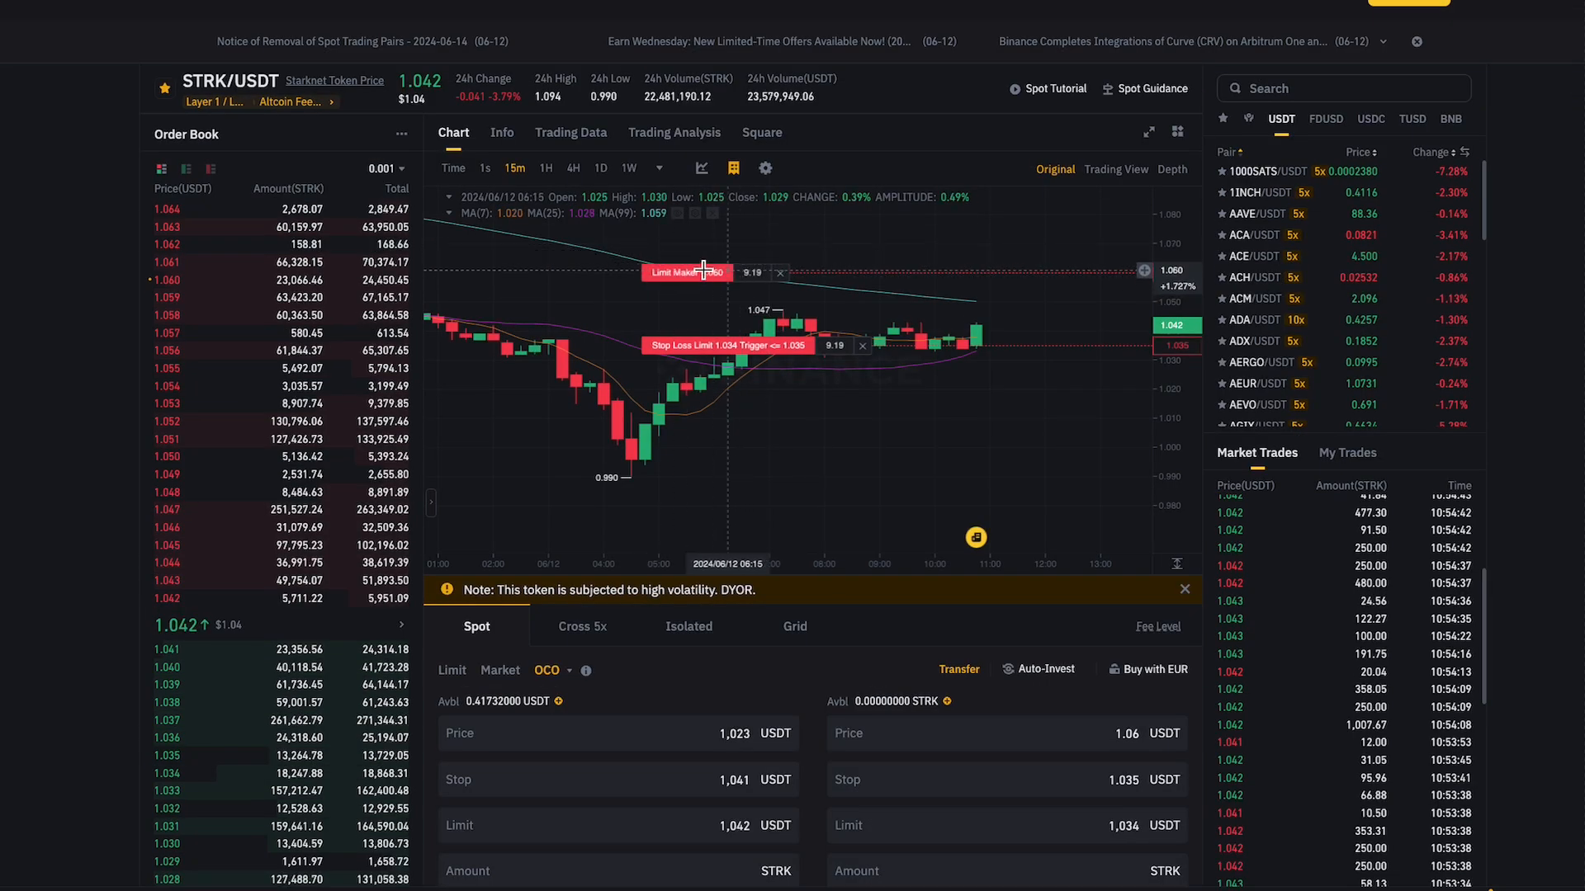
pyautogui.moveTo(1039, 338)
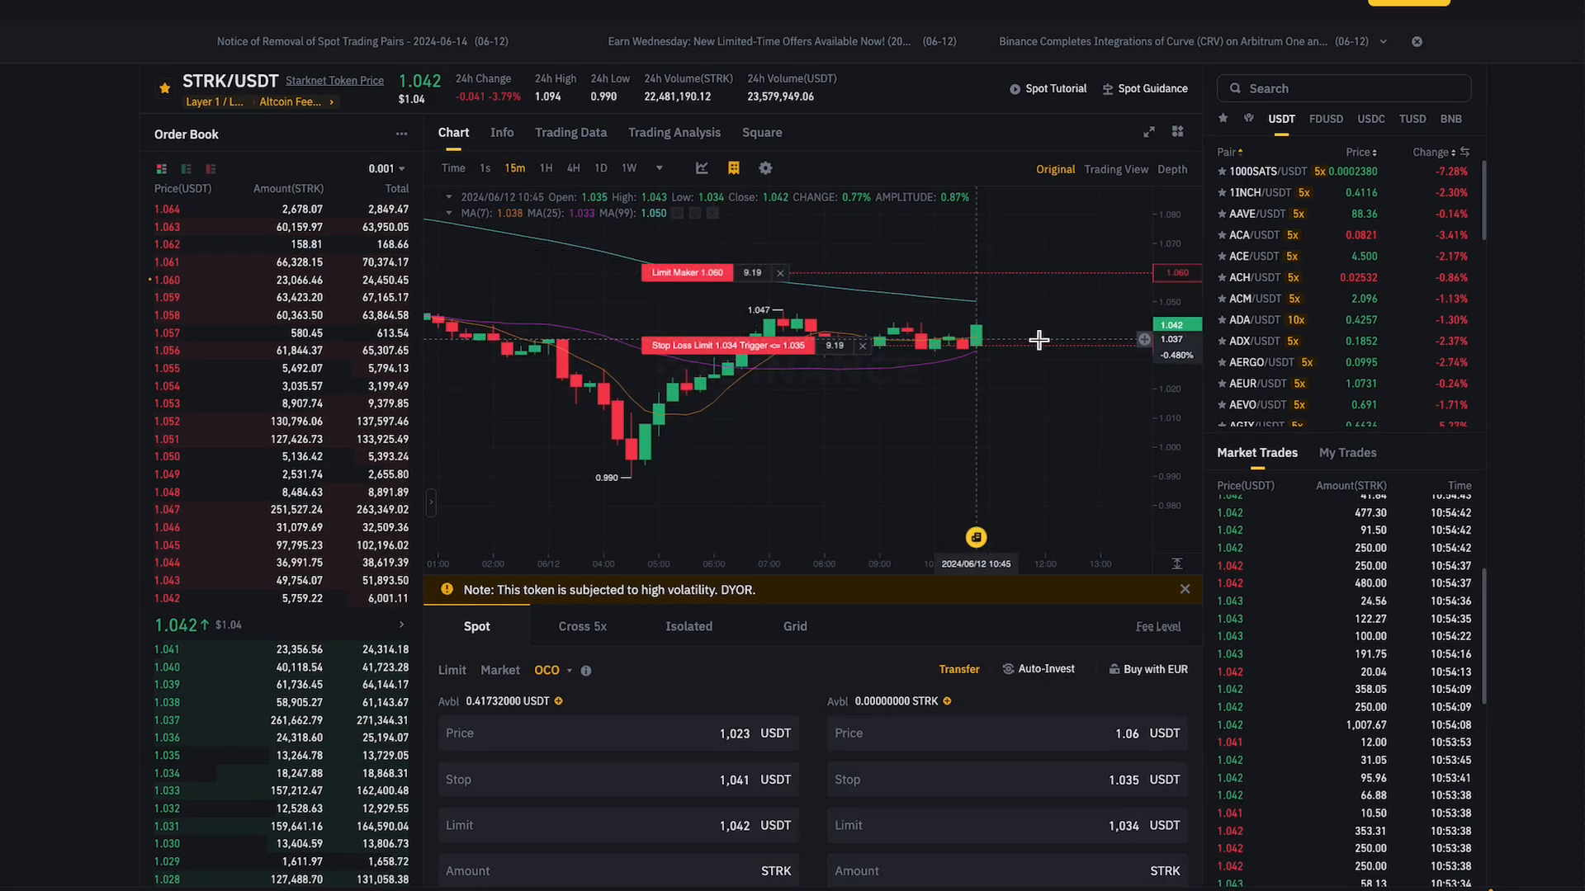
pyautogui.moveTo(1038, 272)
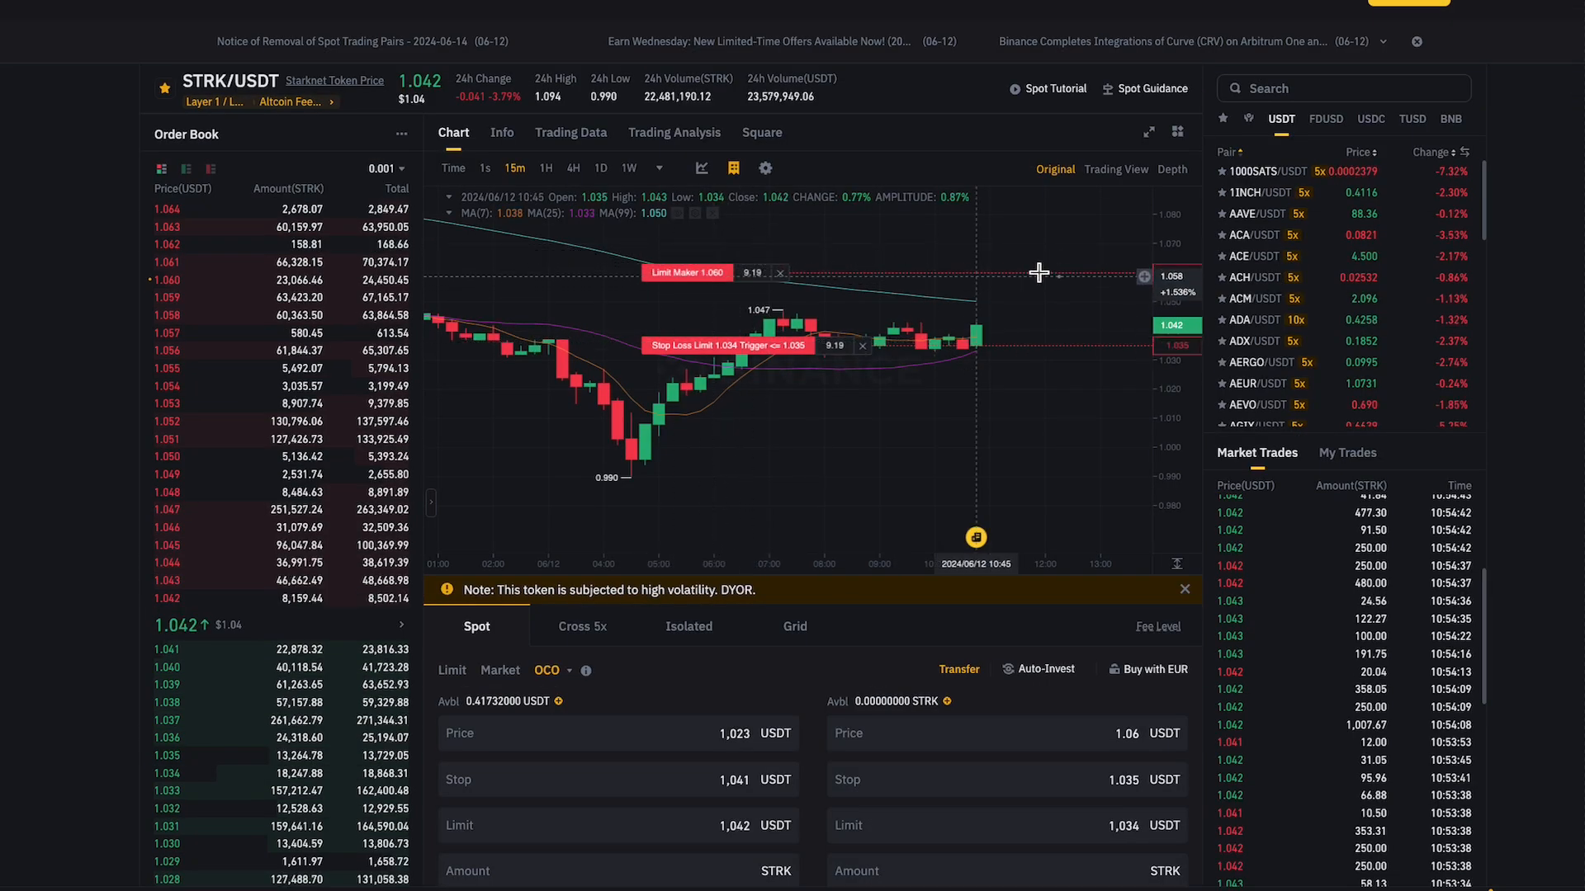
pyautogui.moveTo(1030, 278)
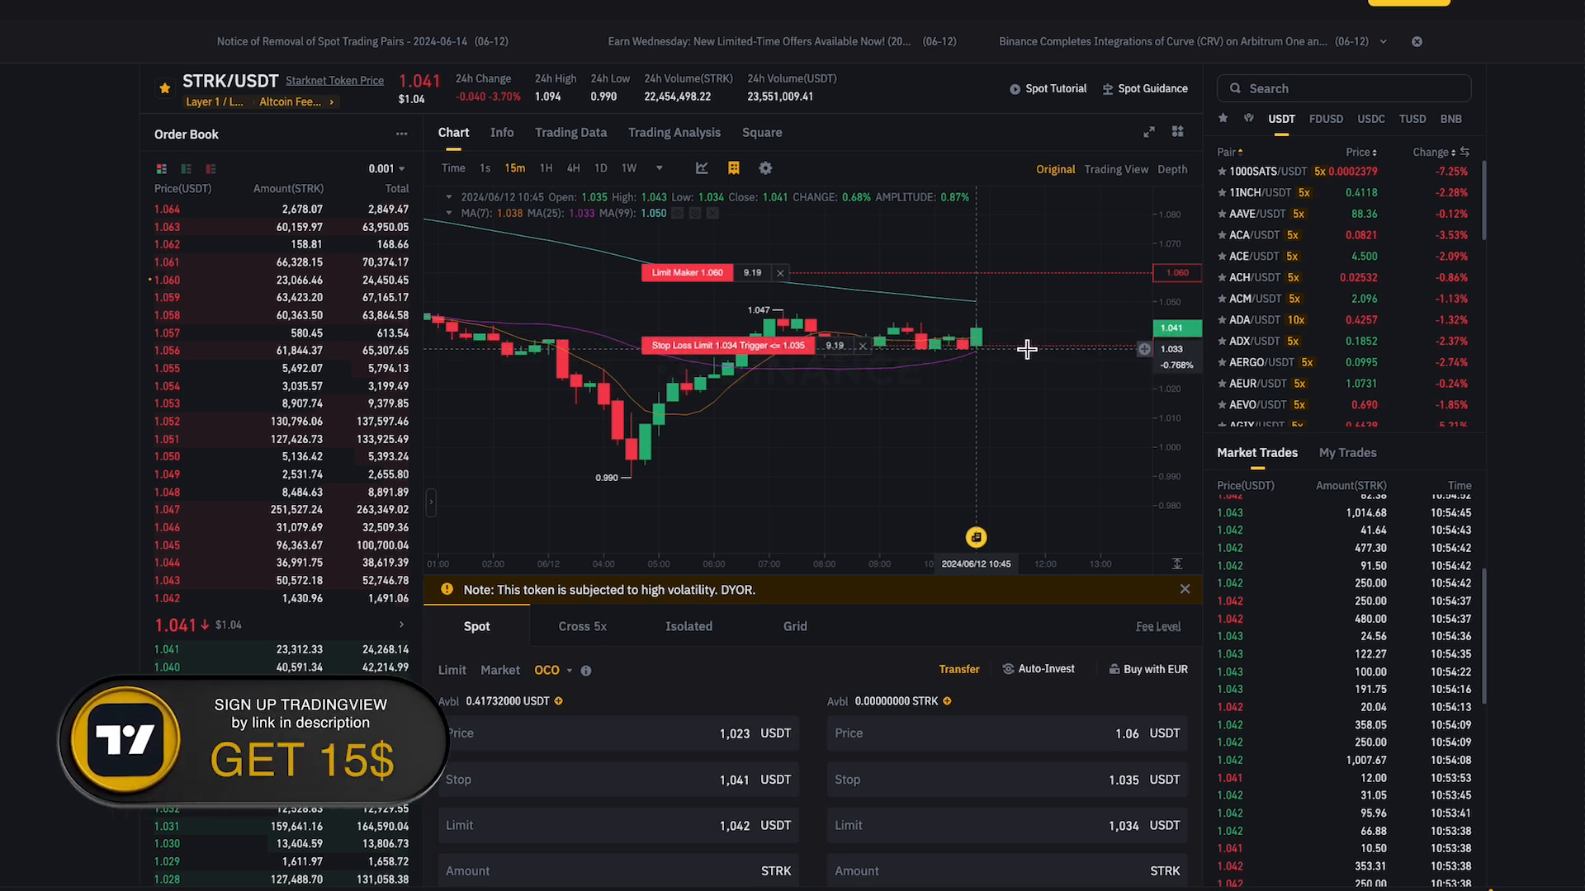
pyautogui.moveTo(1099, 452)
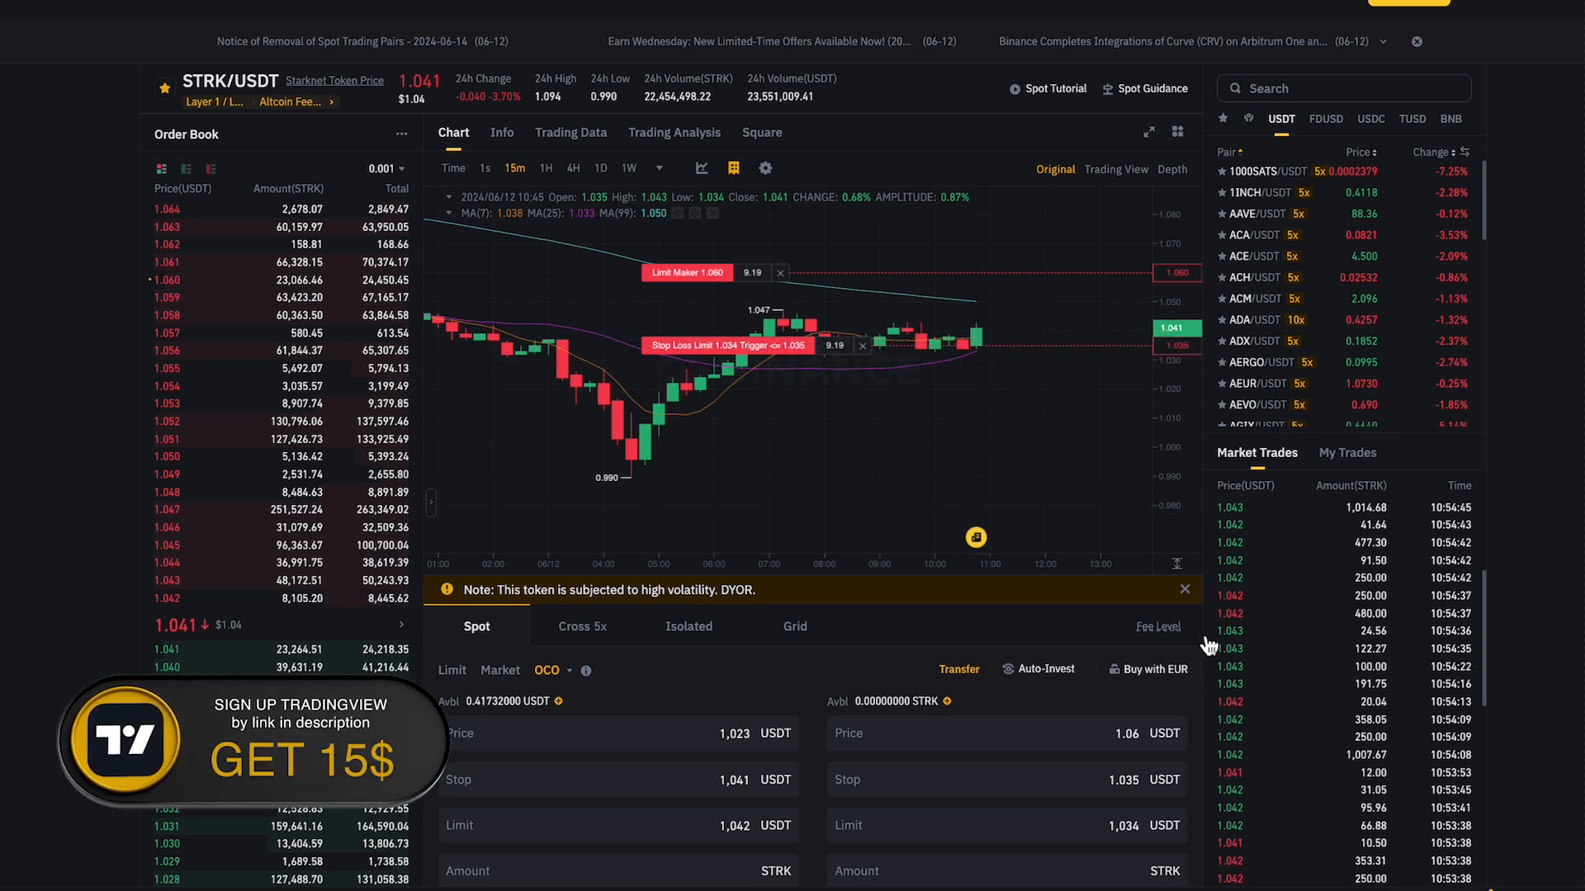
pyautogui.scroll(-3)
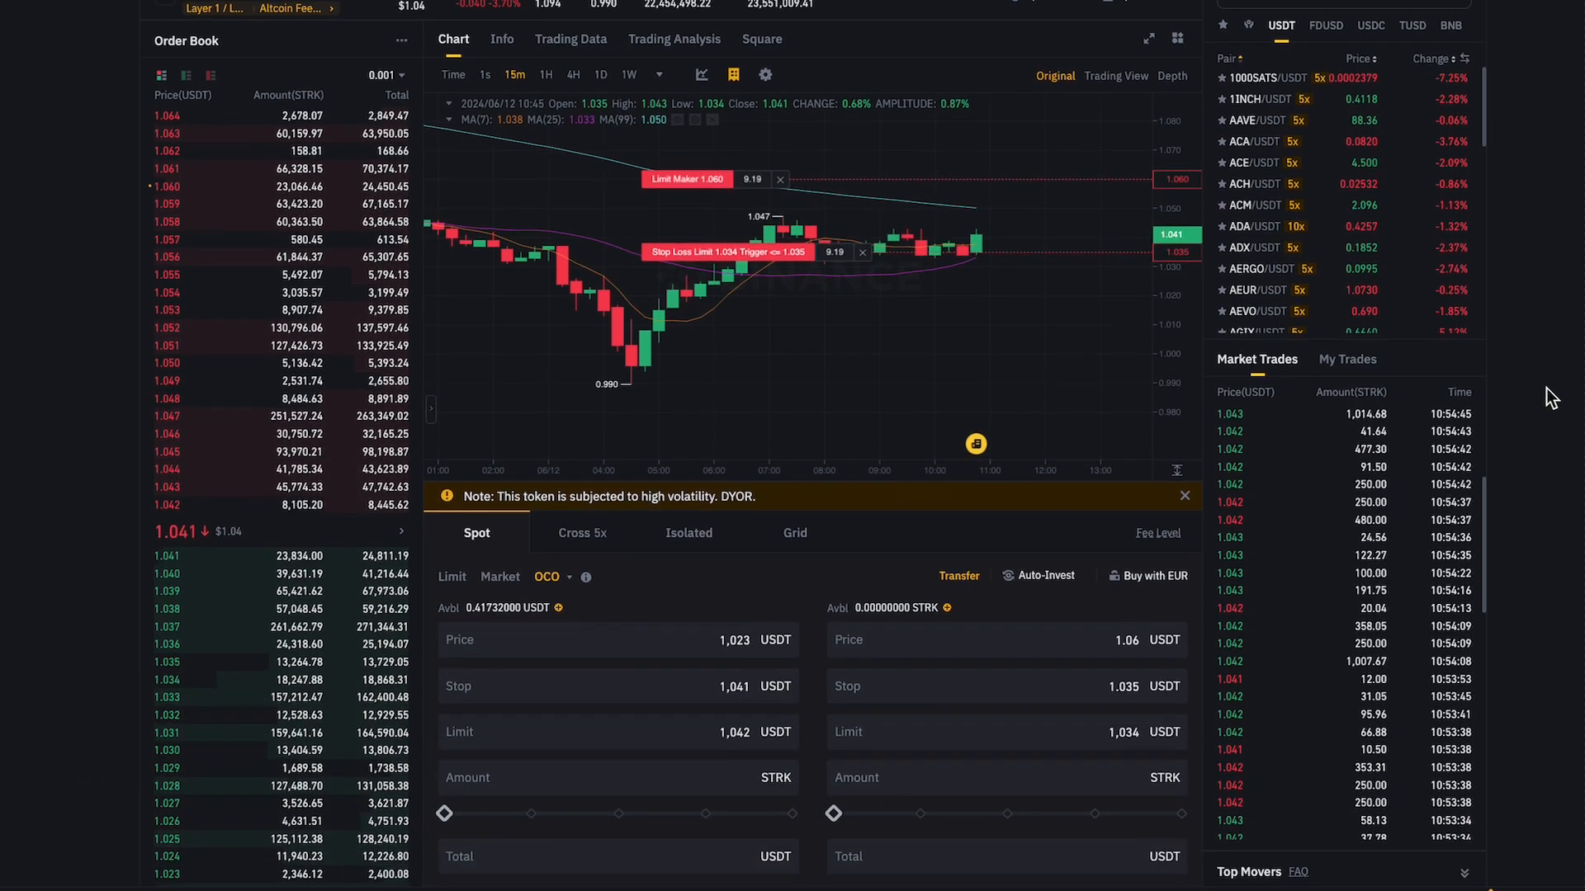
pyautogui.scroll(-3)
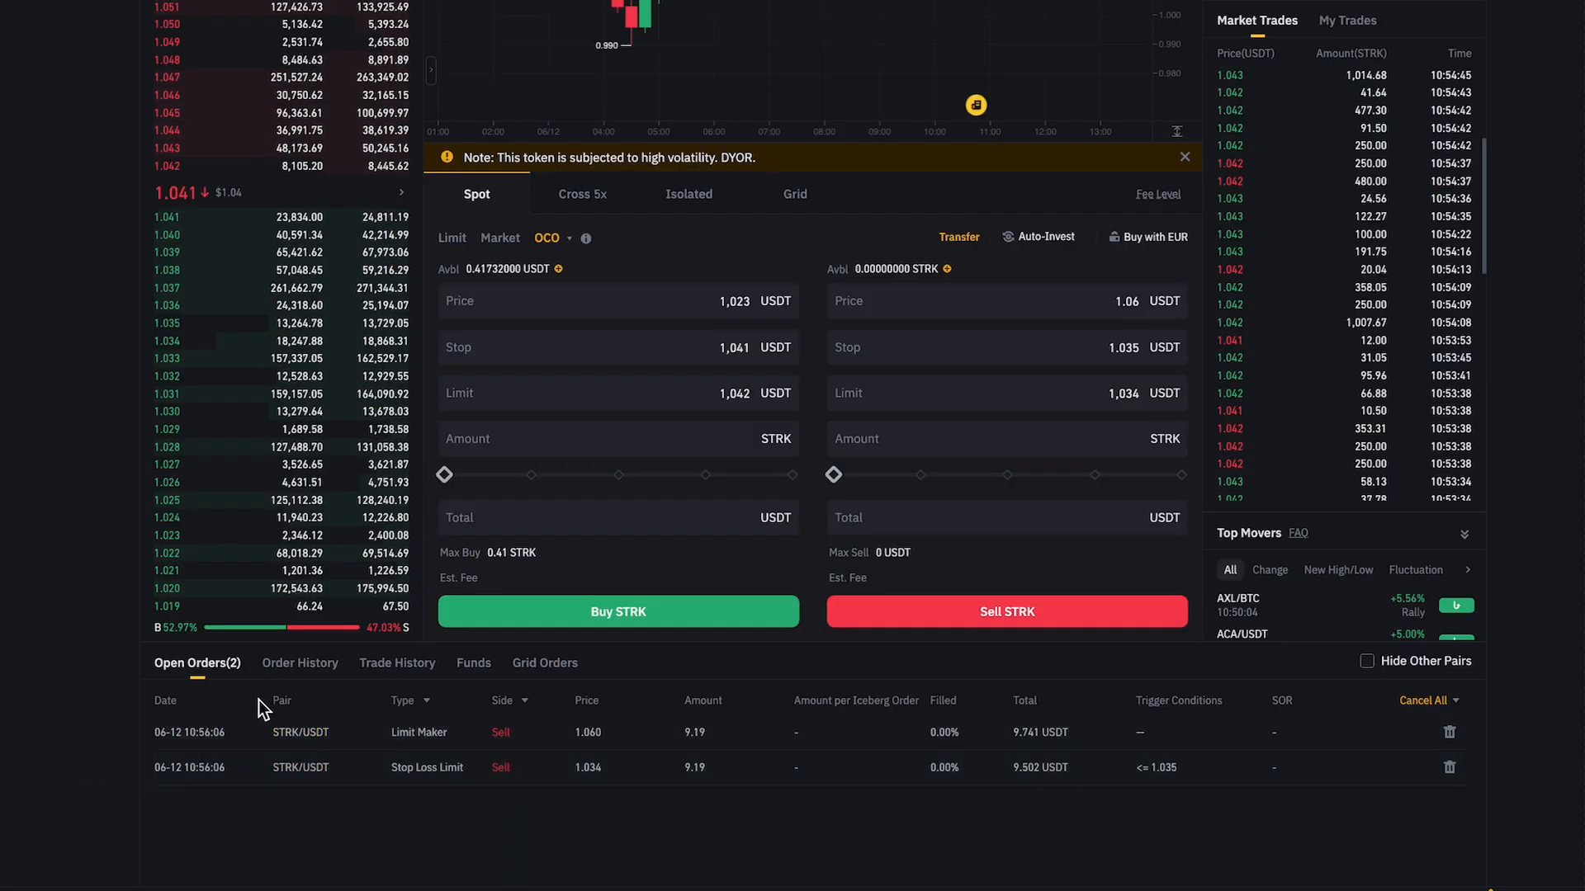